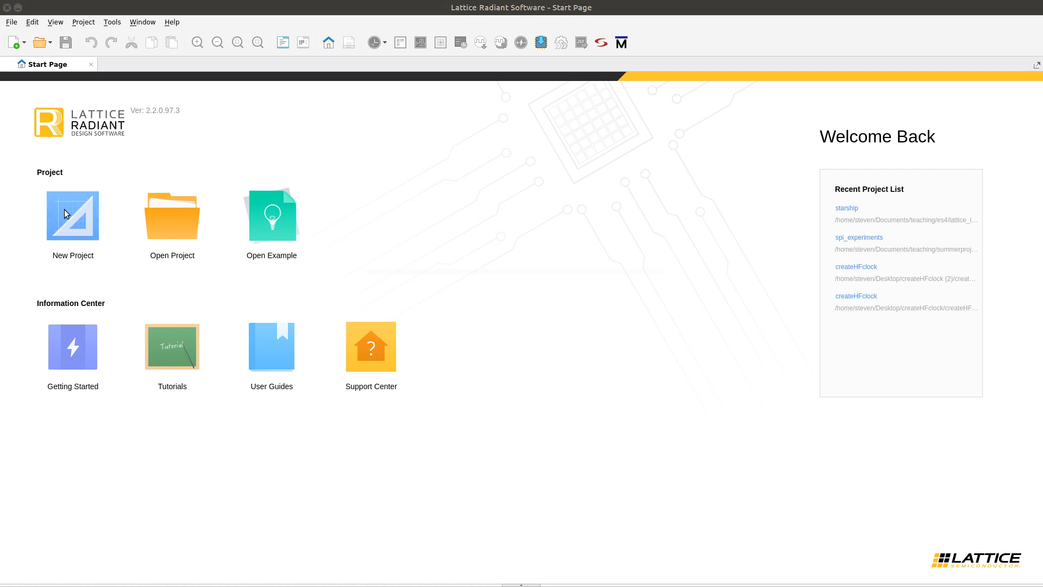
# - Start the New Project wizard and name the project andgate_demo
pyautogui.click(73, 215)
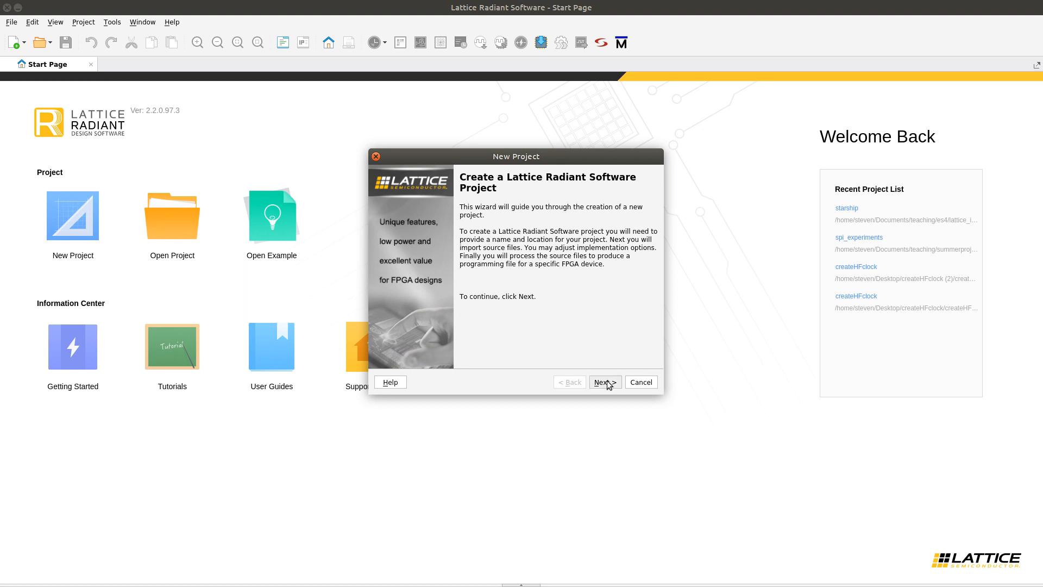
pyautogui.click(604, 383)
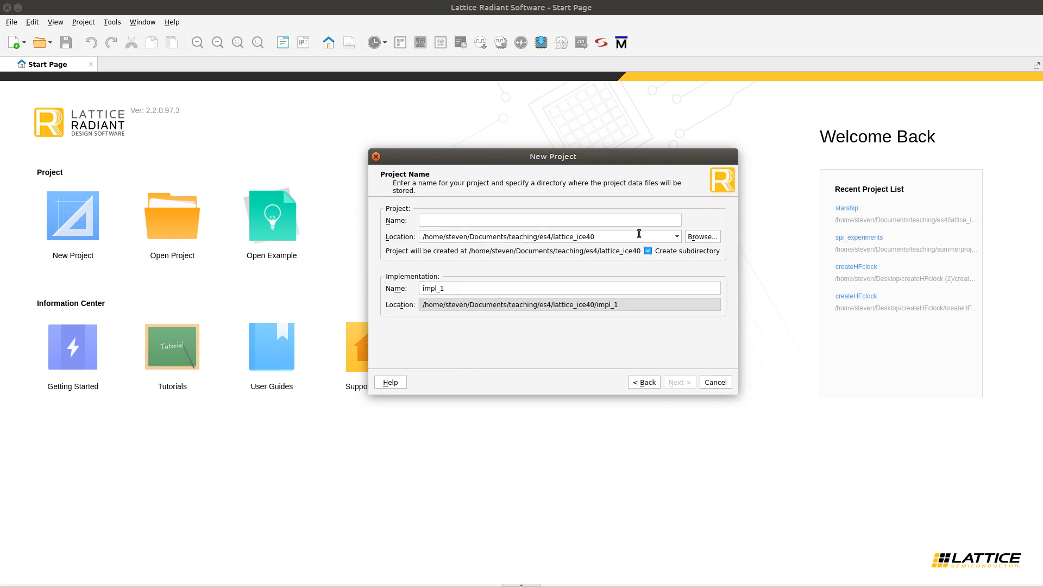
pyautogui.click(549, 219)
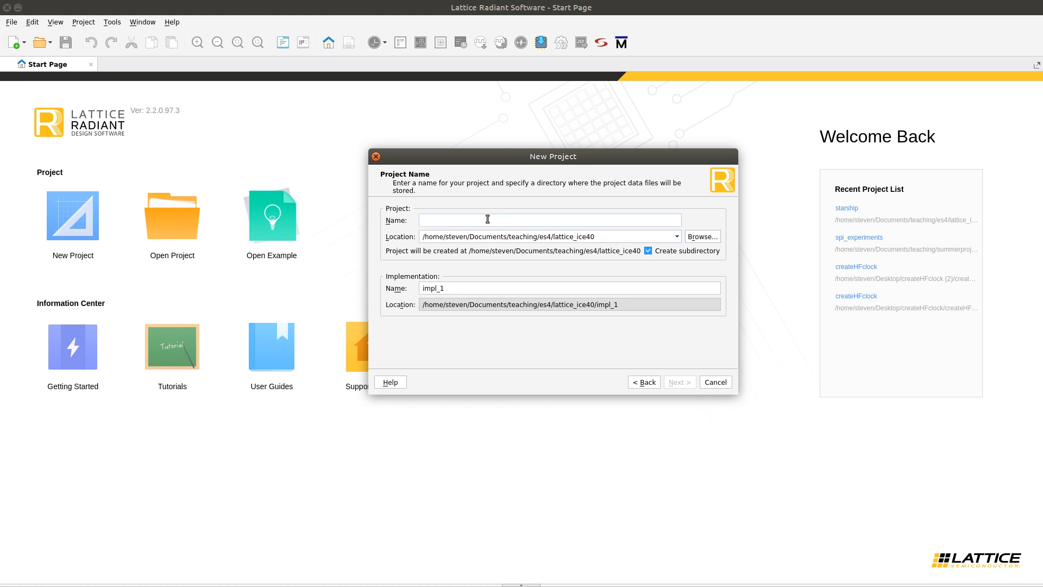
pyautogui.write('anda')
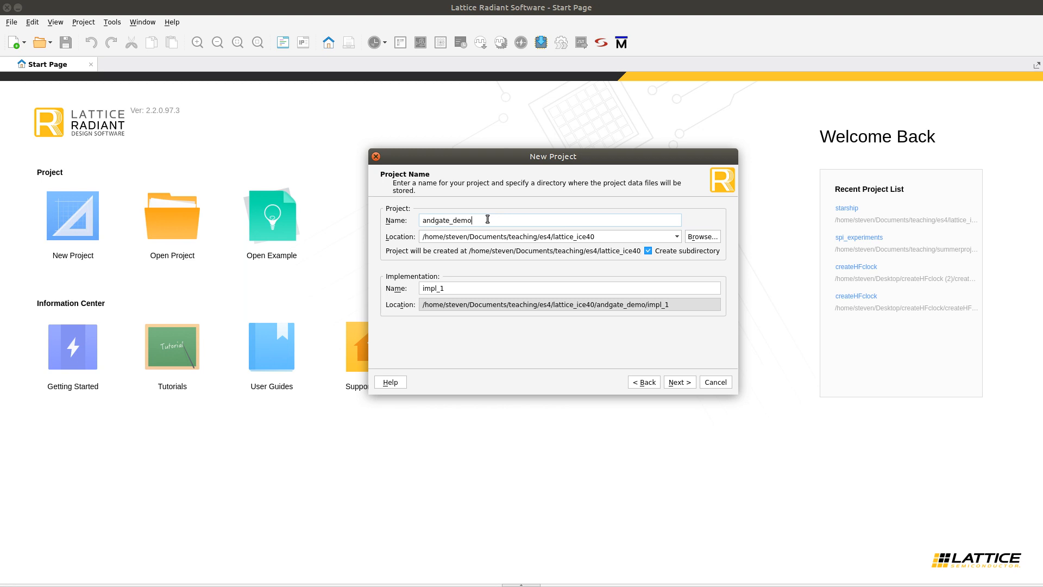
pyautogui.moveTo(492, 213)
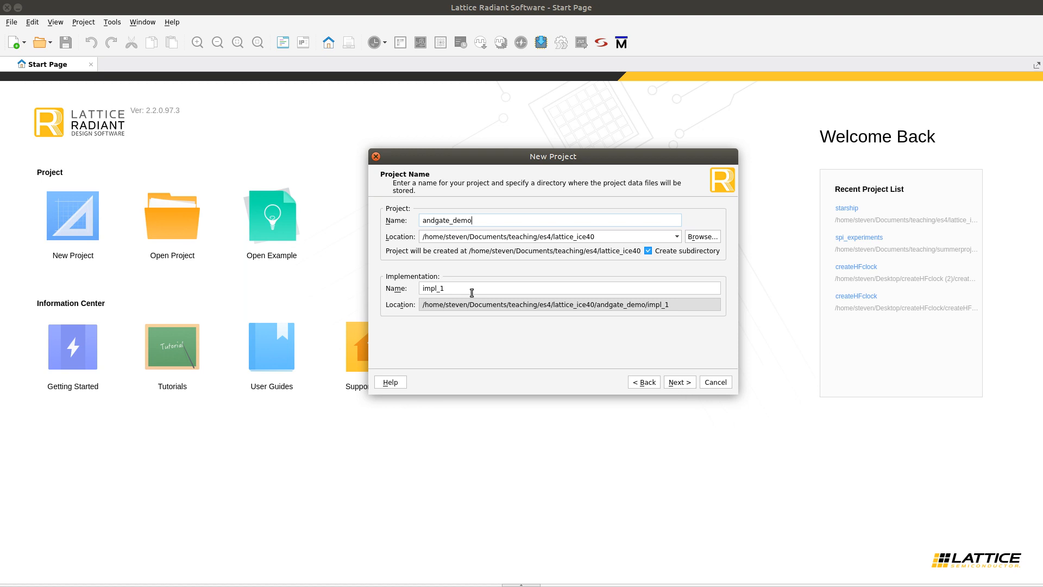
pyautogui.moveTo(459, 289)
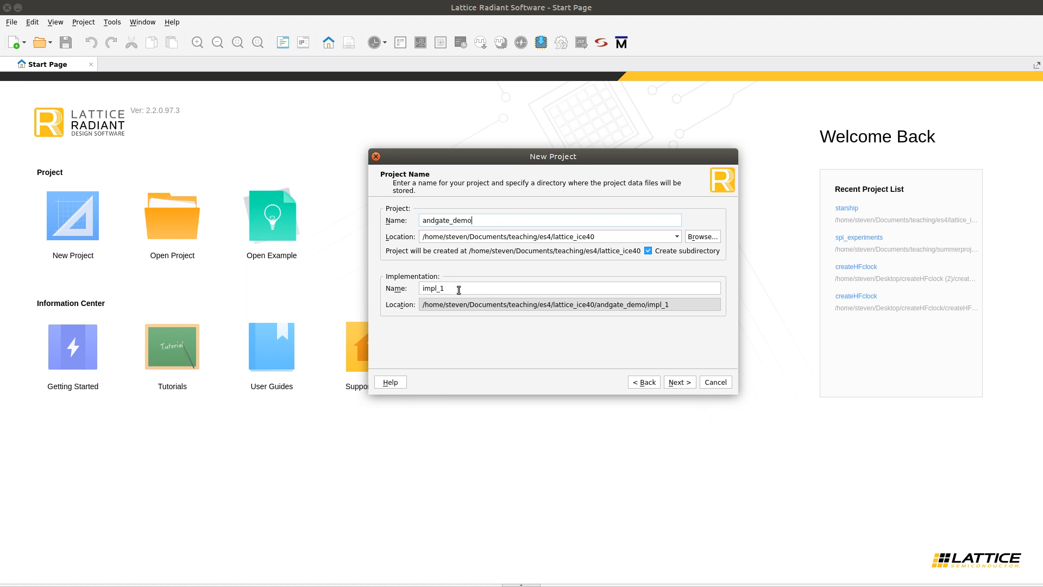
pyautogui.moveTo(674, 375)
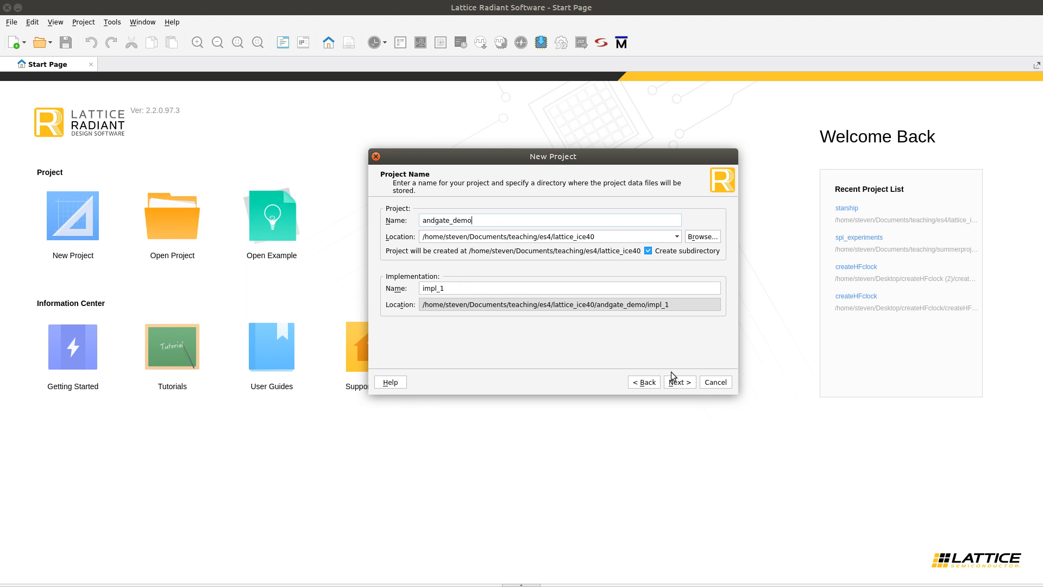
# - Advance to the Add Source page with no source files listed
pyautogui.click(679, 383)
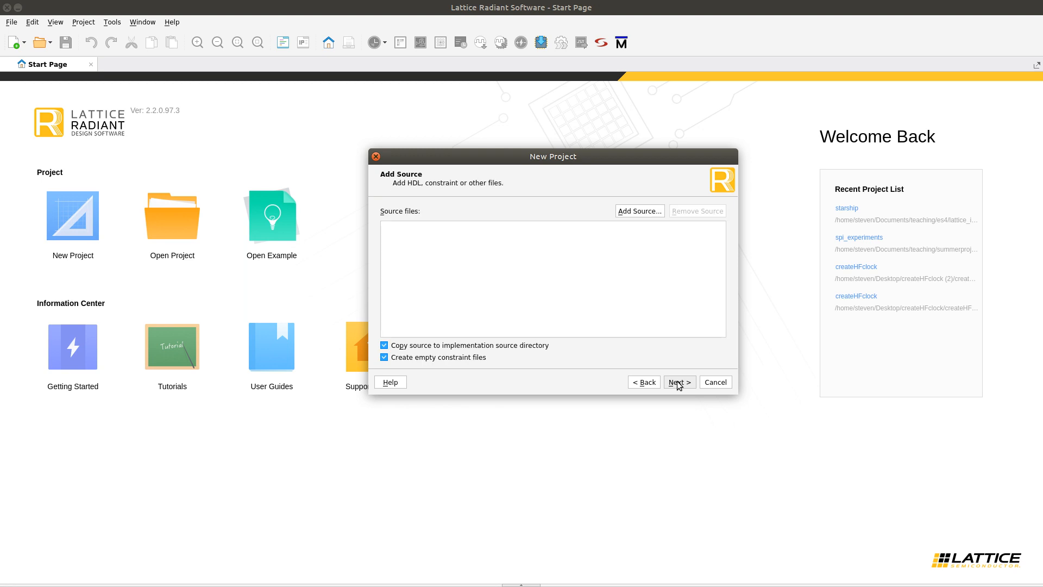
pyautogui.moveTo(500, 224)
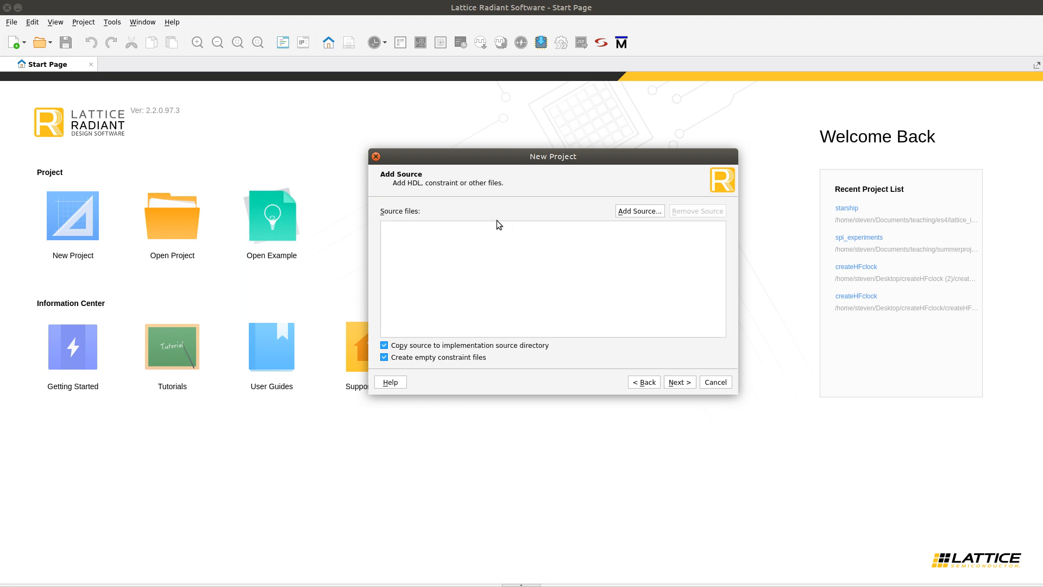
pyautogui.moveTo(438, 237)
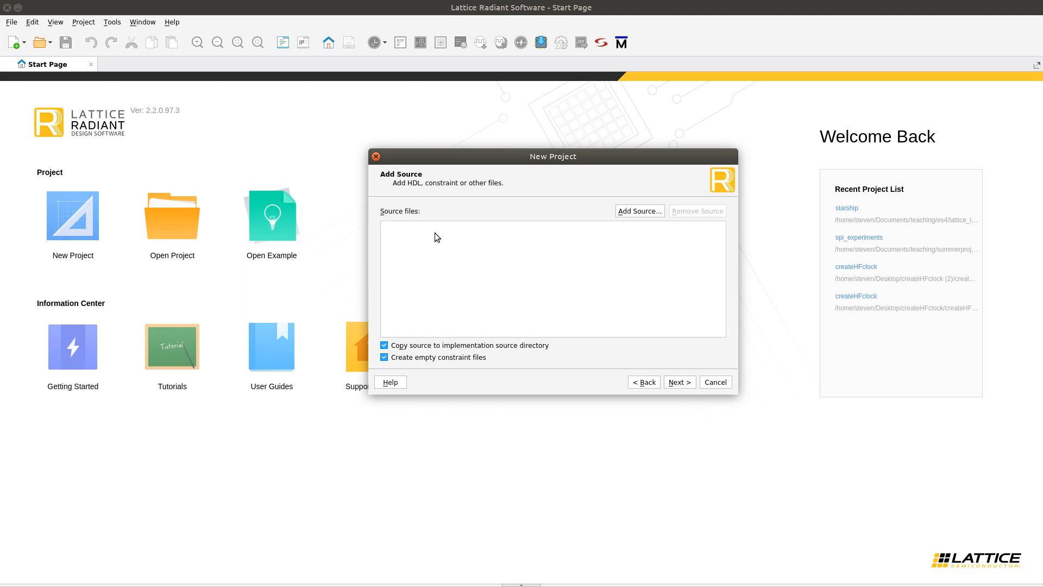
pyautogui.moveTo(669, 376)
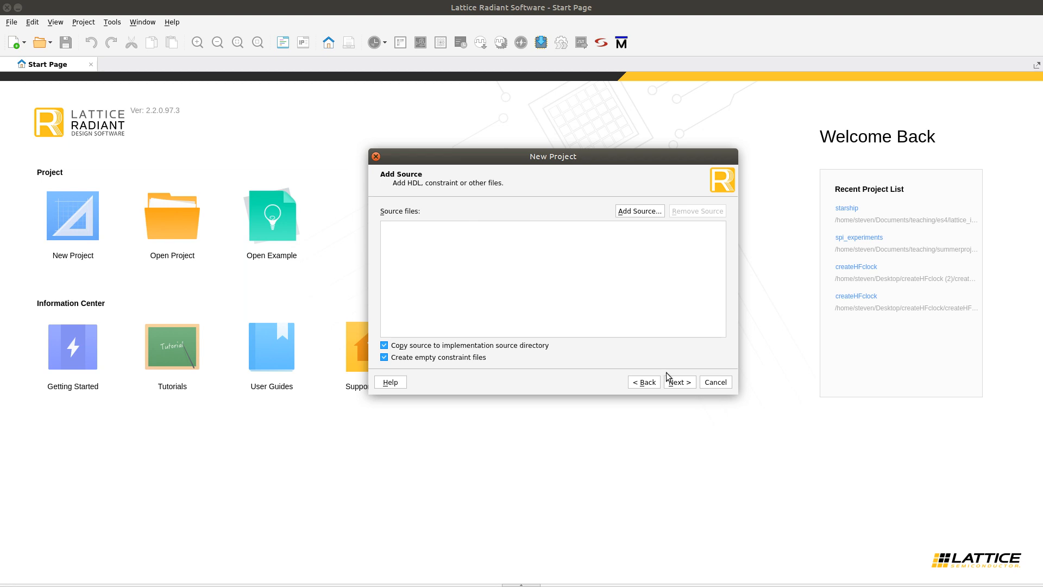
pyautogui.moveTo(684, 386)
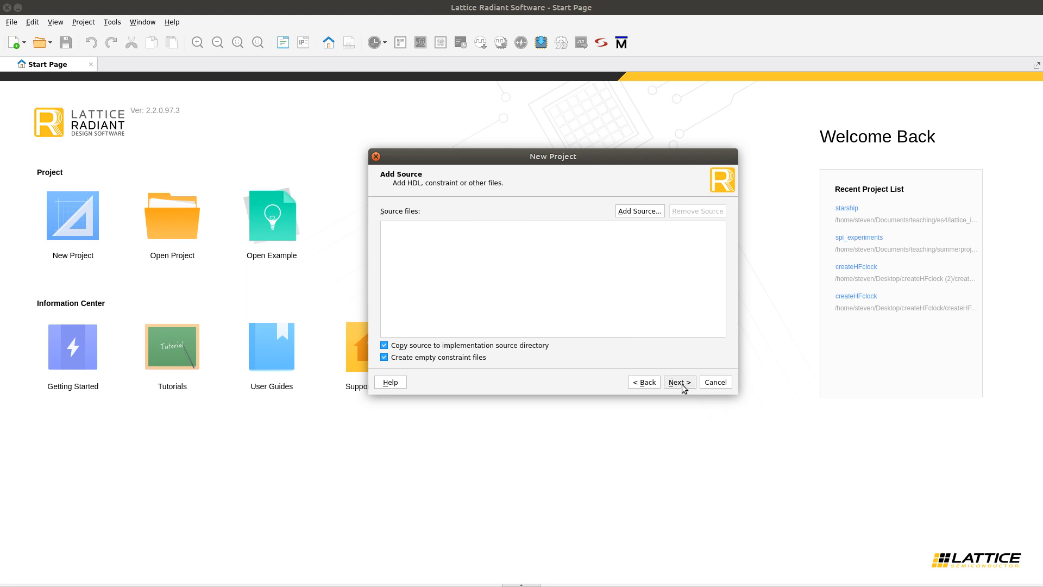
# - Select the iCE40UP5K device in the SG48 package, part iCE40UP5K-SG48I
pyautogui.click(679, 382)
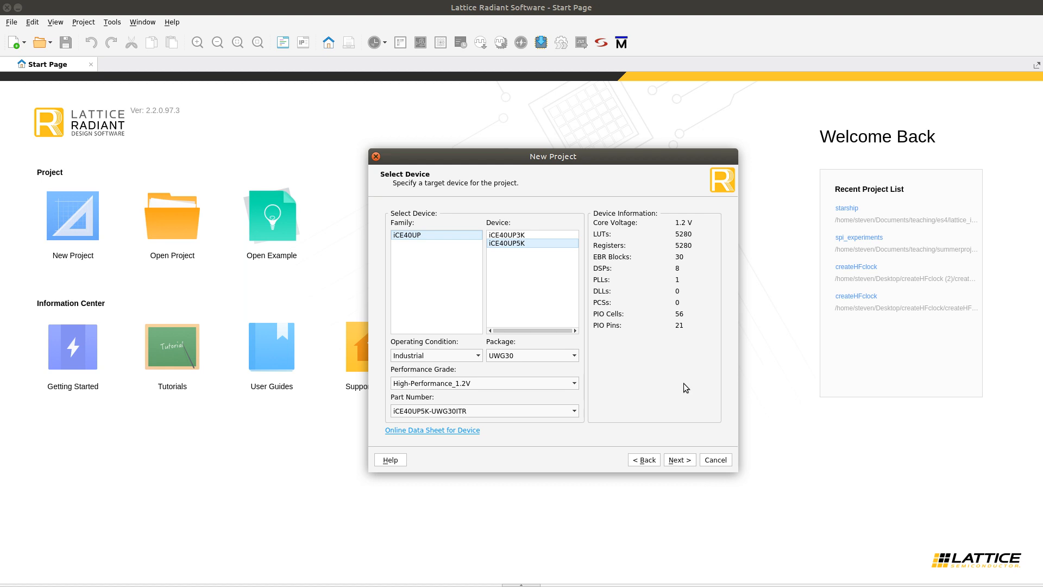
pyautogui.moveTo(678, 372)
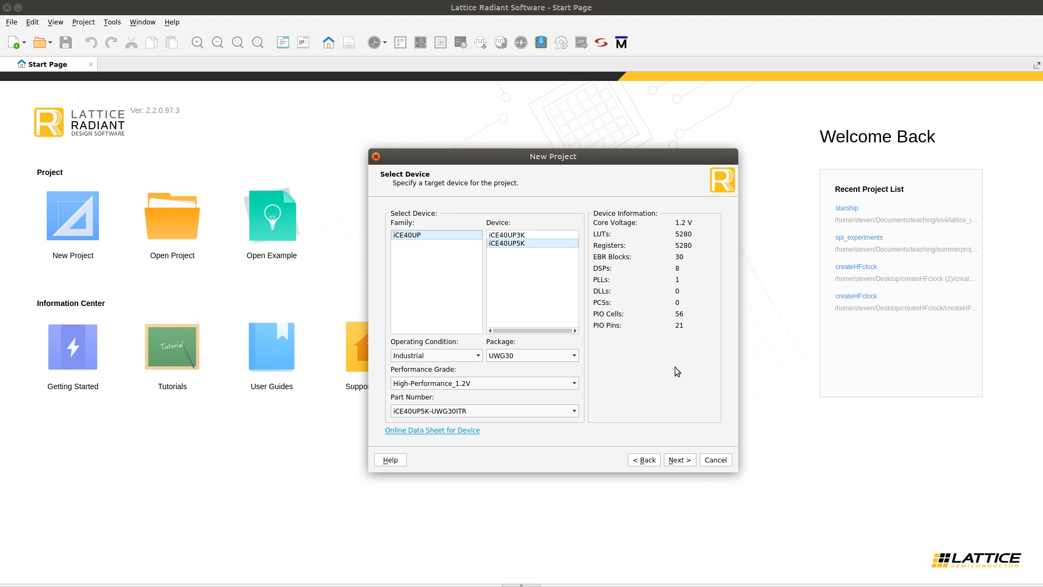
pyautogui.moveTo(667, 370)
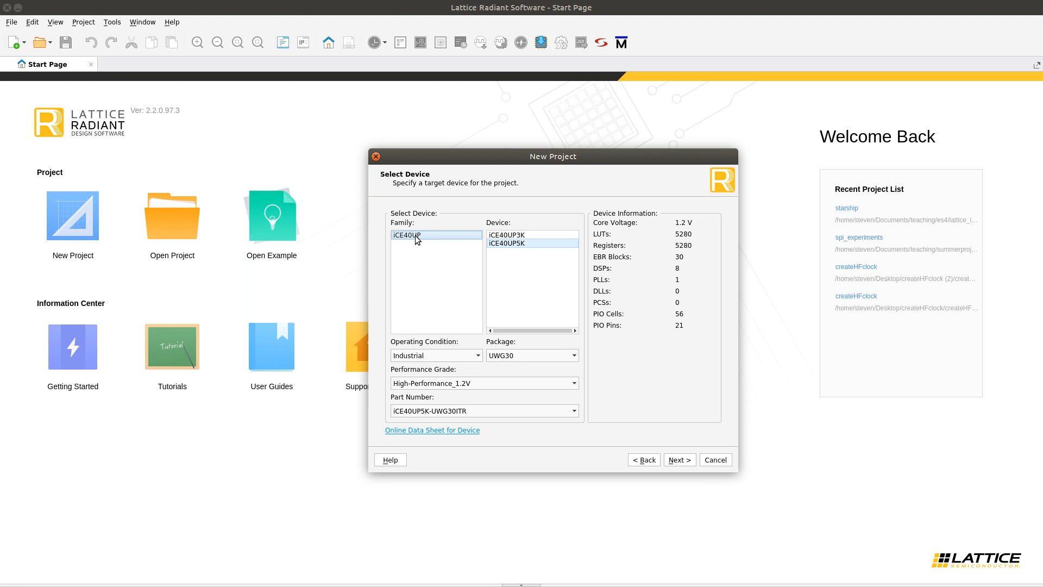
pyautogui.moveTo(518, 250)
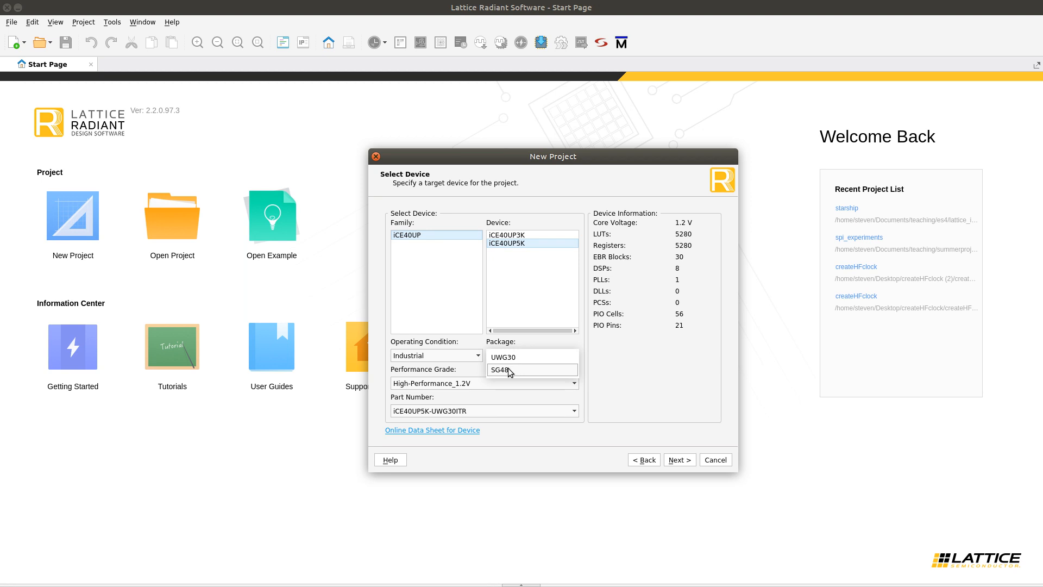
pyautogui.moveTo(512, 372)
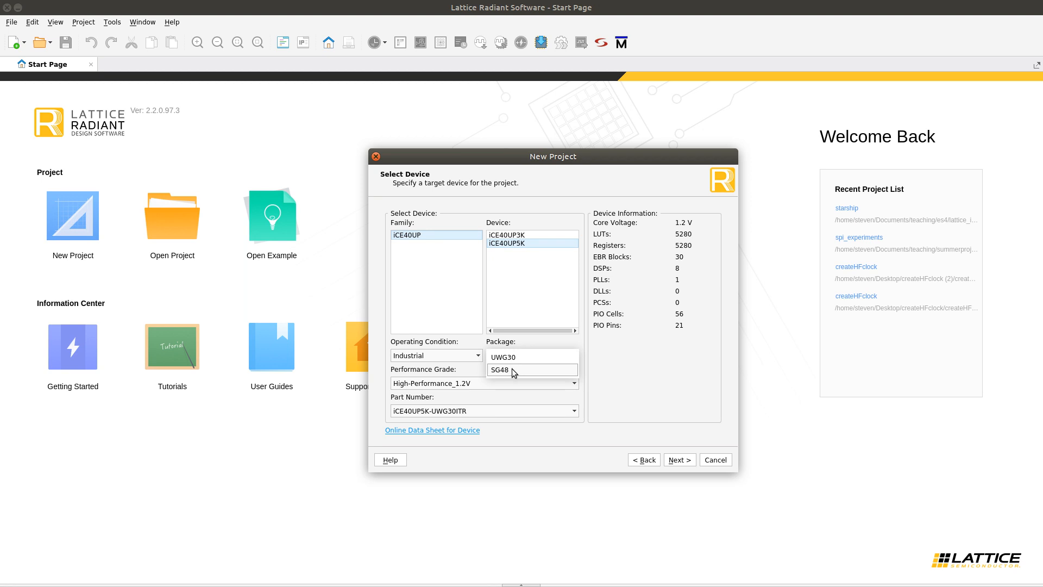
pyautogui.click(508, 370)
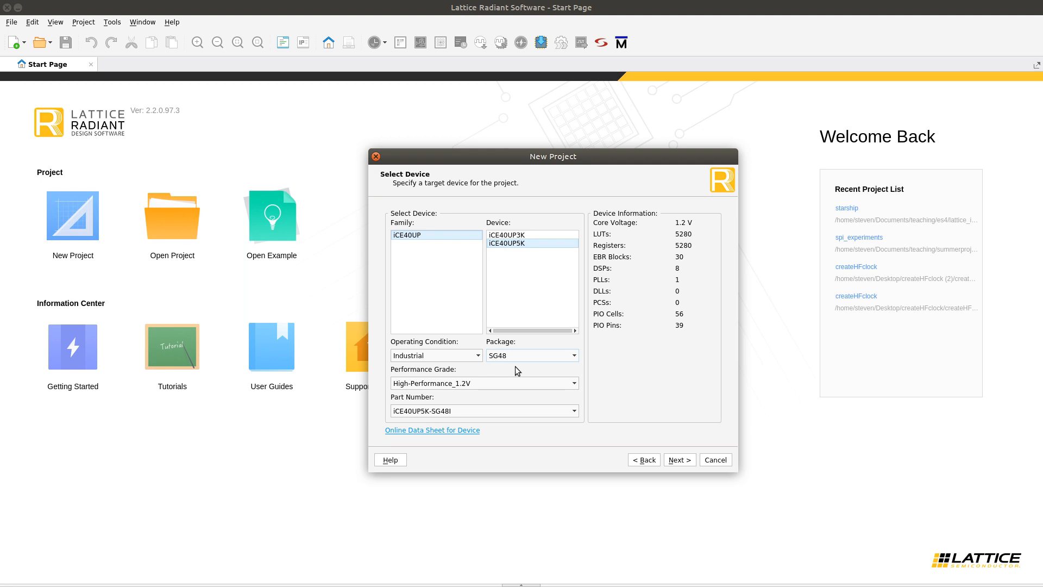
pyautogui.moveTo(517, 365)
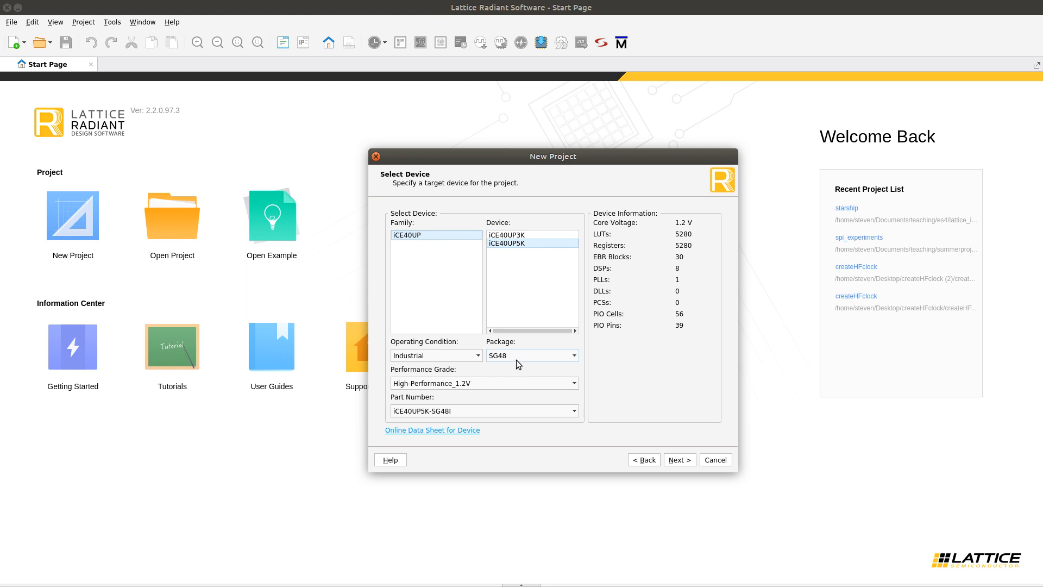
pyautogui.moveTo(515, 359)
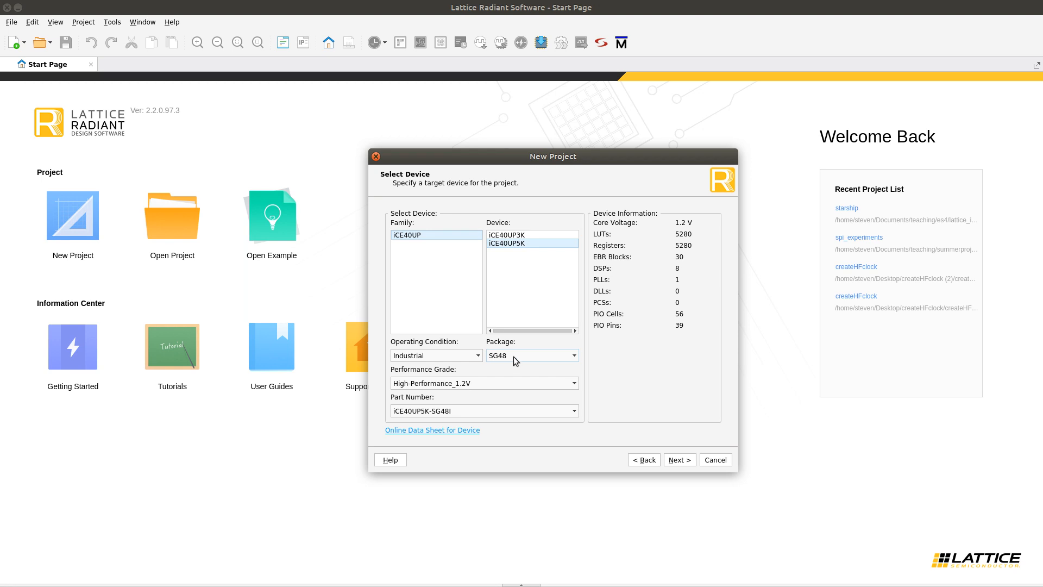
pyautogui.moveTo(598, 456)
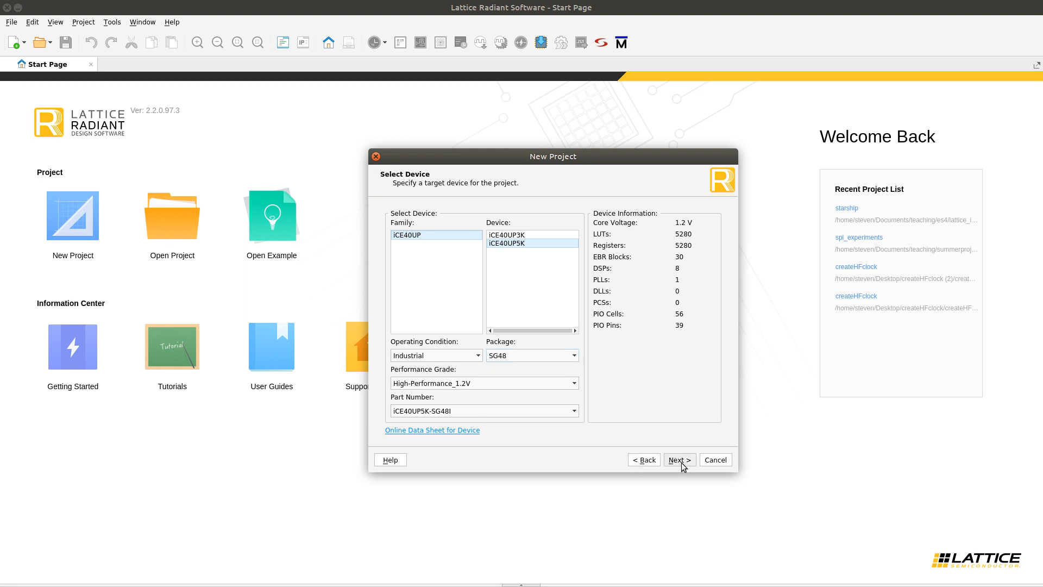
# - Keep Lattice LSE synthesis and finish creating the andgate_demo project
pyautogui.click(679, 460)
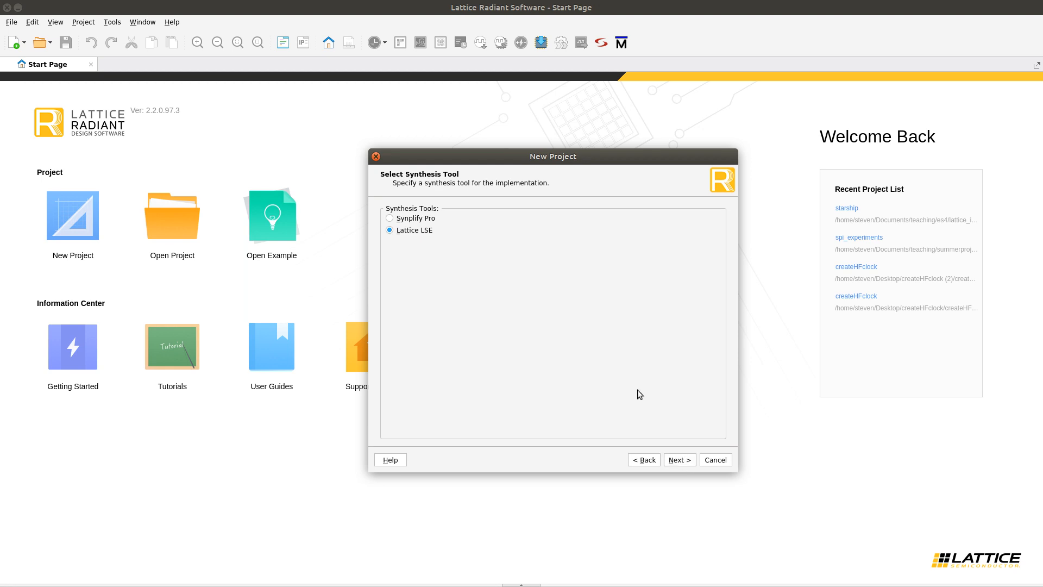
pyautogui.moveTo(440, 237)
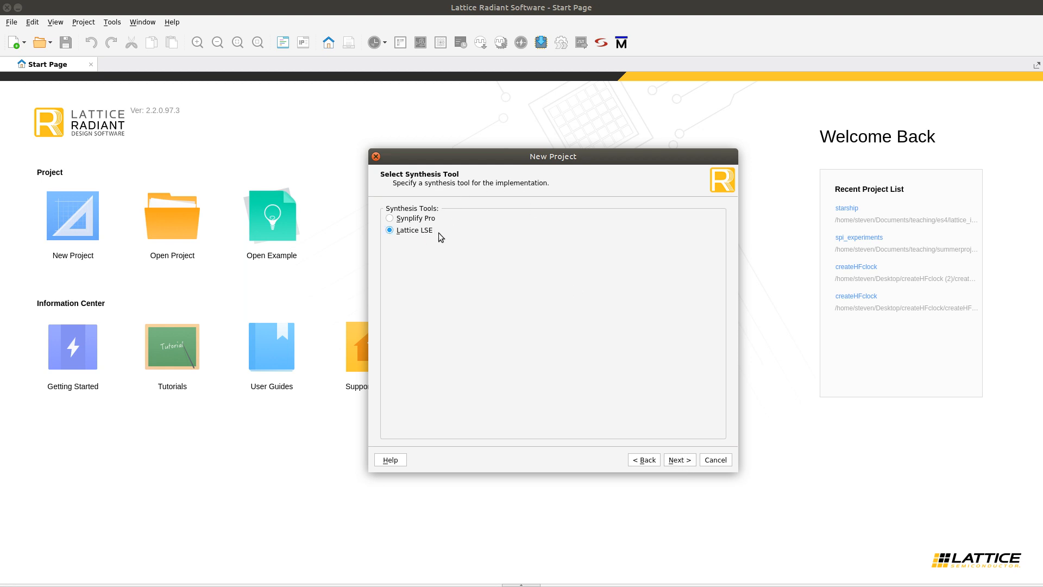
pyautogui.moveTo(743, 533)
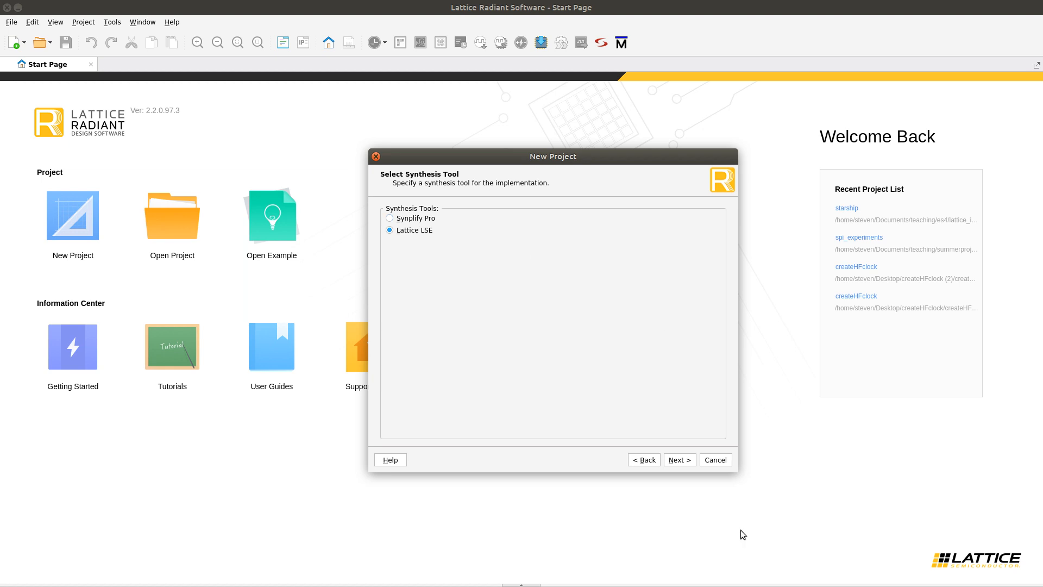
pyautogui.moveTo(678, 467)
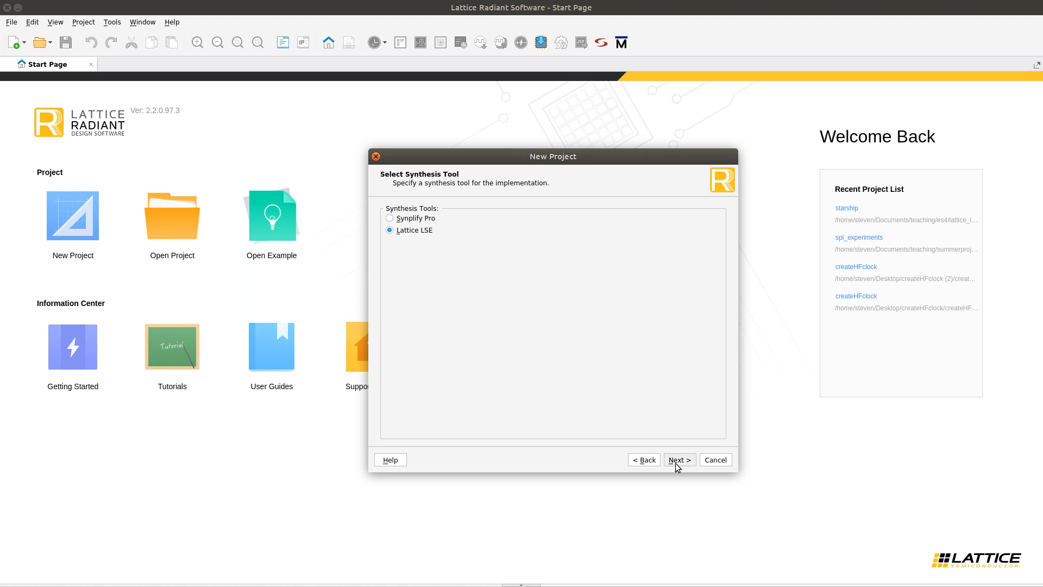
pyautogui.click(680, 460)
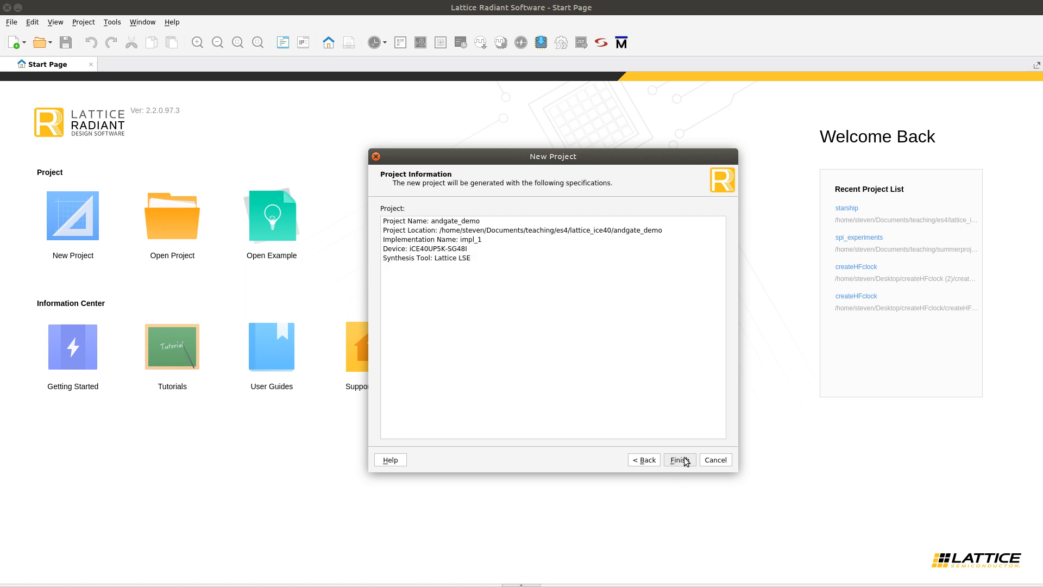
pyautogui.click(679, 460)
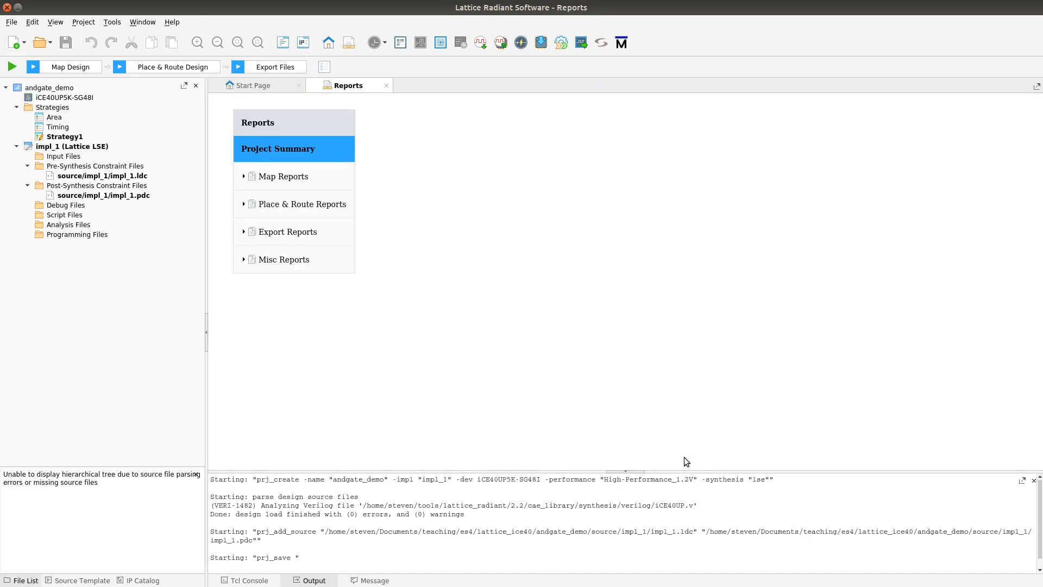
# - Add a new VHDL source file named andgate under Input Files for impl_1
pyautogui.click(277, 147)
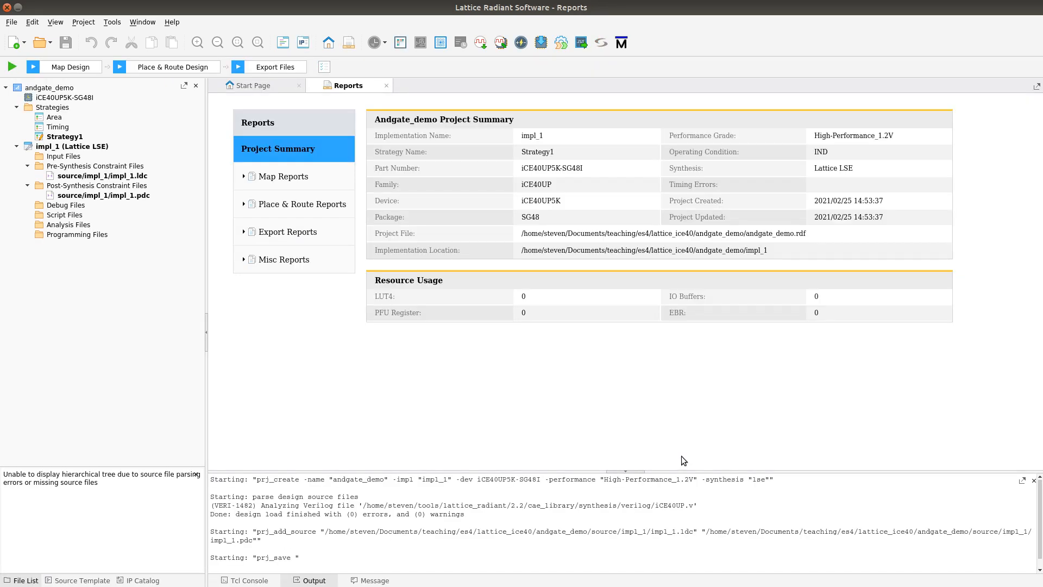
pyautogui.click(95, 165)
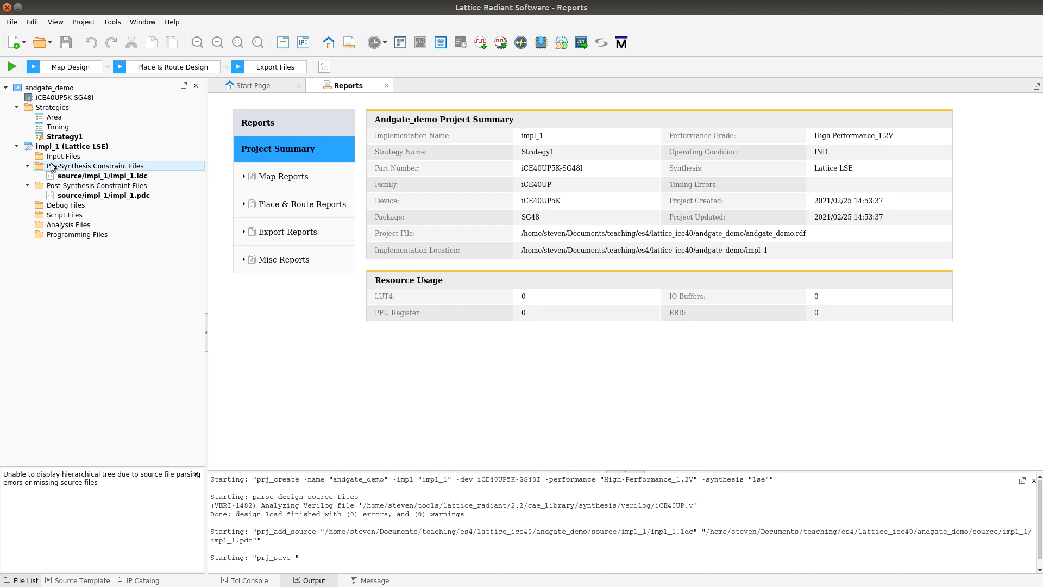
pyautogui.click(63, 156)
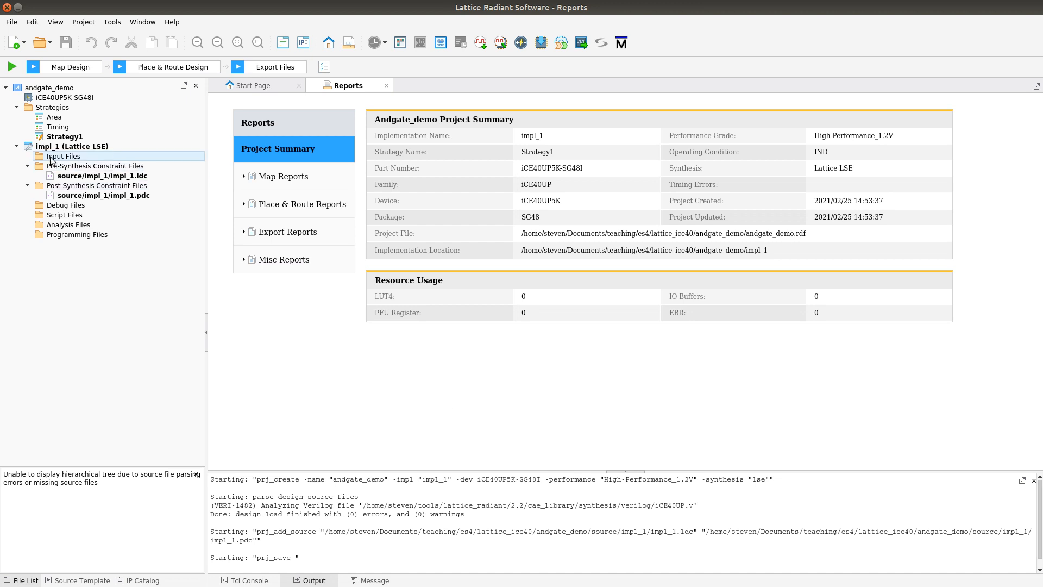
pyautogui.rightClick(63, 156)
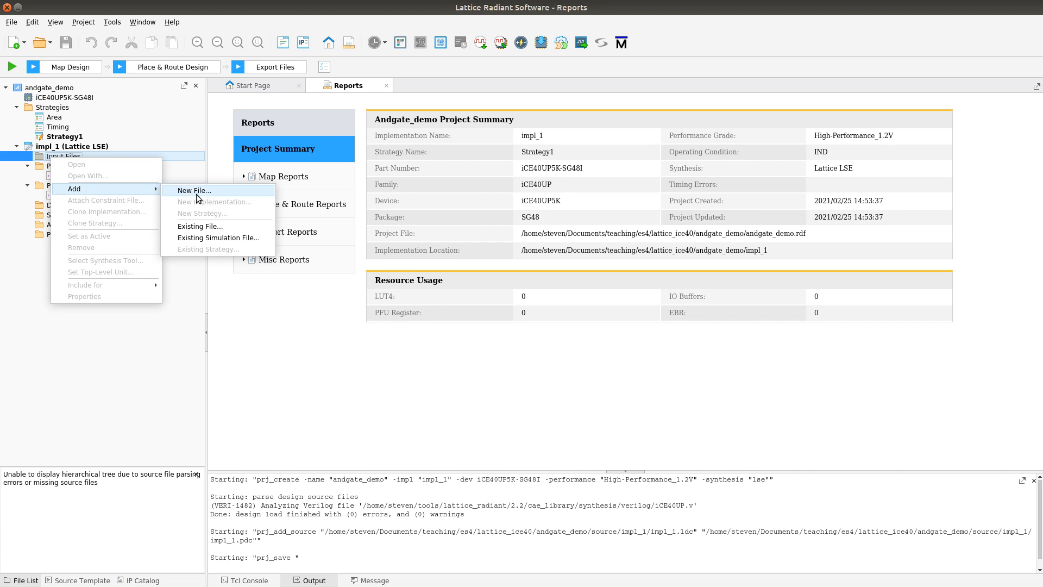
pyautogui.click(193, 190)
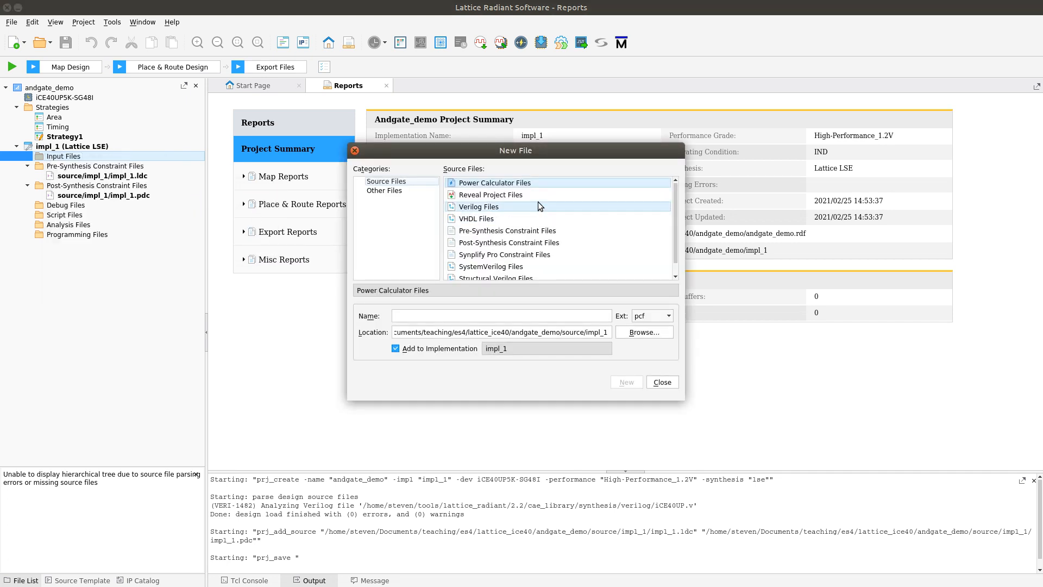
pyautogui.click(476, 218)
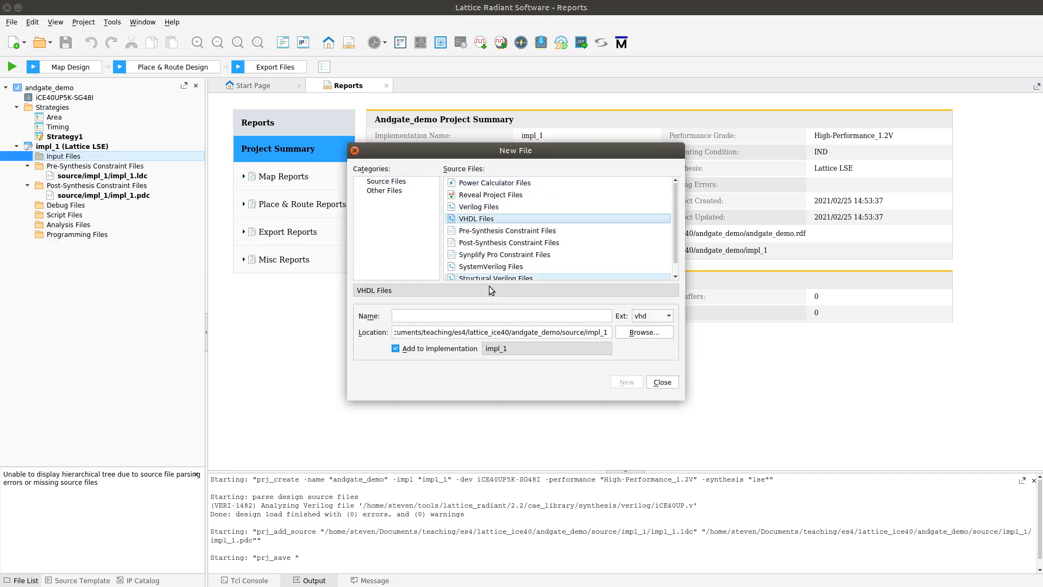
pyautogui.click(500, 316)
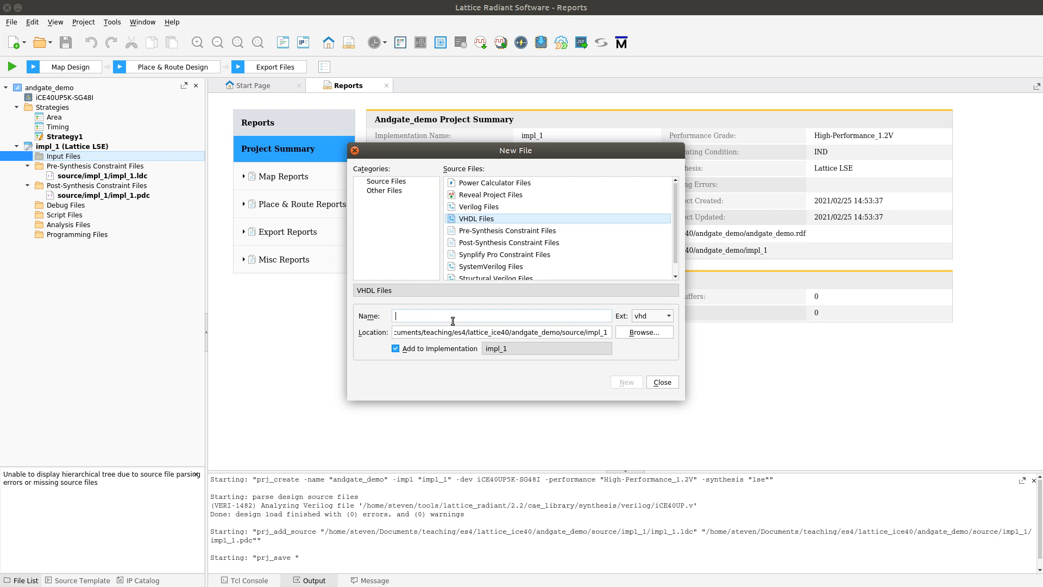
pyautogui.write('adng')
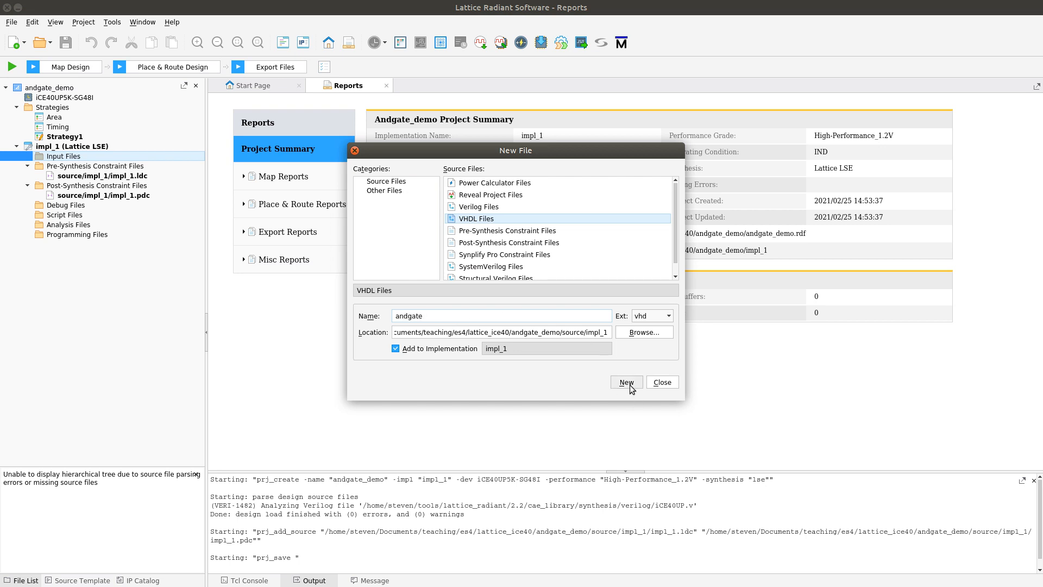
# - Create andgate.vhd and write the IEEE library and std_logic_1164 use clauses
pyautogui.click(626, 382)
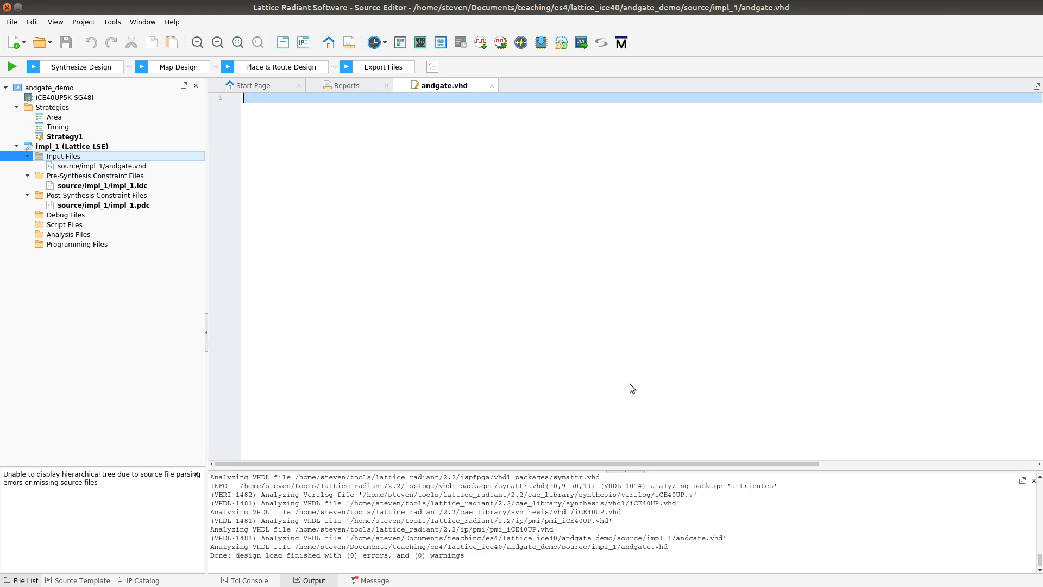
pyautogui.moveTo(488, 178)
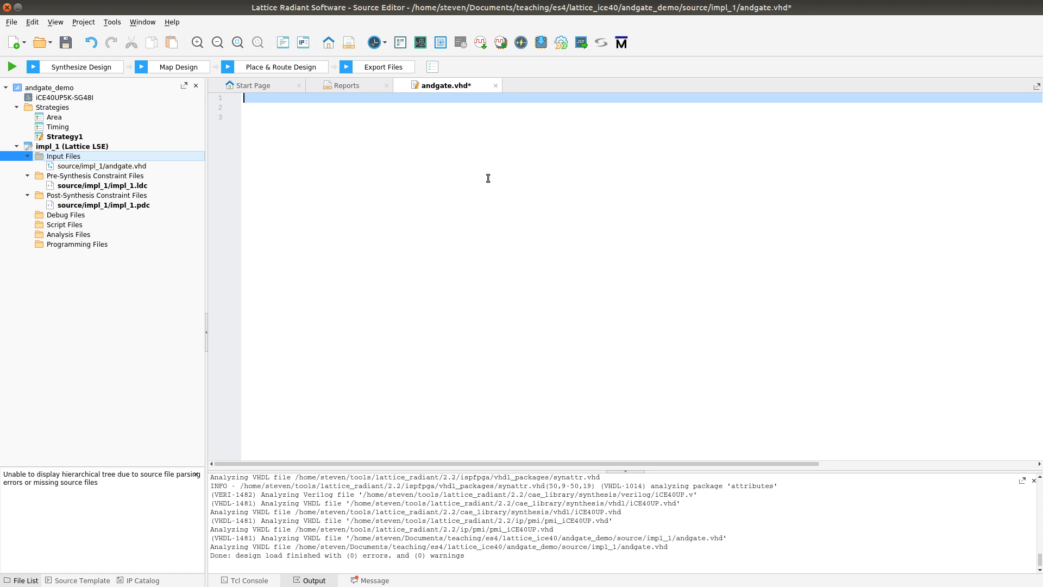
pyautogui.write('library IEEE;')
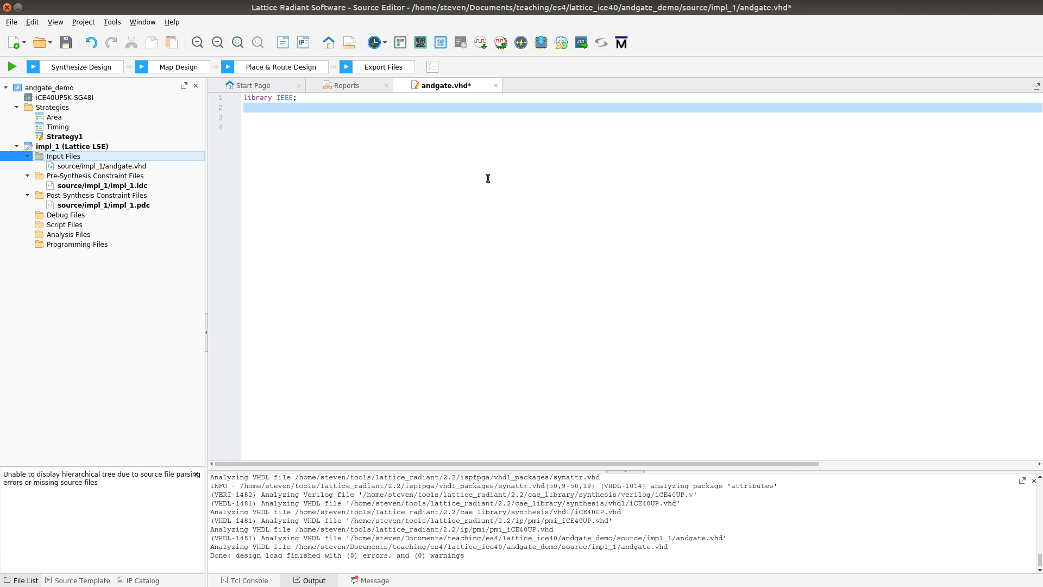
pyautogui.write('use')
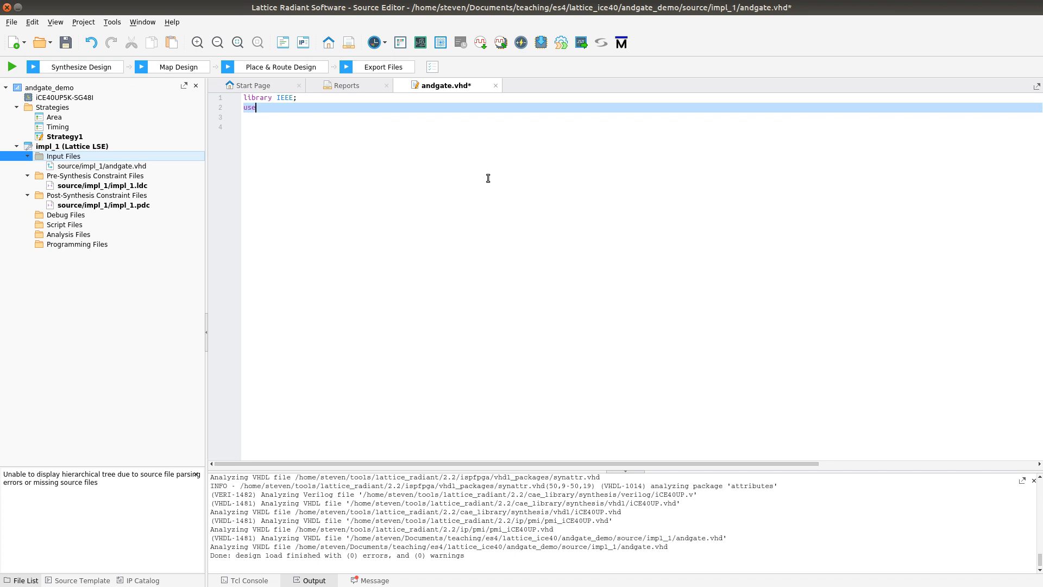
pyautogui.write('IEEE.std_l')
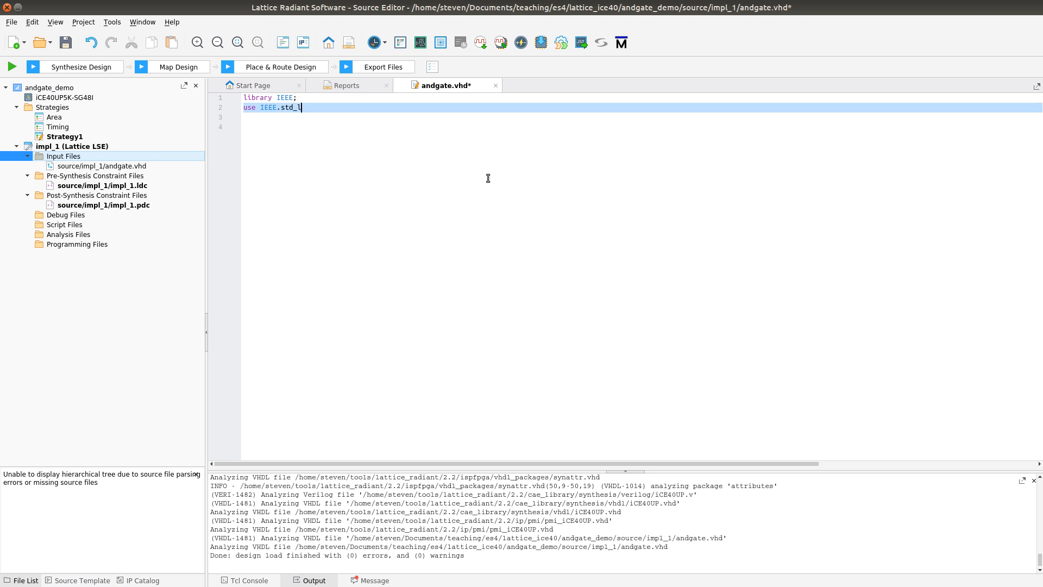
pyautogui.write('ogic_1164.')
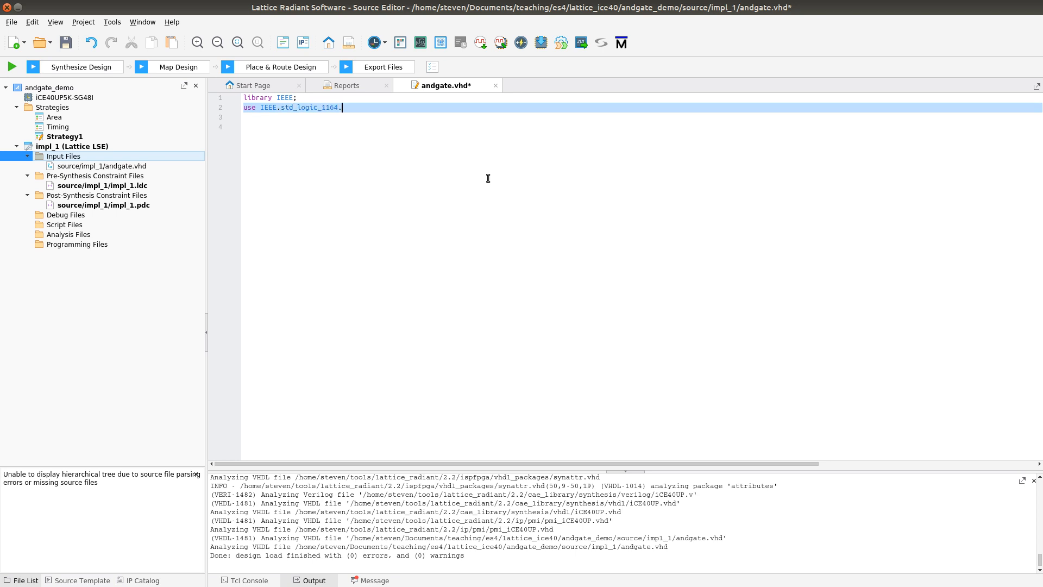
pyautogui.write('all;')
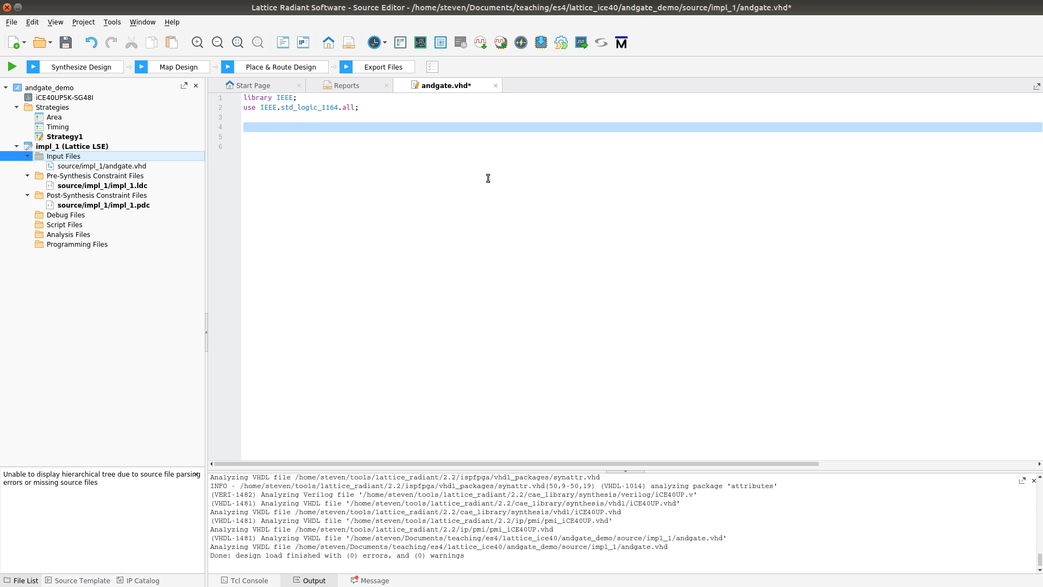
# - Declare entity andgate with std_logic inputs a and b in its port list
pyautogui.write('entity an')
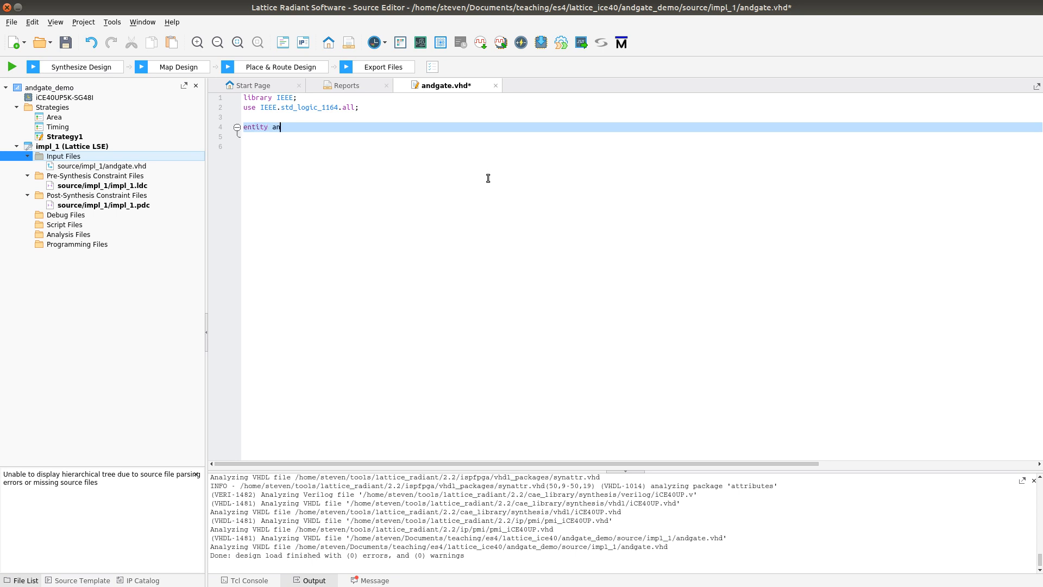
pyautogui.write('dgate is')
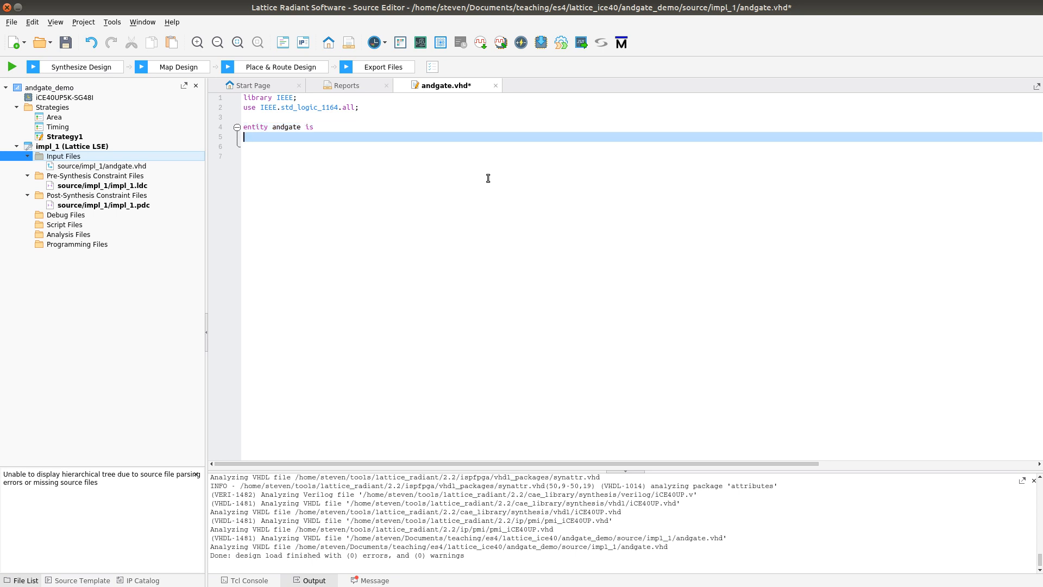
pyautogui.write('port')
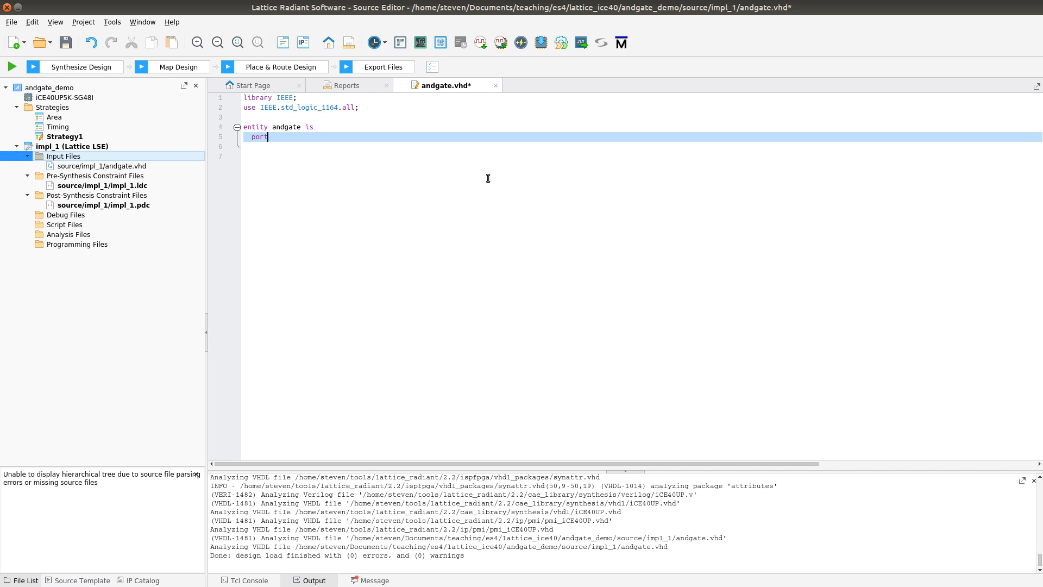
pyautogui.write('(')
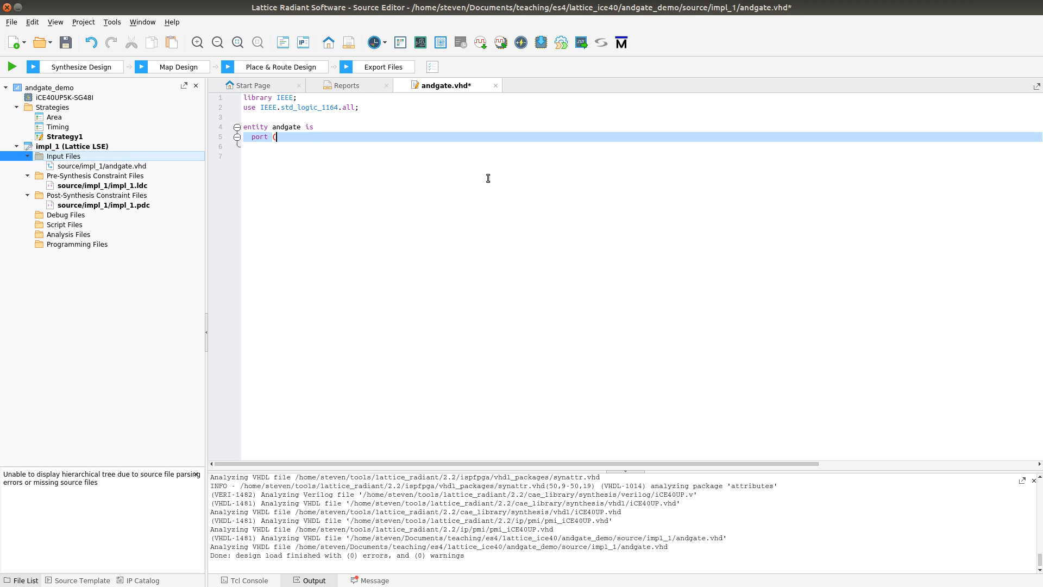
pyautogui.press('BackSpace')
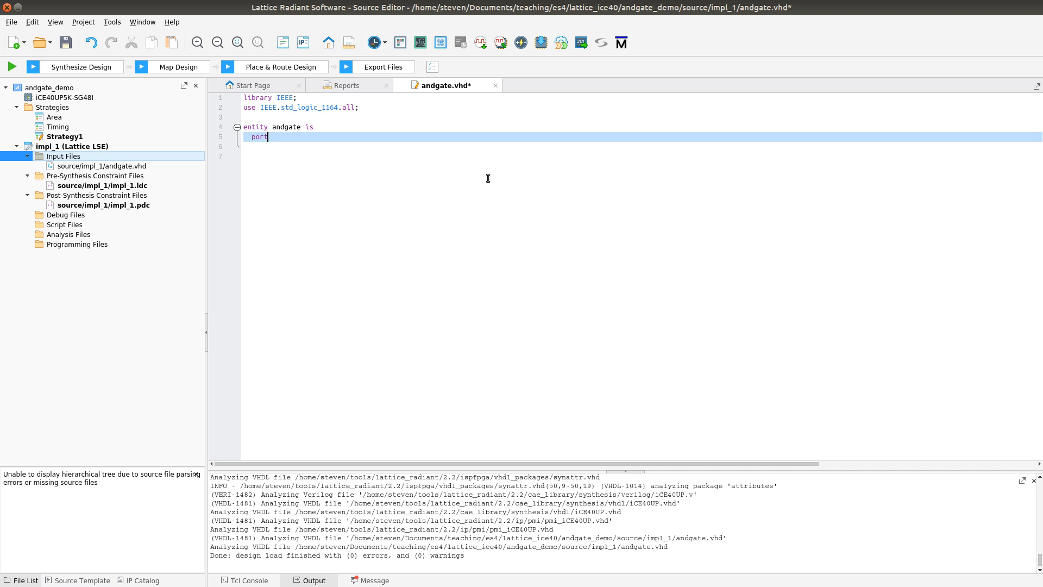
pyautogui.write('(')
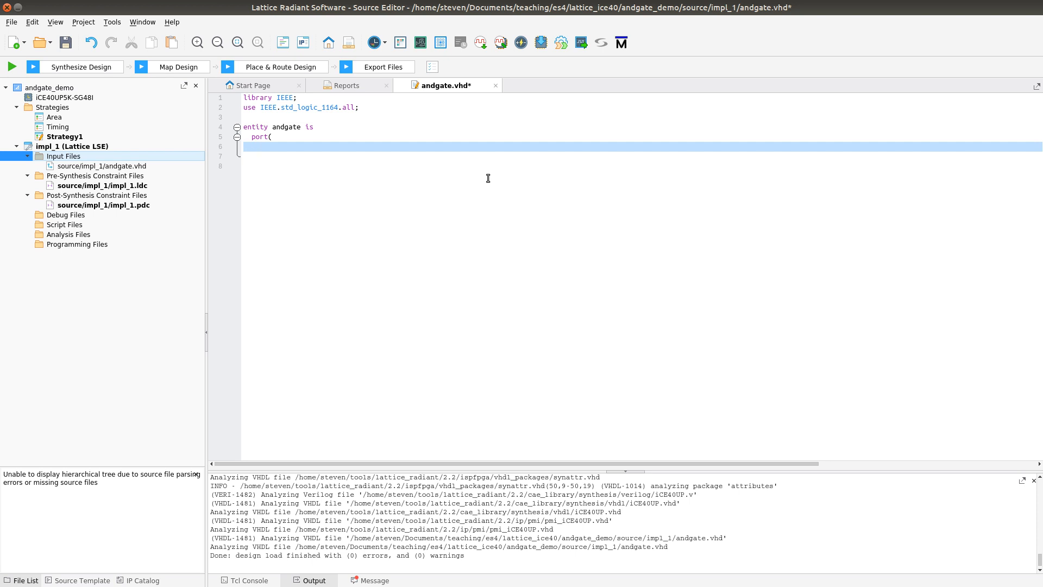
pyautogui.write('a : in st')
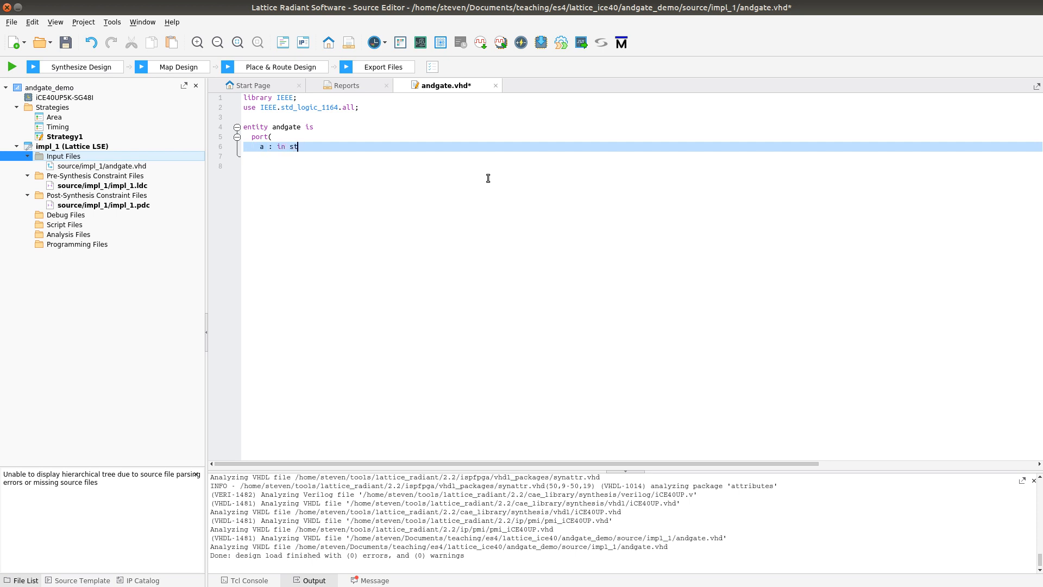
pyautogui.write('d_s')
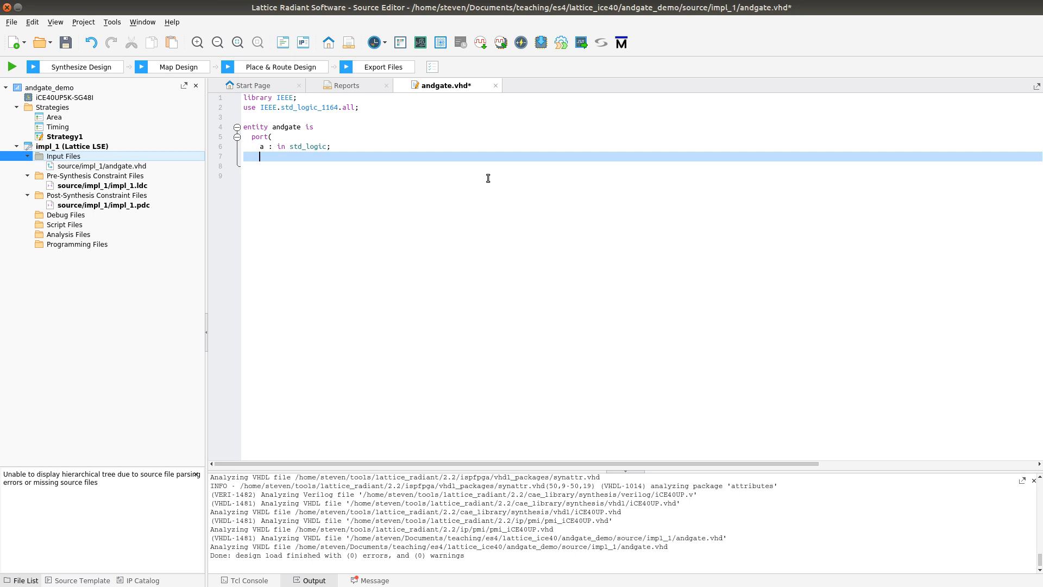
pyautogui.write('b : in')
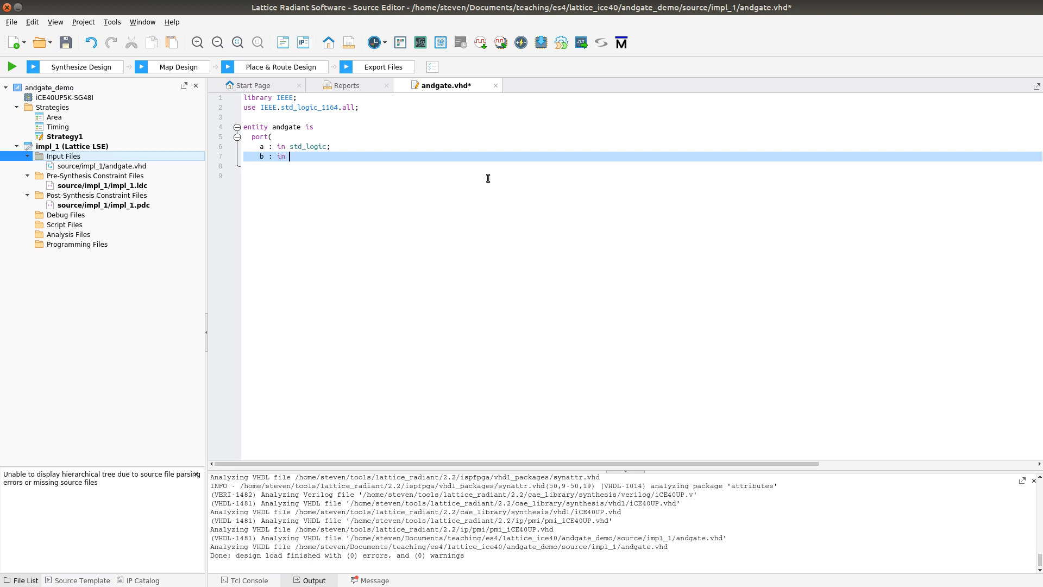
pyautogui.write('std_logic;')
pyautogui.write('y')
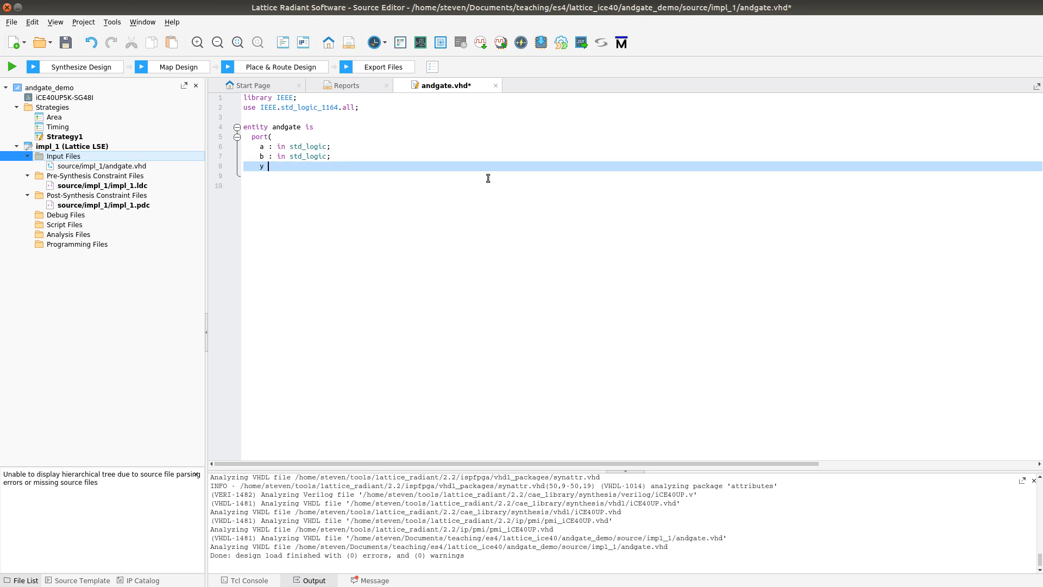
# - Add std_logic output y, close the port list and end the andgate entity
pyautogui.write(': out std')
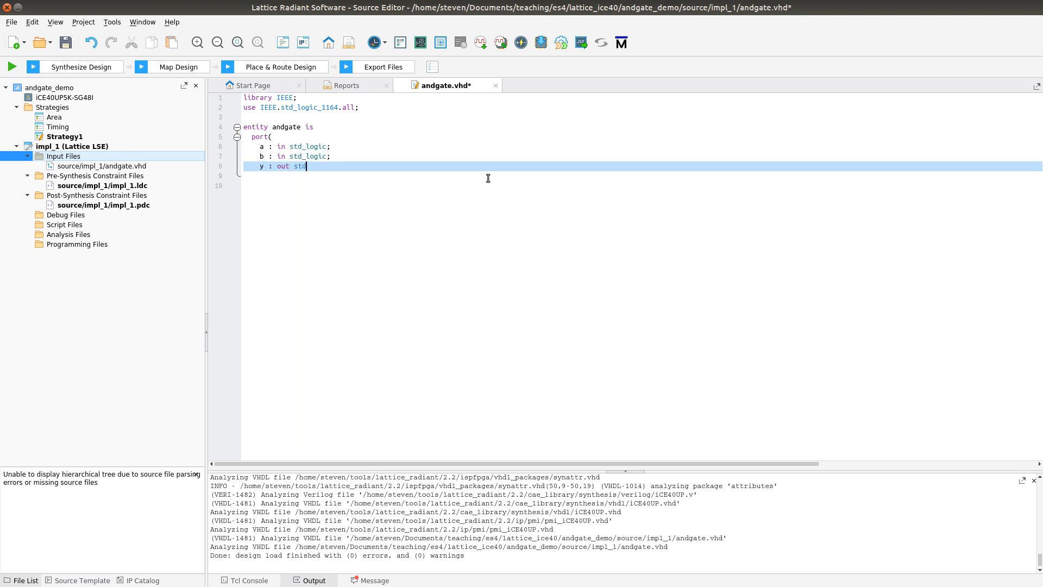
pyautogui.write('_')
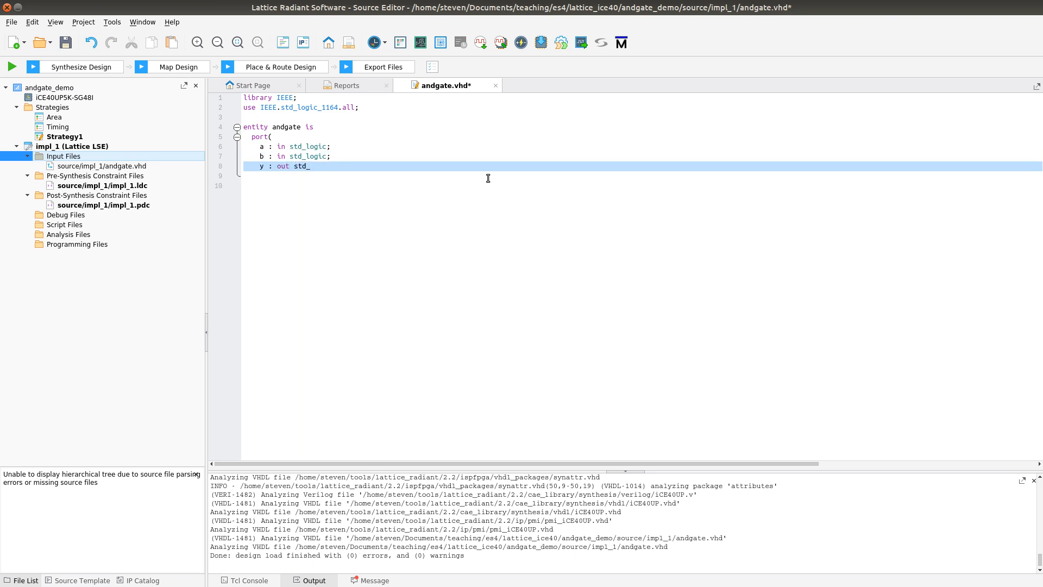
pyautogui.write('logic')
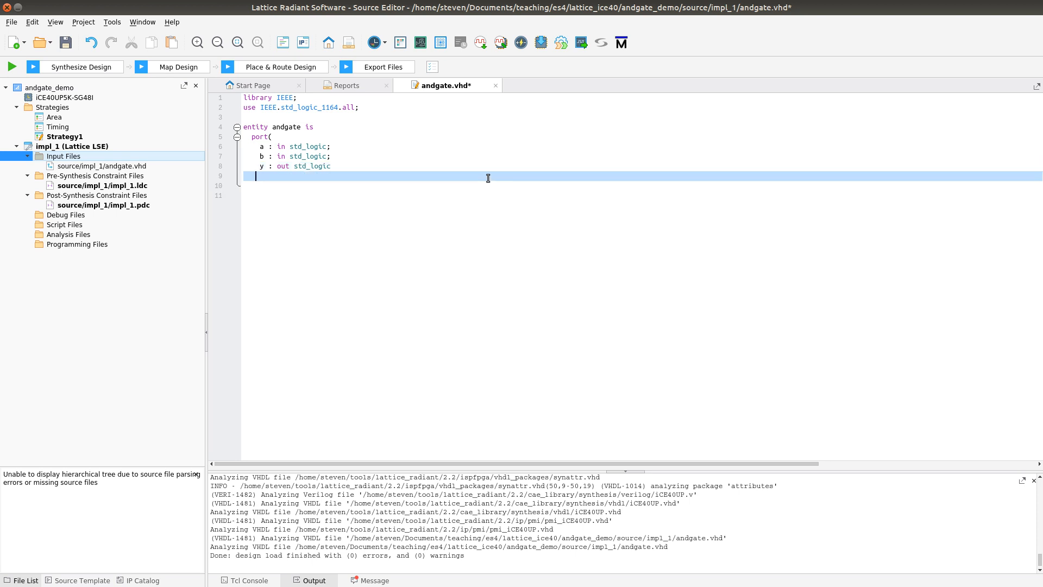
pyautogui.write(')')
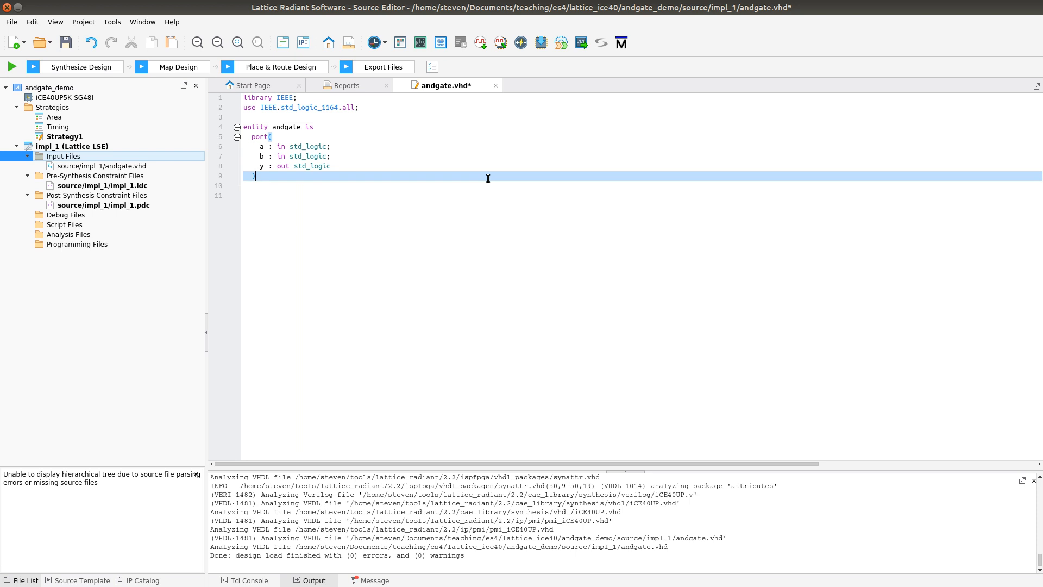
pyautogui.write(';')
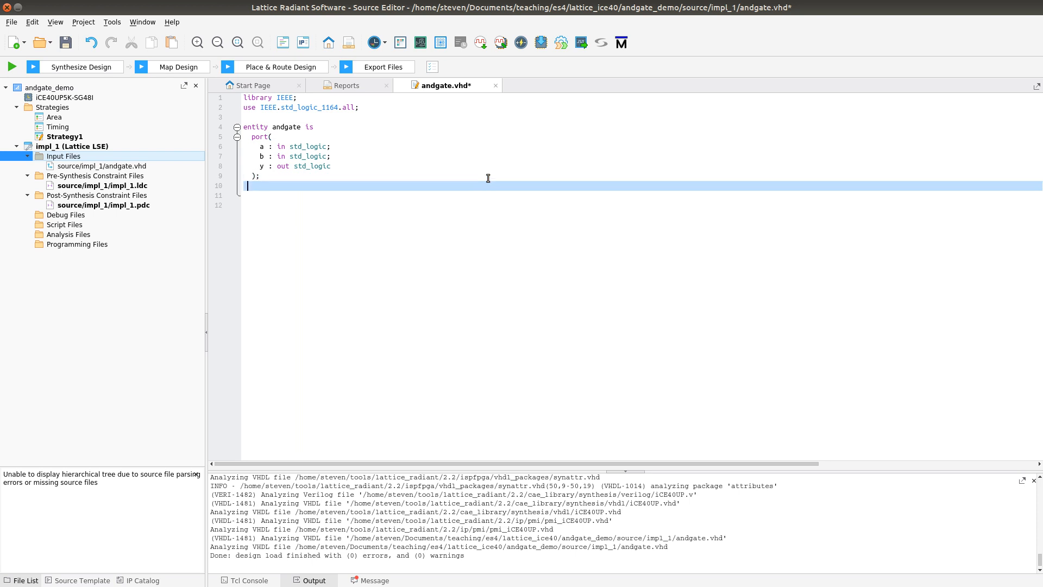
pyautogui.write('end')
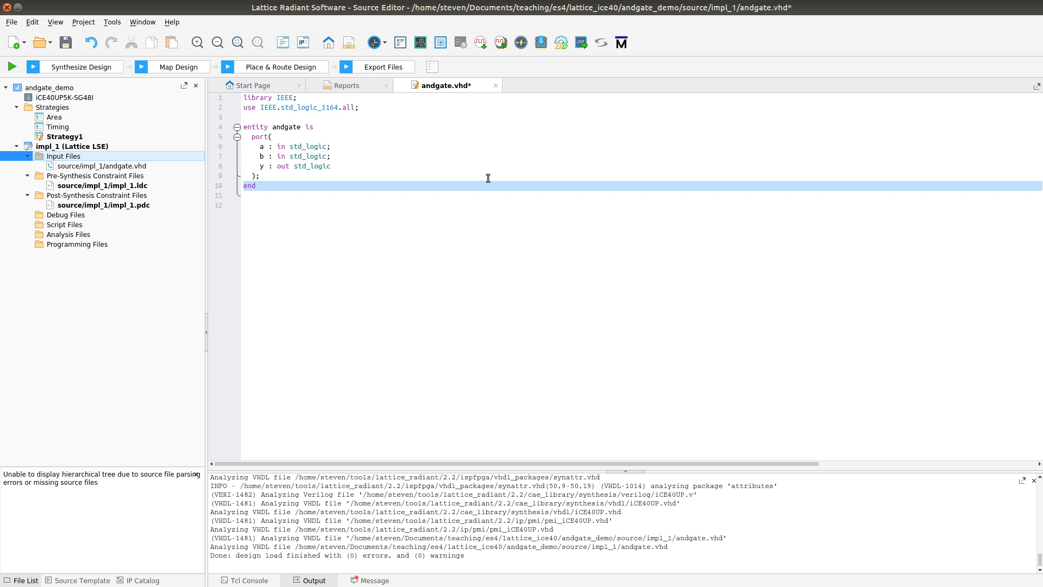
pyautogui.write('and')
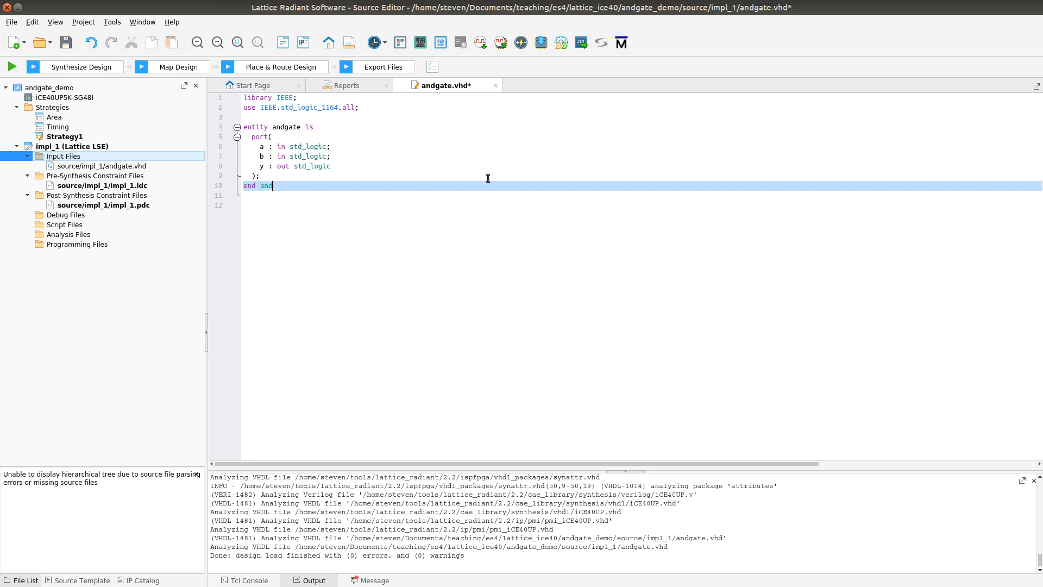
pyautogui.write('gate;')
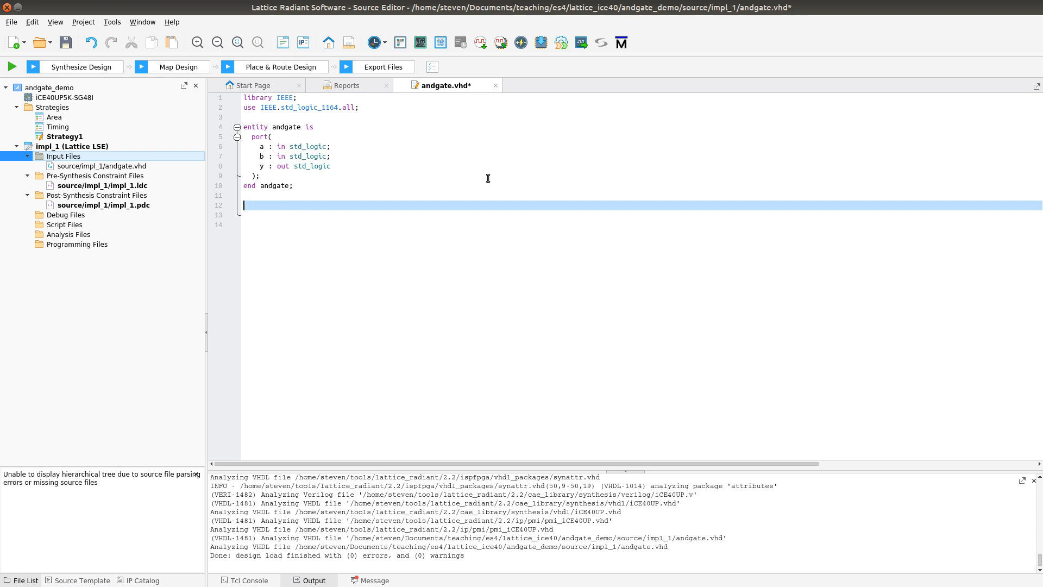
# - Write architecture synth of andgate with begin and the assignment y <= a and b;
pyautogui.write('architec')
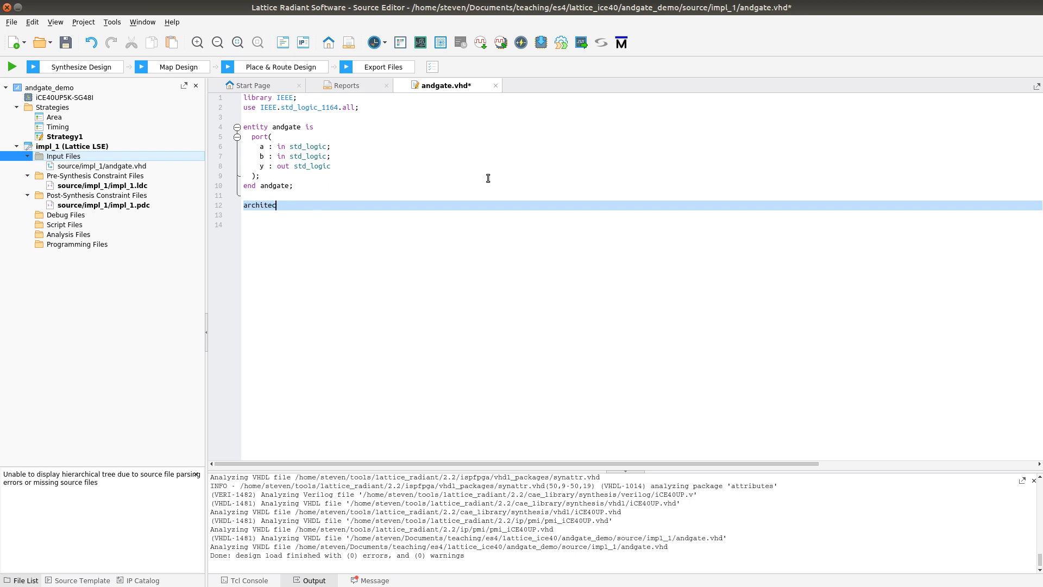
pyautogui.write('ture')
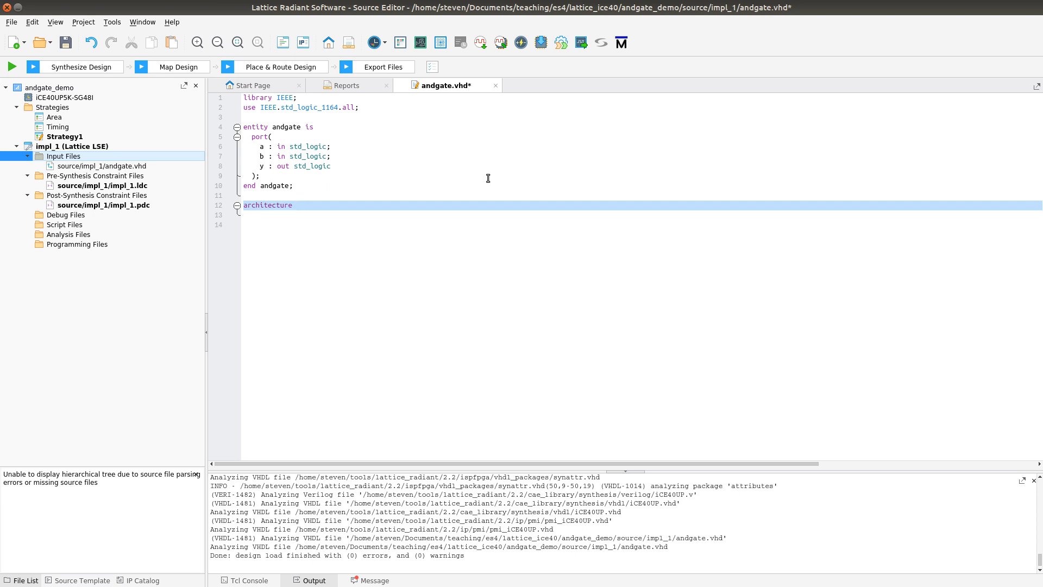
pyautogui.write('synth')
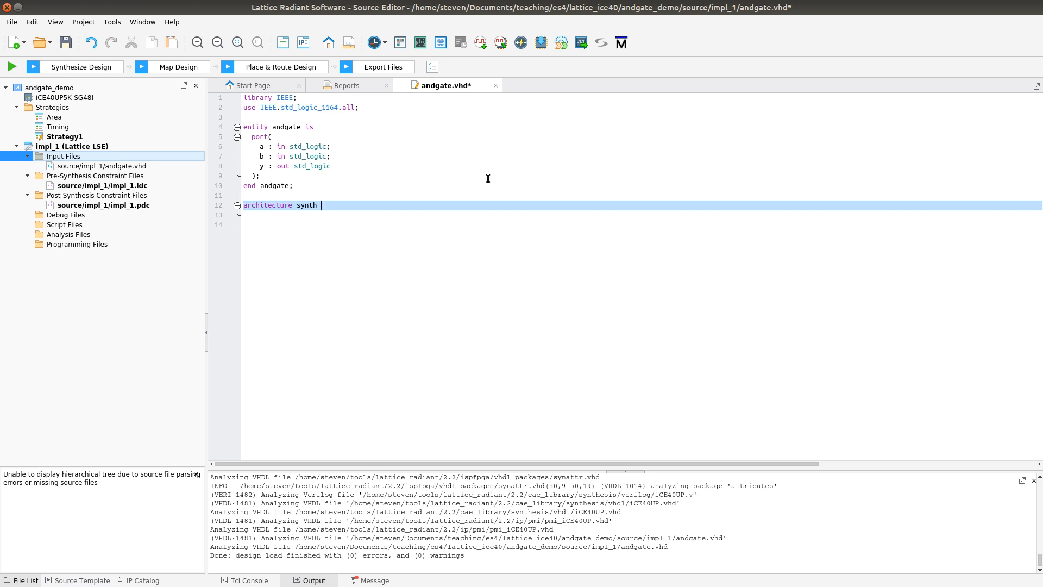
pyautogui.write('of')
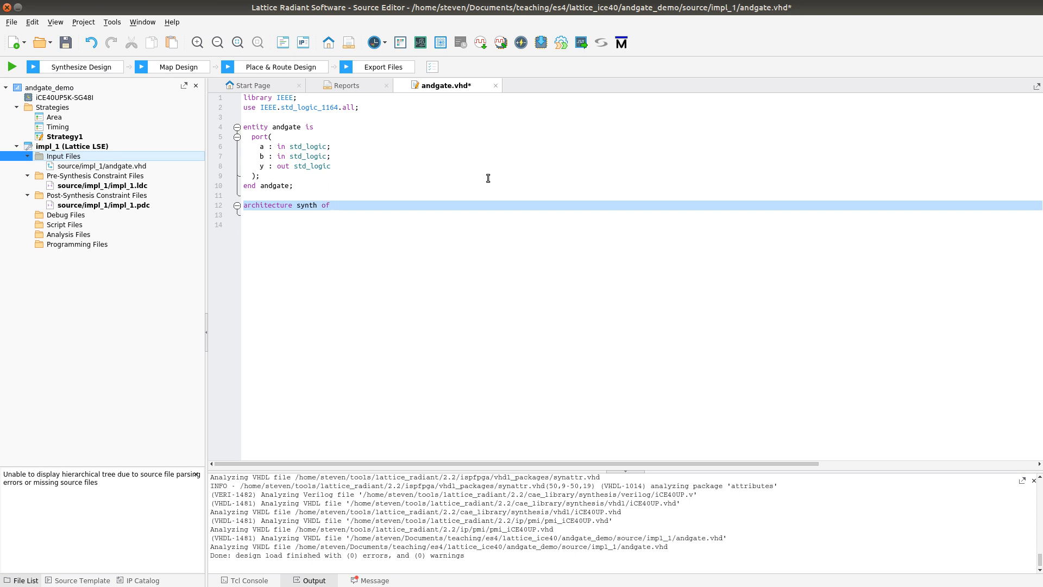
pyautogui.write('a')
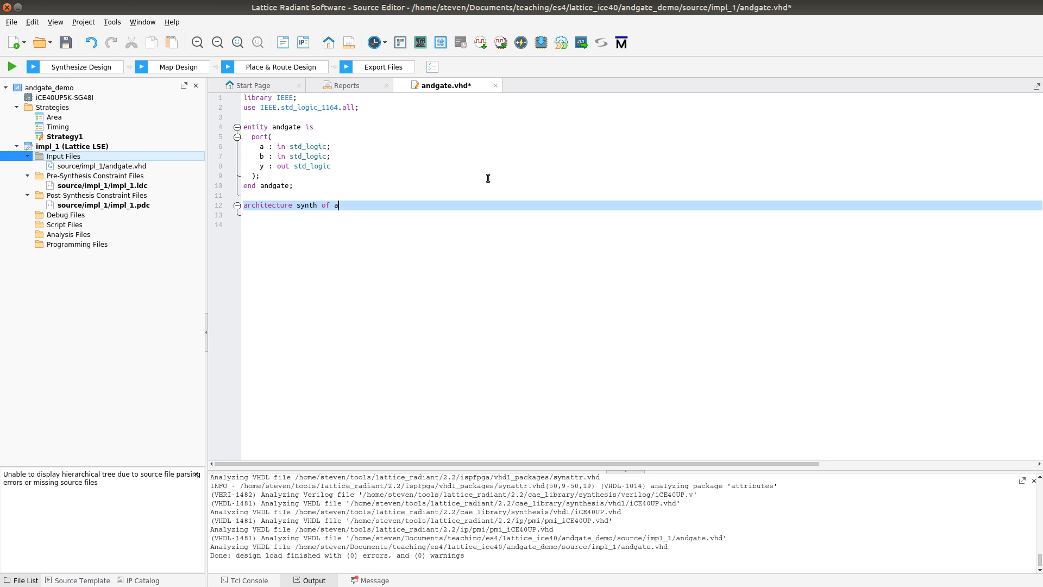
pyautogui.write('ndgate is')
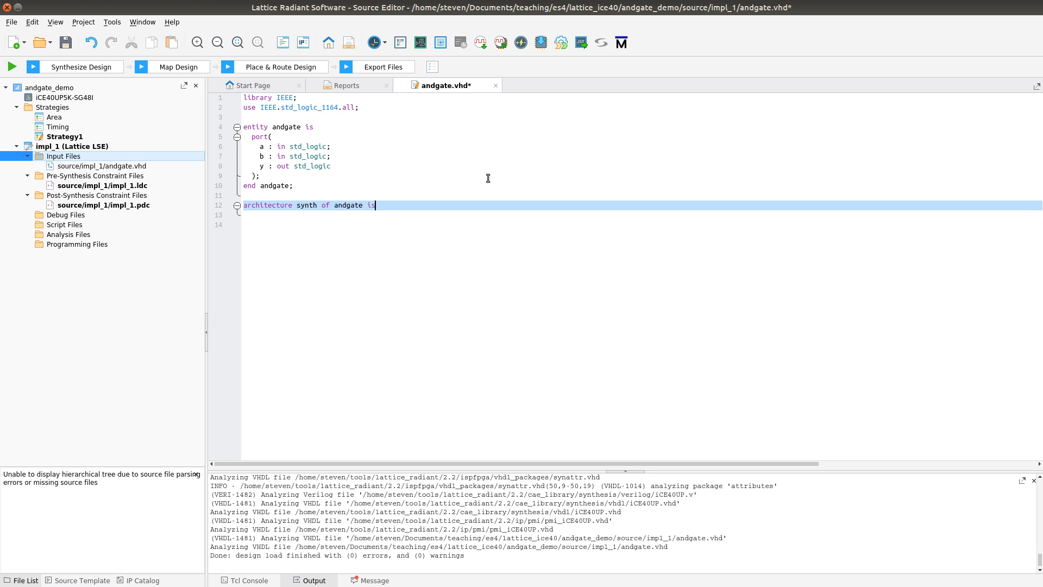
pyautogui.write('begin')
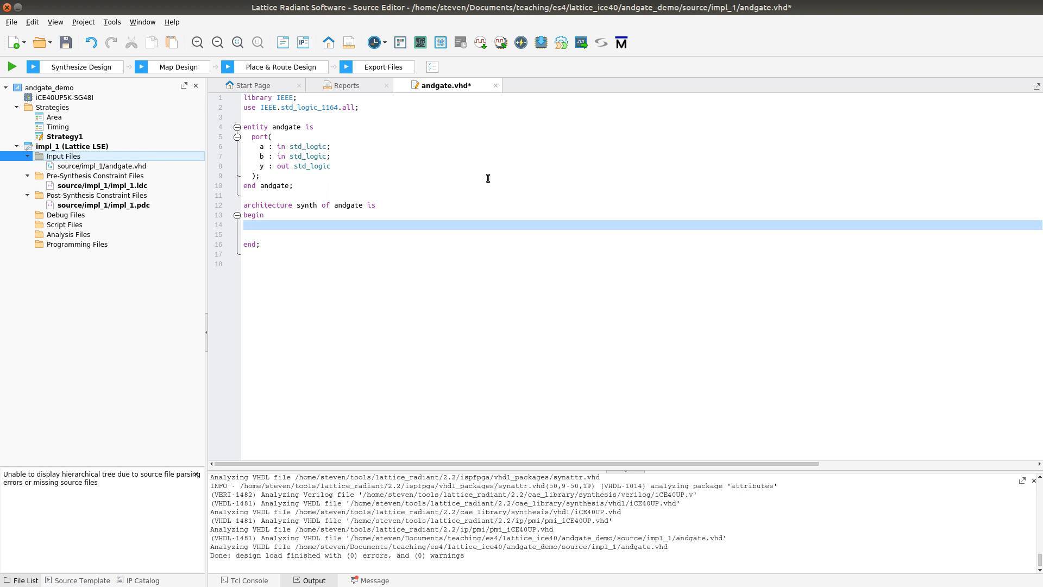
pyautogui.write('y <=')
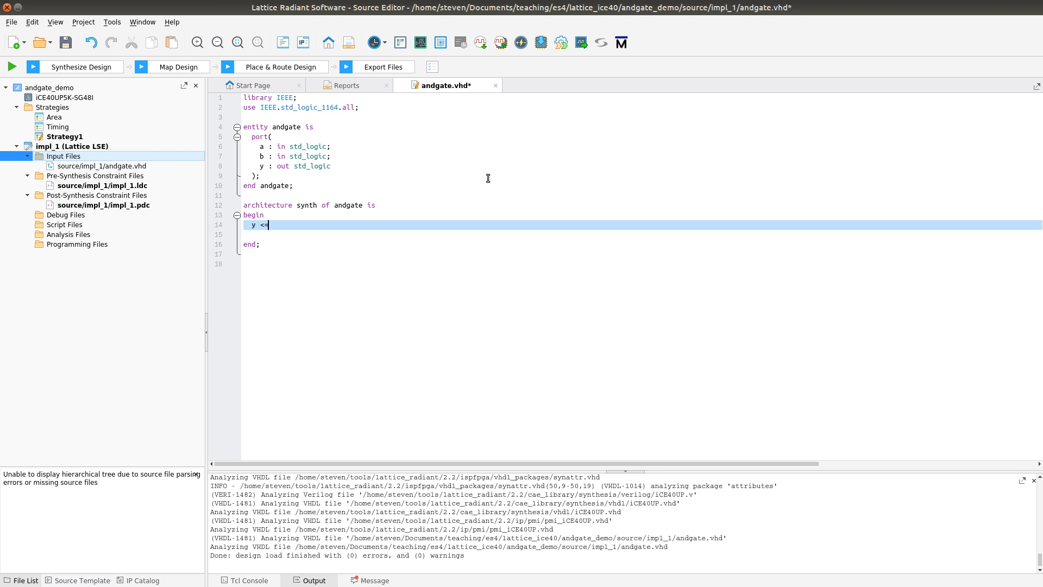
pyautogui.write('a')
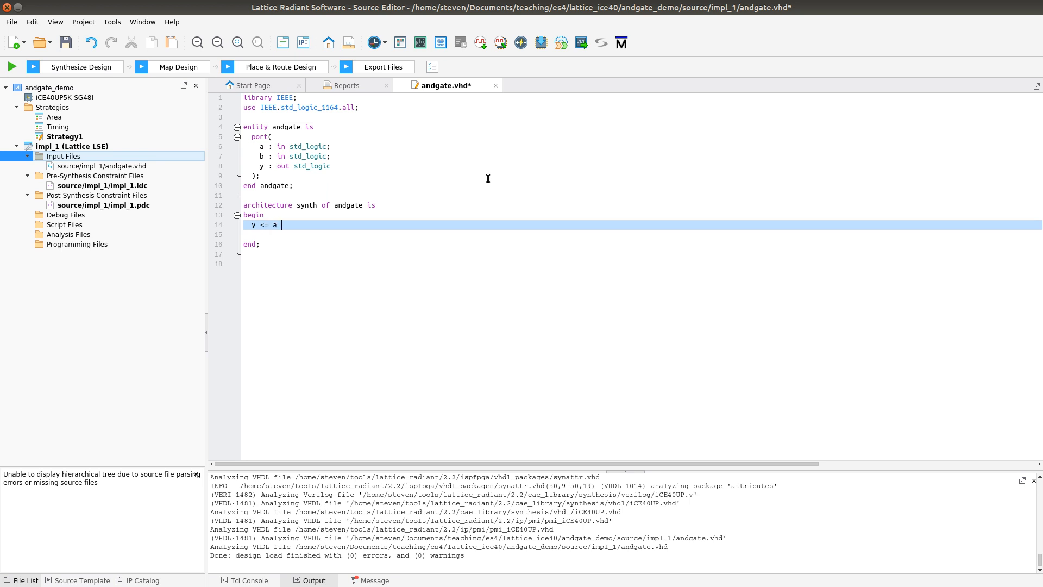
pyautogui.write('and b;')
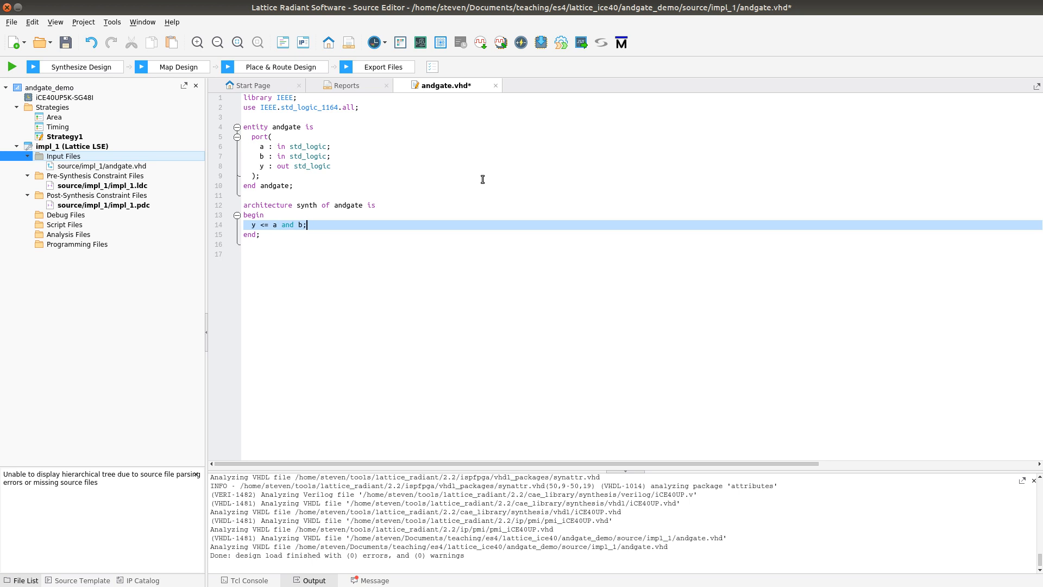
pyautogui.moveTo(423, 217)
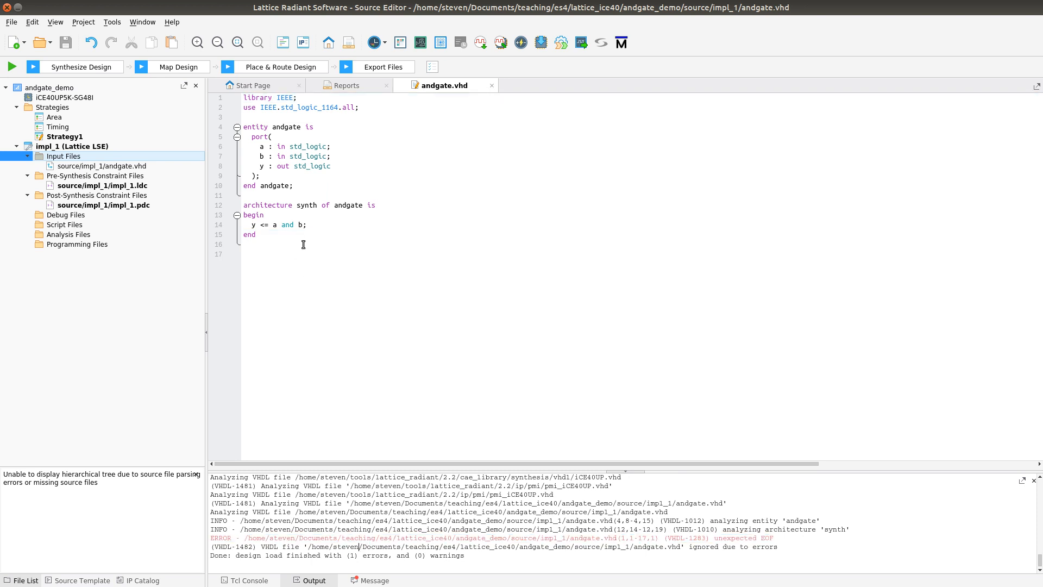
pyautogui.moveTo(269, 268)
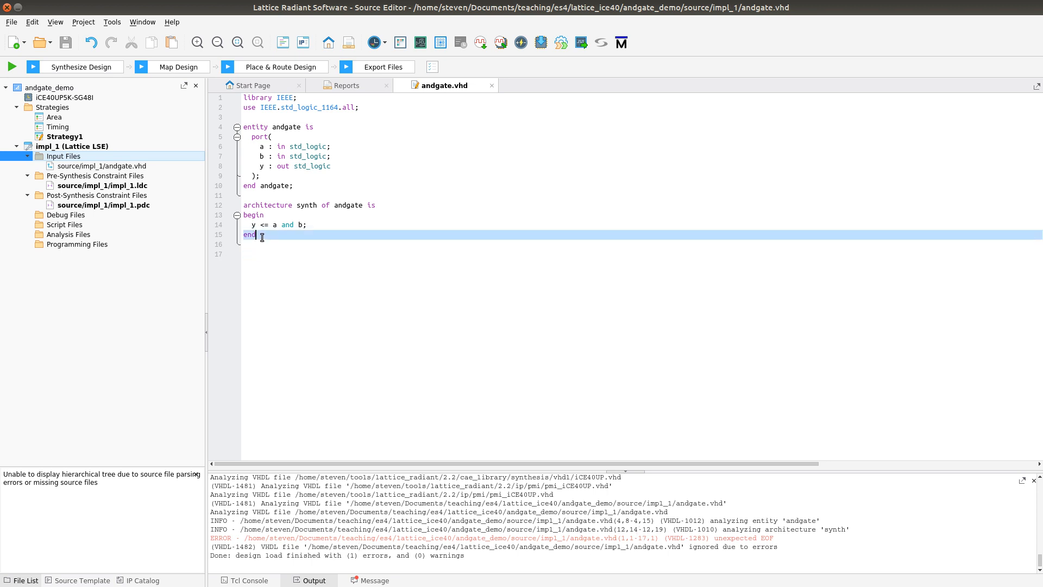
# - Add the missing semicolon after the closing end so andgate.vhd analyzes cleanly
pyautogui.write(';')
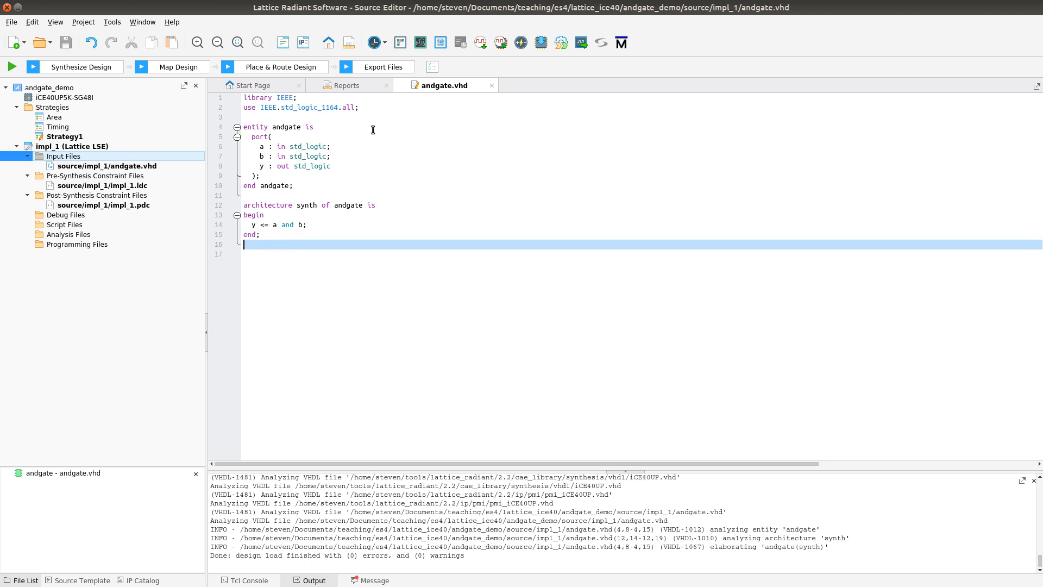
pyautogui.moveTo(367, 132)
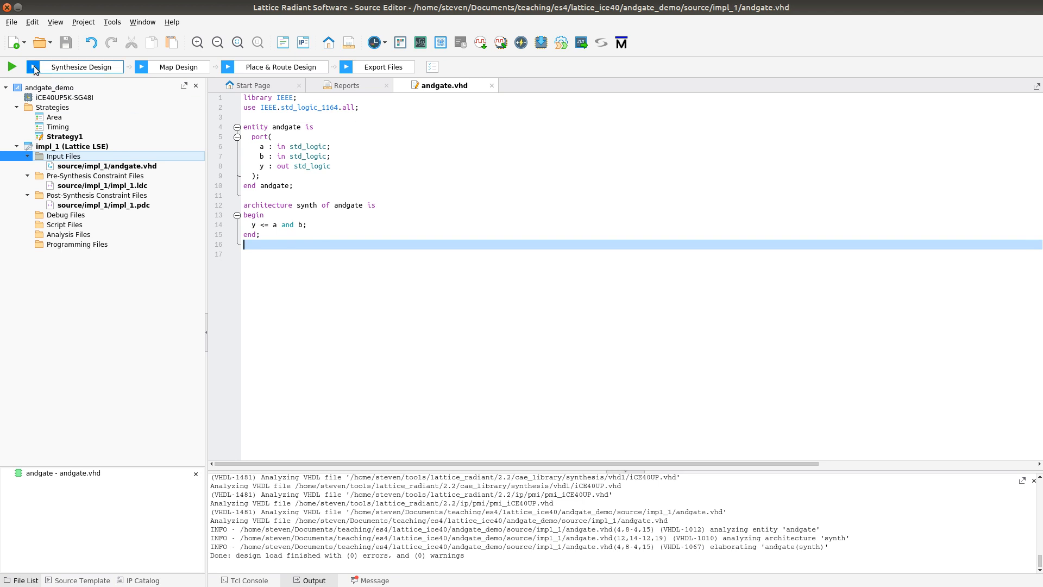
# - Run Synthesize Design on andgate and dismiss the task pop-up when it completes
pyautogui.click(35, 68)
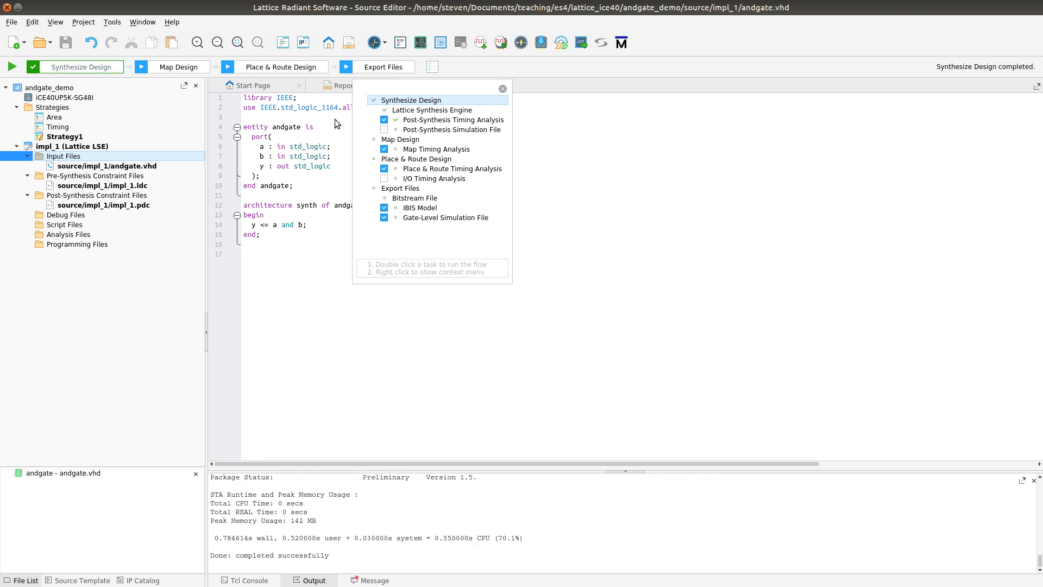
pyautogui.moveTo(325, 121)
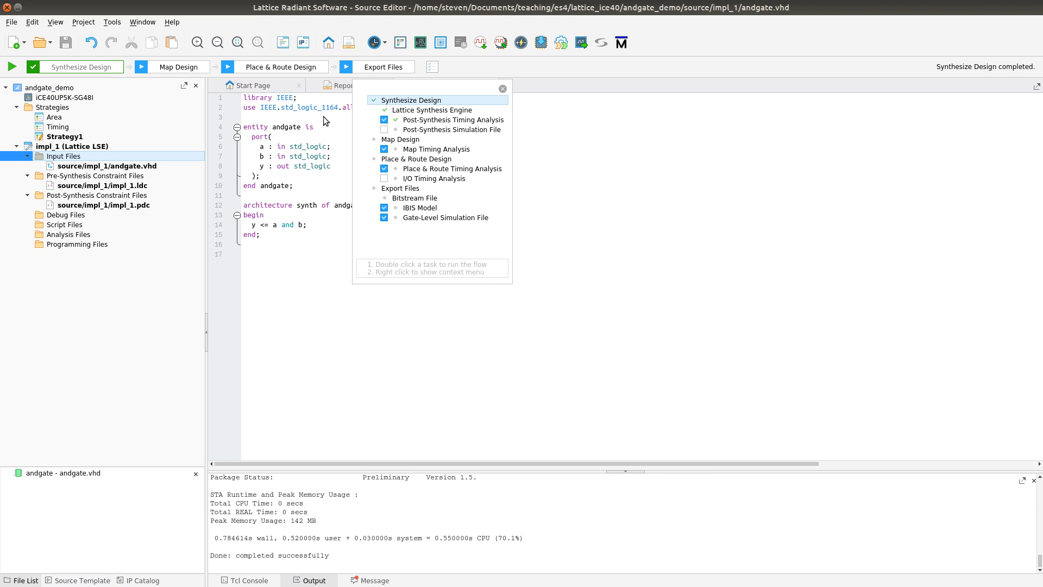
pyautogui.moveTo(439, 78)
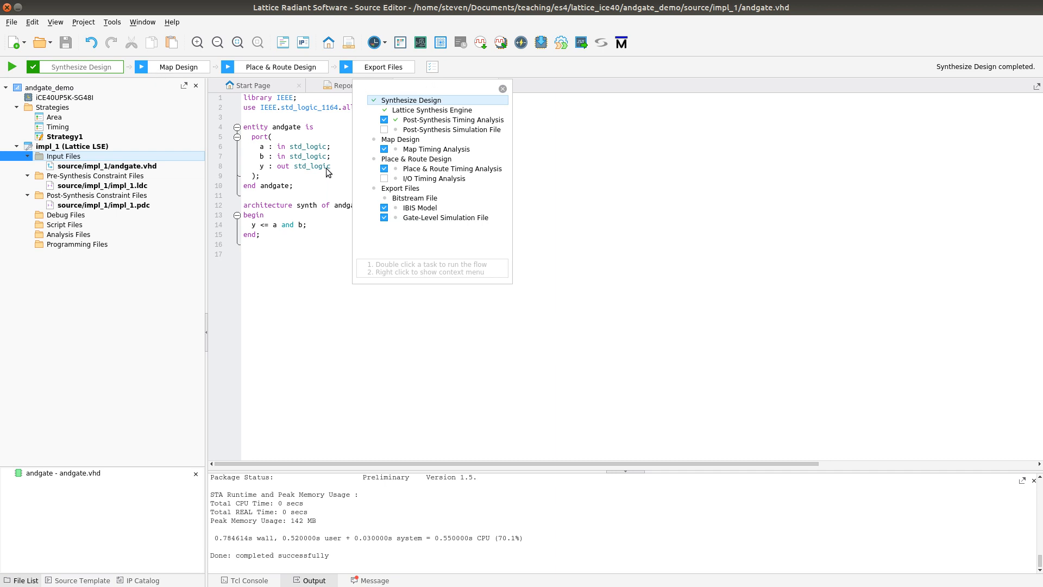
pyautogui.click(502, 89)
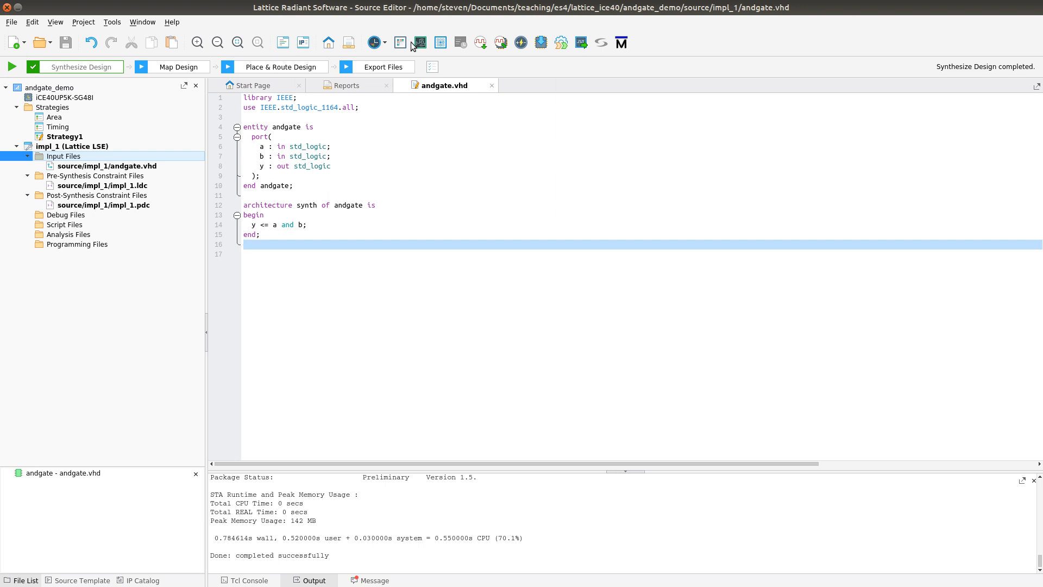
pyautogui.moveTo(419, 42)
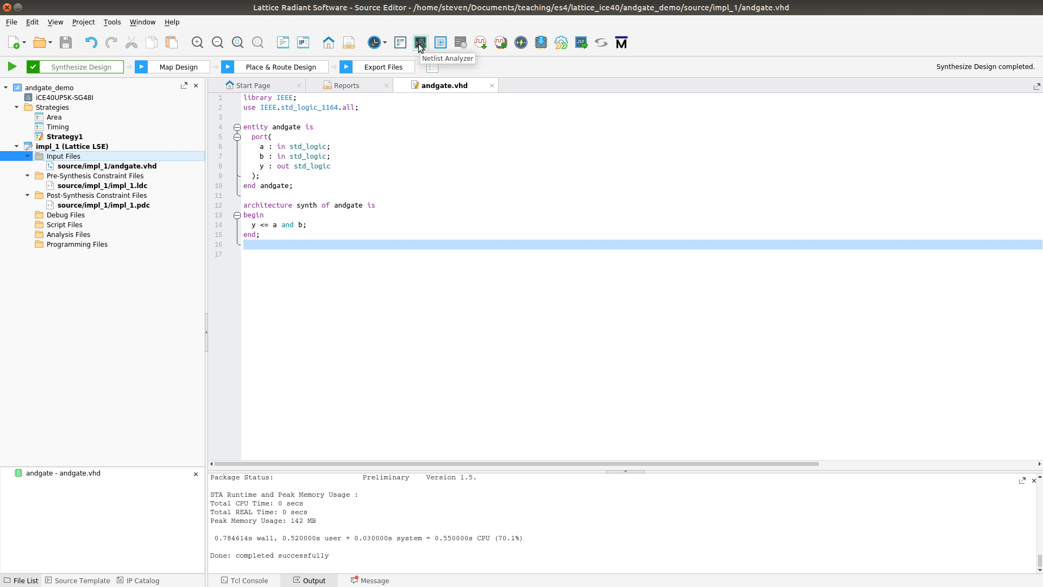
# - Show the RTL schematic in Netlist Analyzer: a and b into an AND gate driving y
pyautogui.click(420, 42)
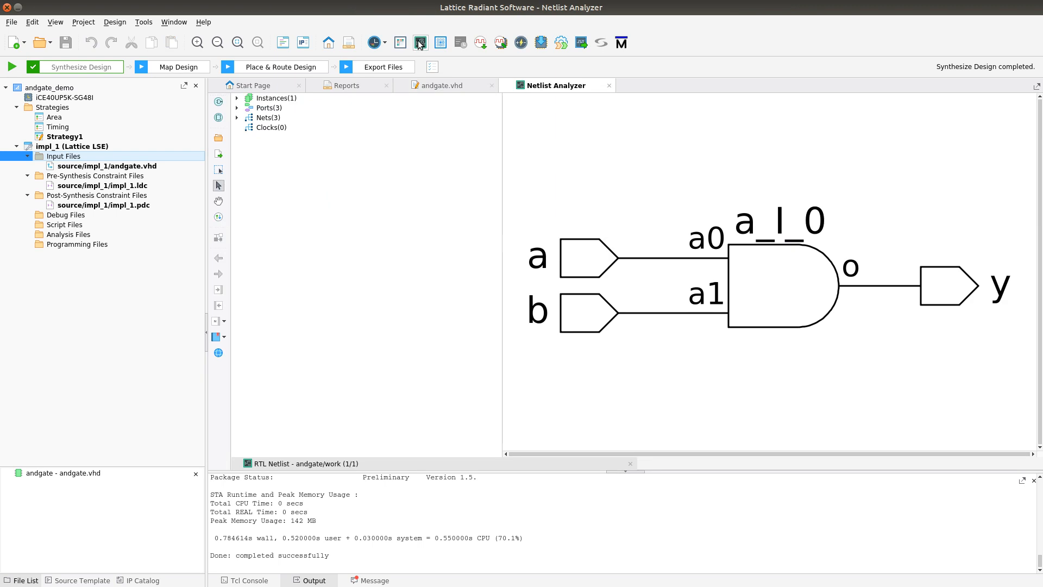
pyautogui.moveTo(420, 42)
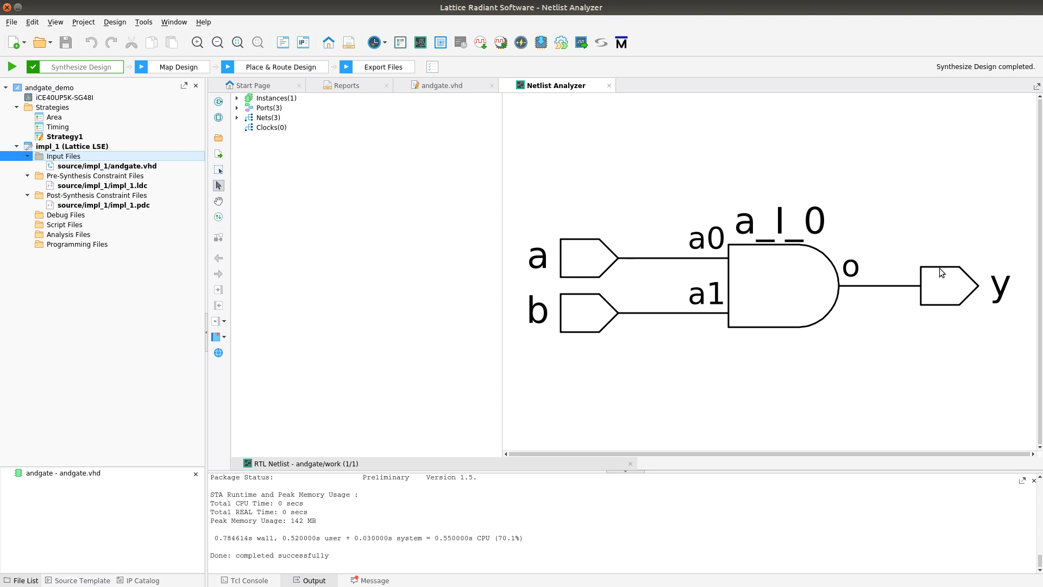
pyautogui.moveTo(609, 86)
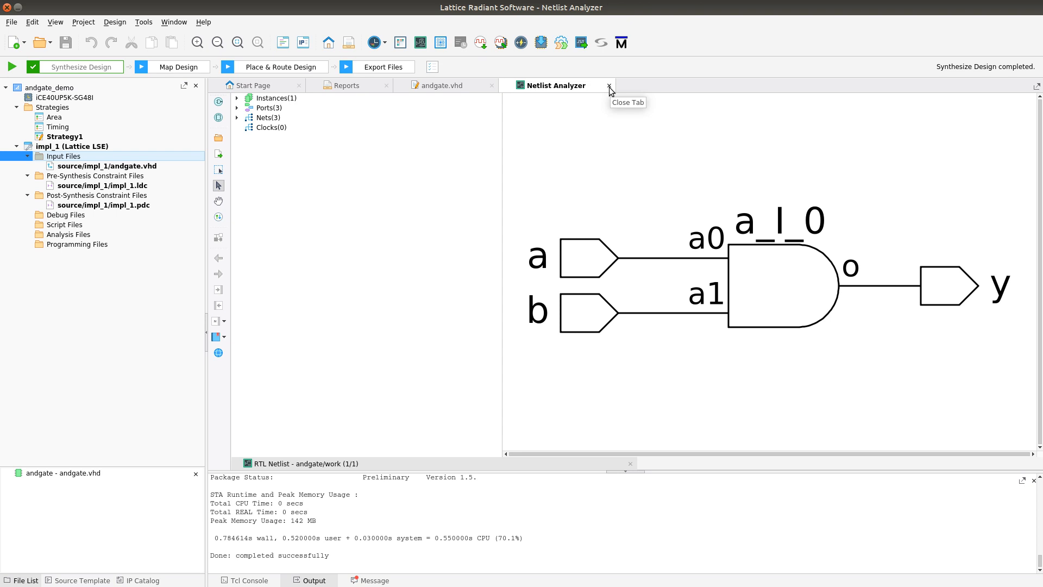
pyautogui.moveTo(611, 91)
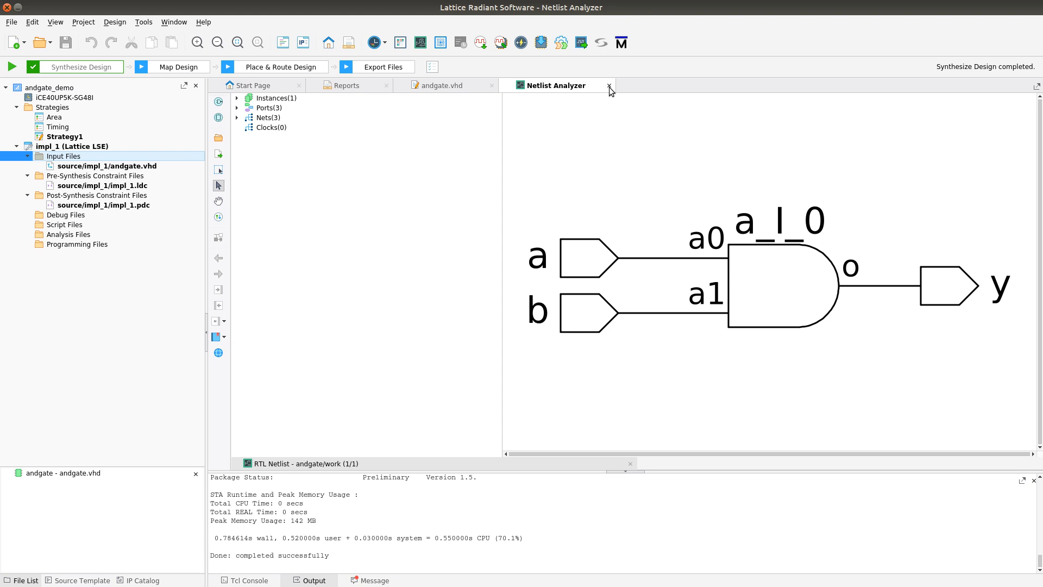
# - Close the Netlist Analyzer schematic view, returning to the andgate.vhd source
pyautogui.click(607, 87)
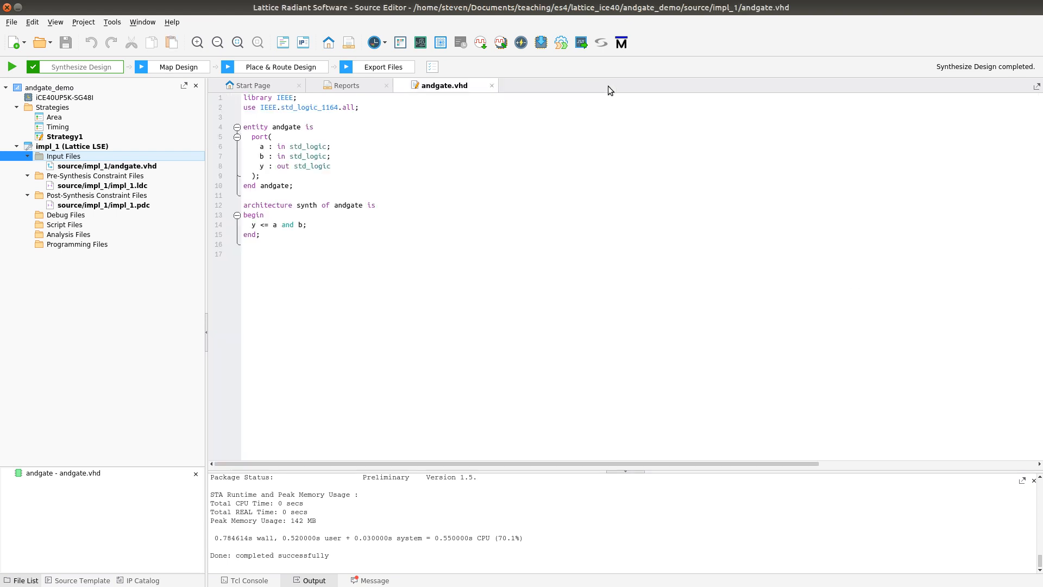
pyautogui.moveTo(420, 43)
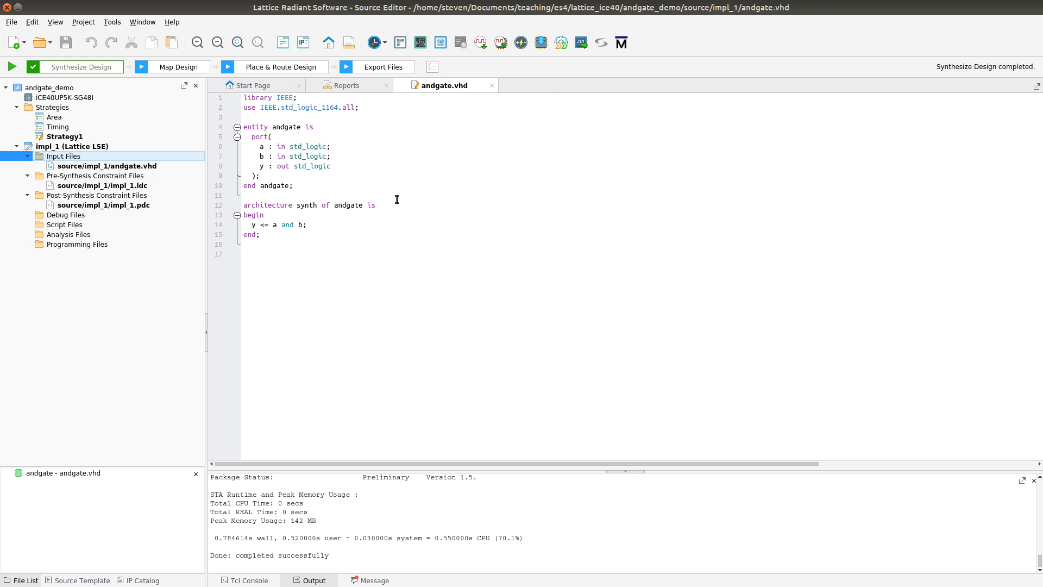
pyautogui.moveTo(142, 69)
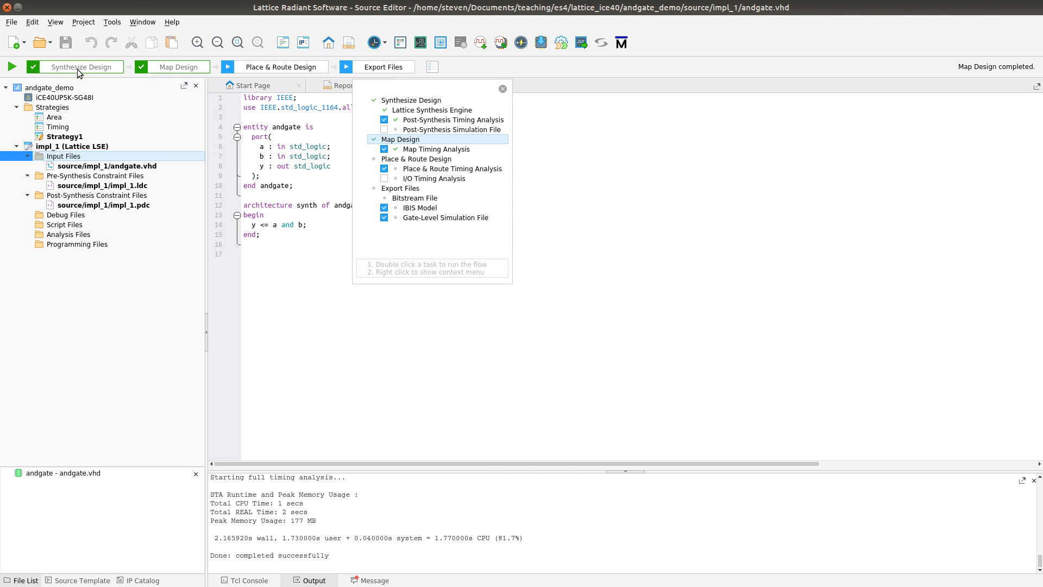
pyautogui.moveTo(207, 94)
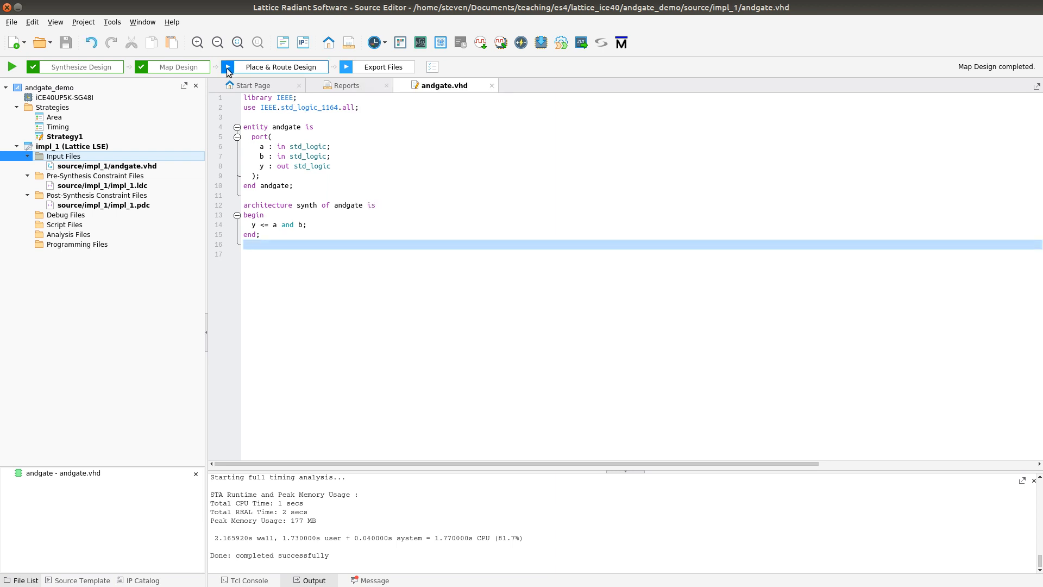
pyautogui.moveTo(228, 70)
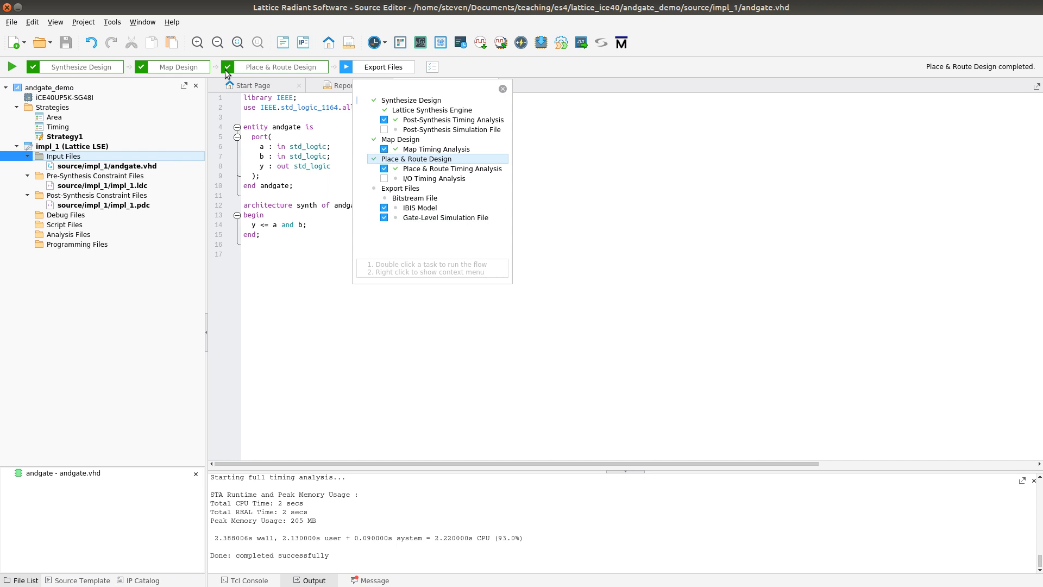
# - Dismiss the flow task pop-up after Place & Route Design completes
pyautogui.click(502, 89)
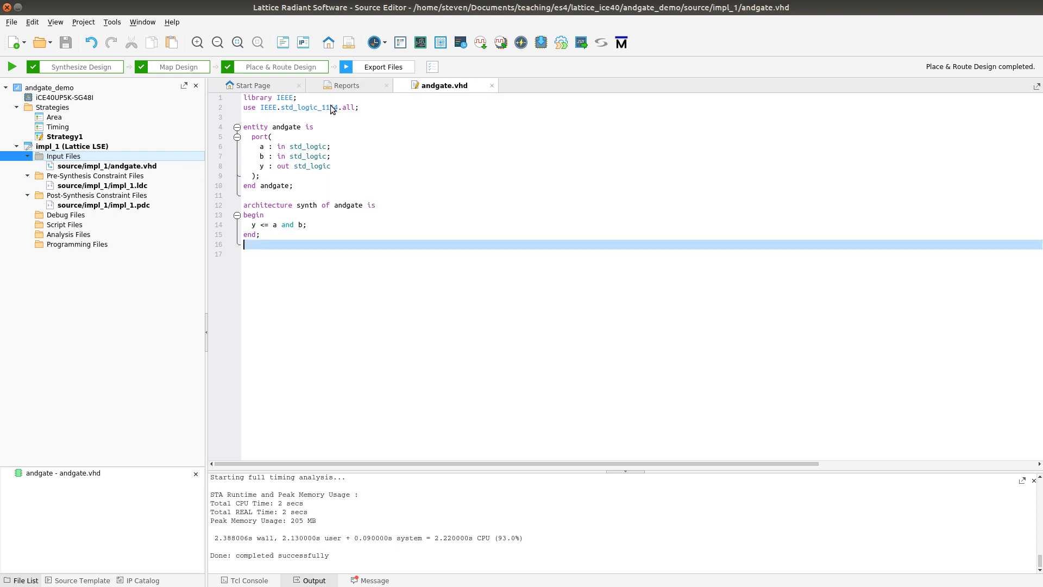
pyautogui.moveTo(234, 74)
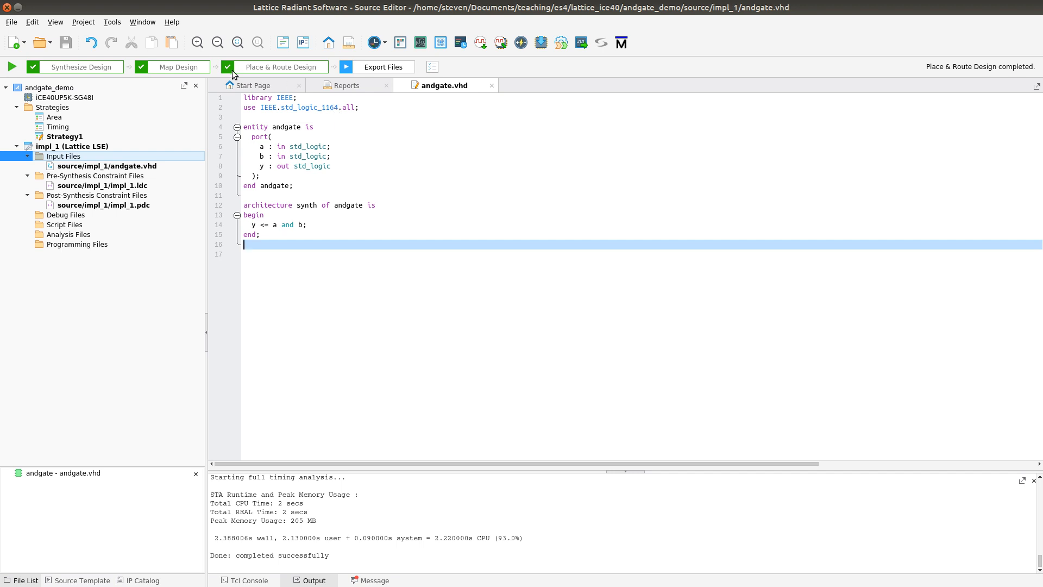
pyautogui.moveTo(346, 67)
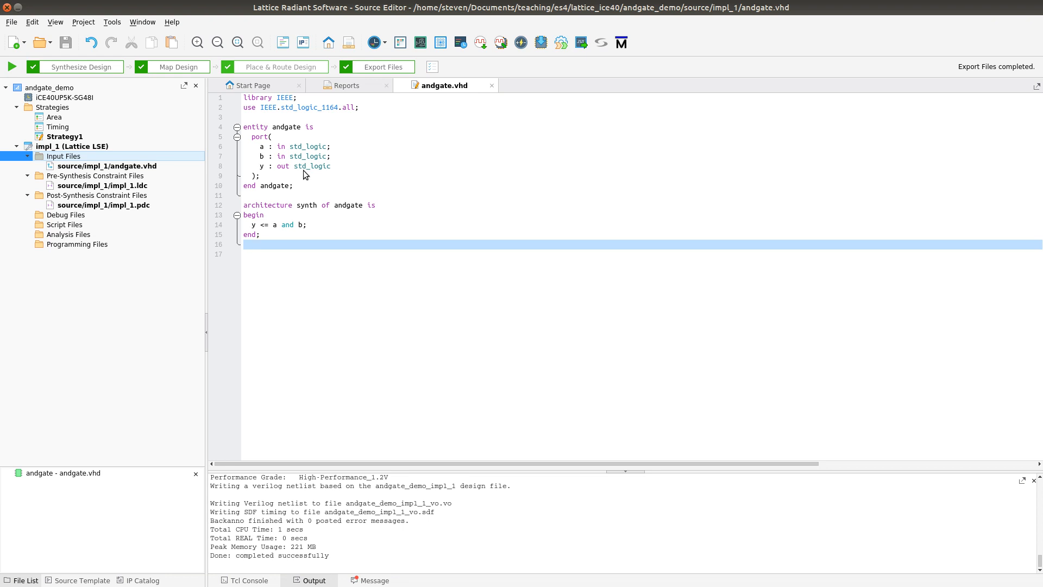
pyautogui.moveTo(285, 168)
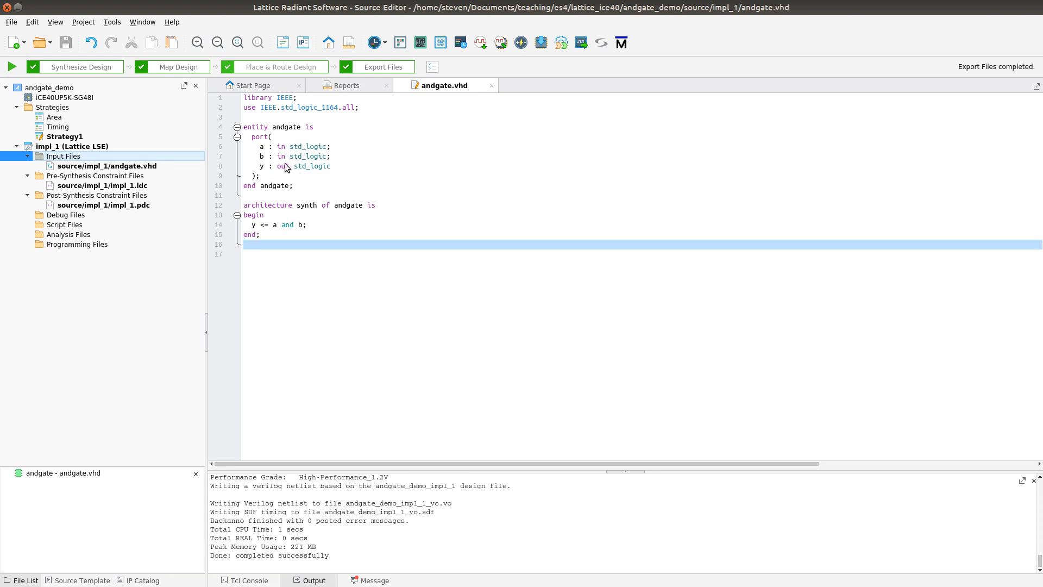
# - Select text in the view while Export Files writes the andgate_demo_impl_1 netlist and SDF
pyautogui.moveTo(260, 146); pyautogui.dragTo(332, 165)
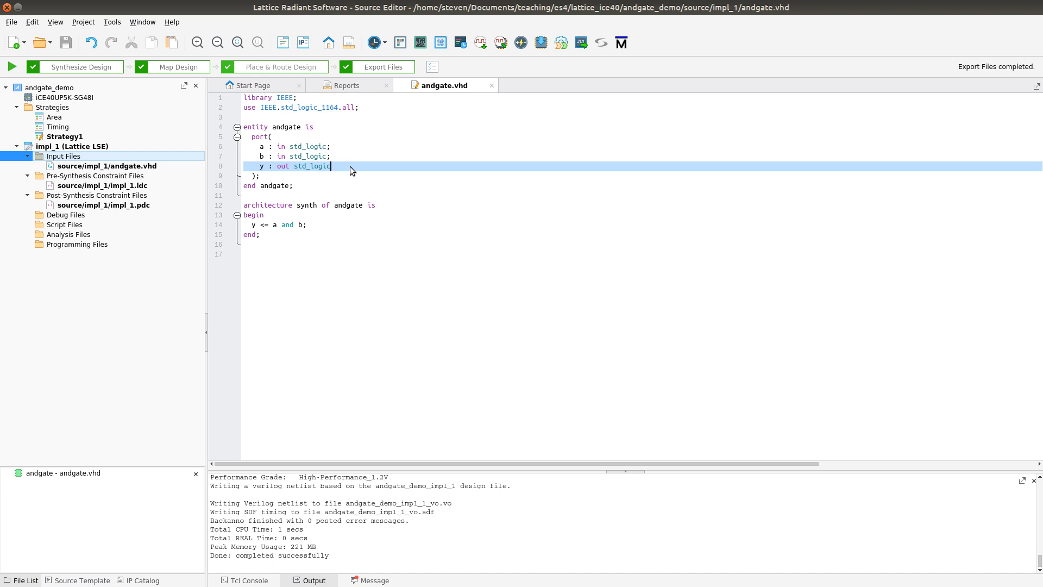
pyautogui.moveTo(354, 156)
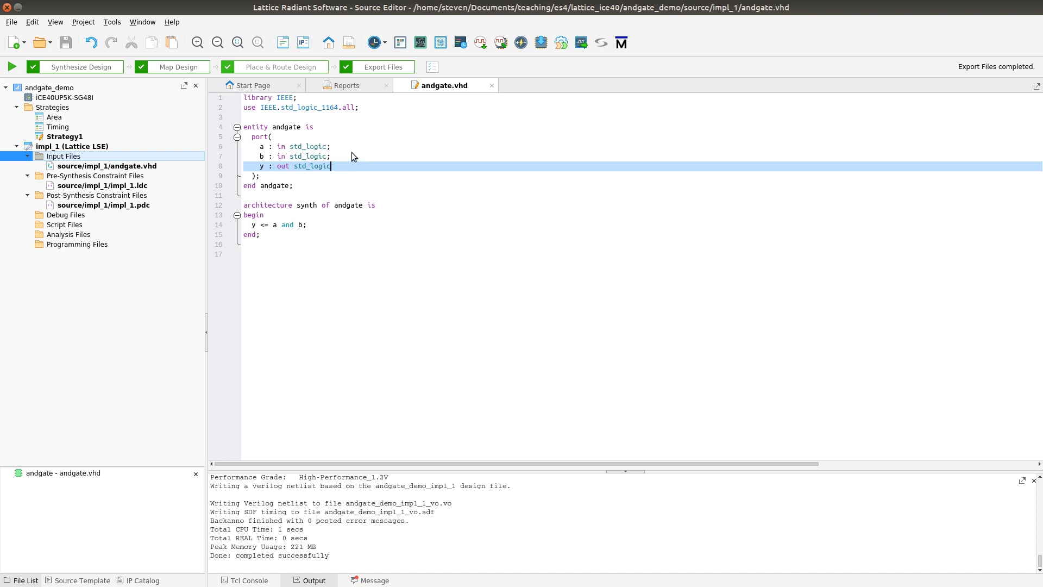
pyautogui.moveTo(400, 45)
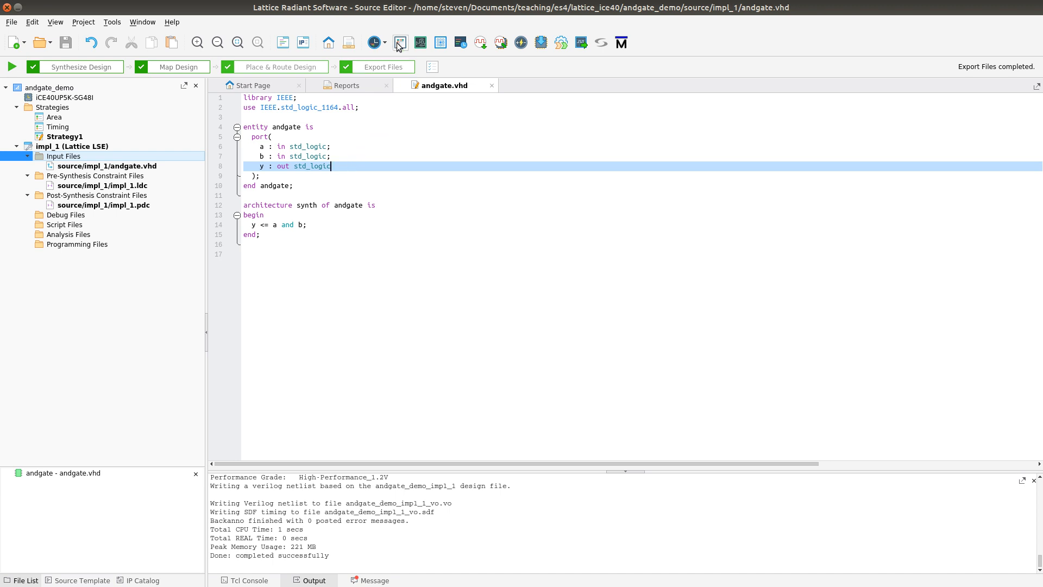
pyautogui.moveTo(400, 42)
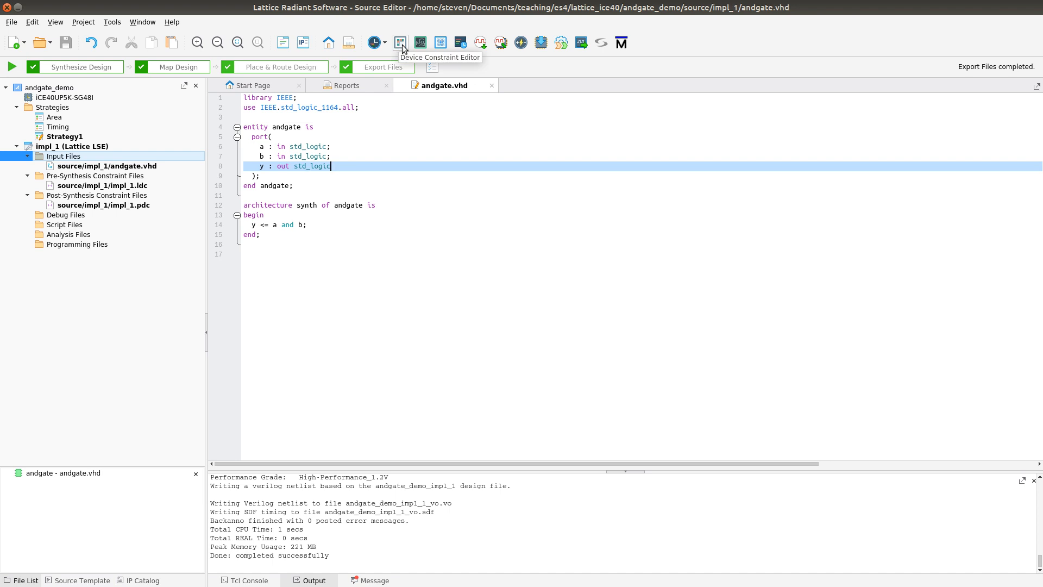
# - Show the Device Constraint Editor with the iCE40UP5K-SG48 pinout and unassigned ports a, b, y
pyautogui.click(399, 41)
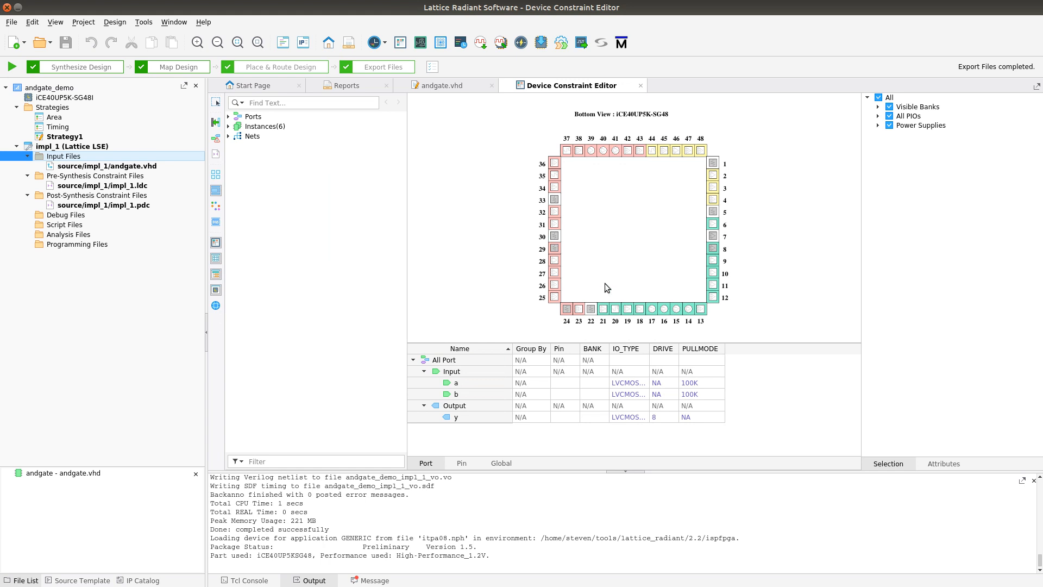
pyautogui.moveTo(711, 323)
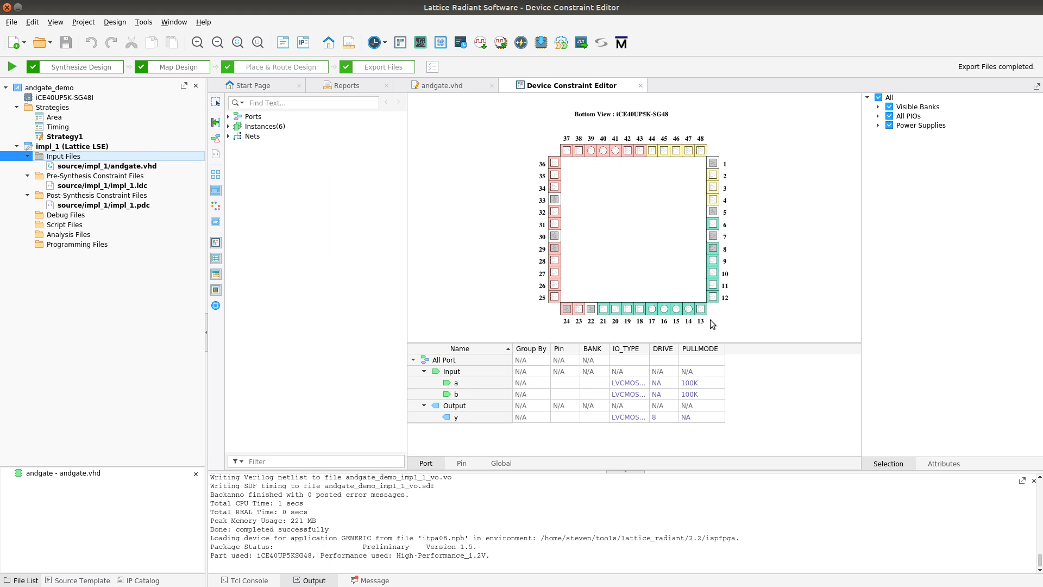
pyautogui.moveTo(574, 157)
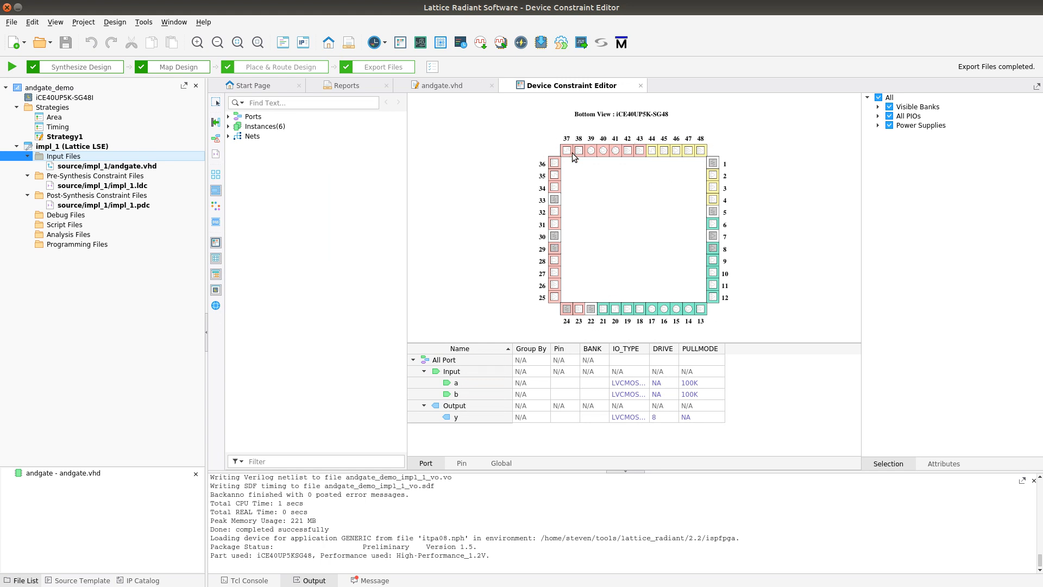
pyautogui.moveTo(556, 280)
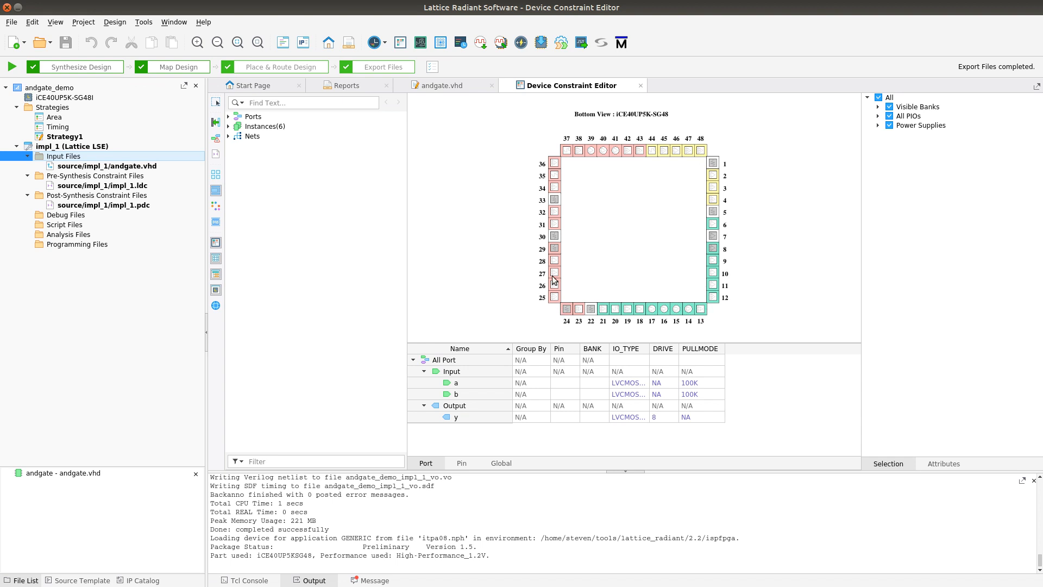
pyautogui.moveTo(704, 153)
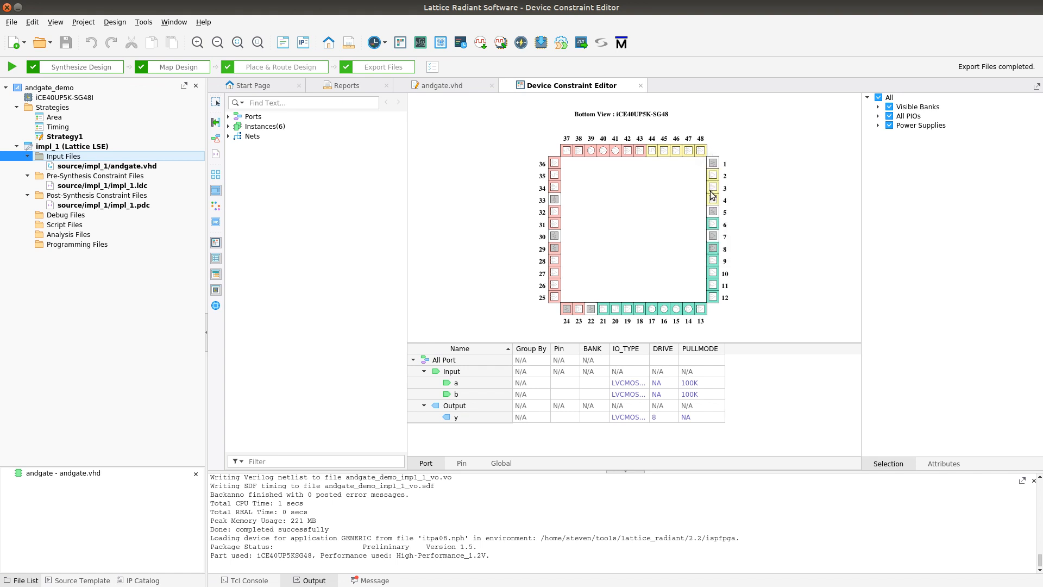
pyautogui.moveTo(610, 180)
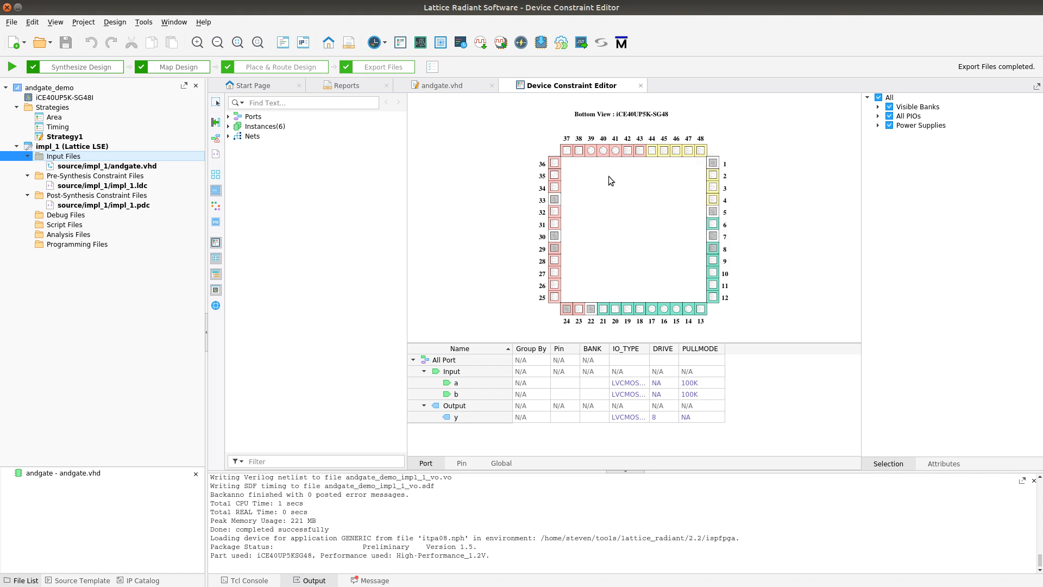
pyautogui.moveTo(653, 189)
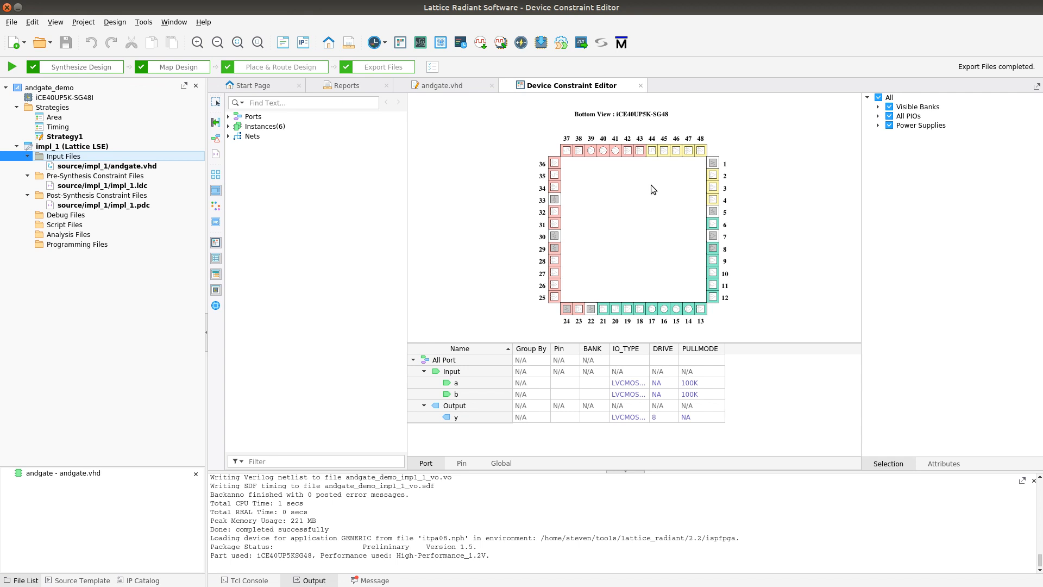
pyautogui.moveTo(639, 226)
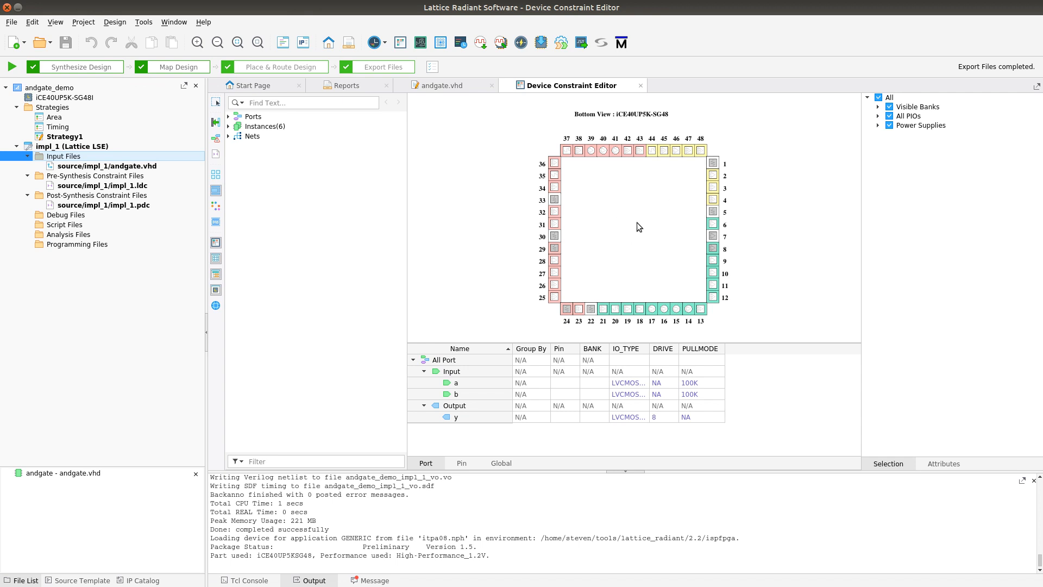
pyautogui.click(452, 371)
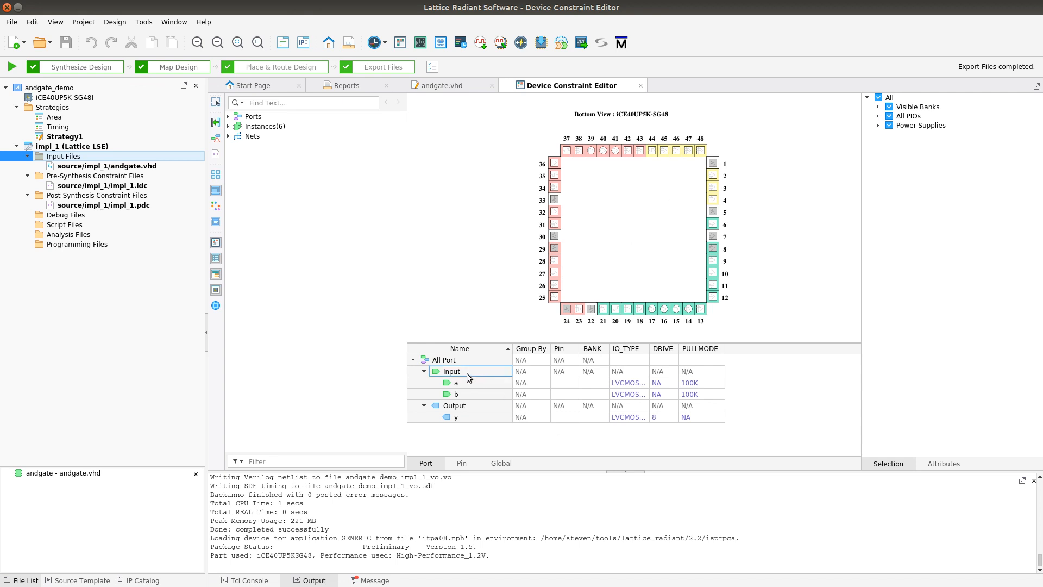
# - Enter pin 28 for input a and pin 35 for output y in the Port table
pyautogui.click(456, 382)
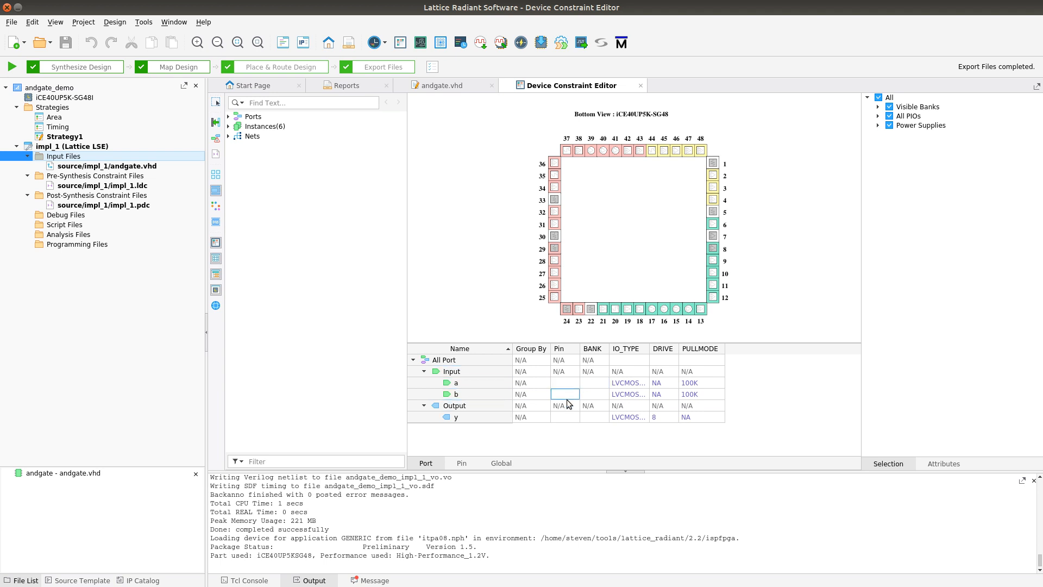
pyautogui.click(565, 382)
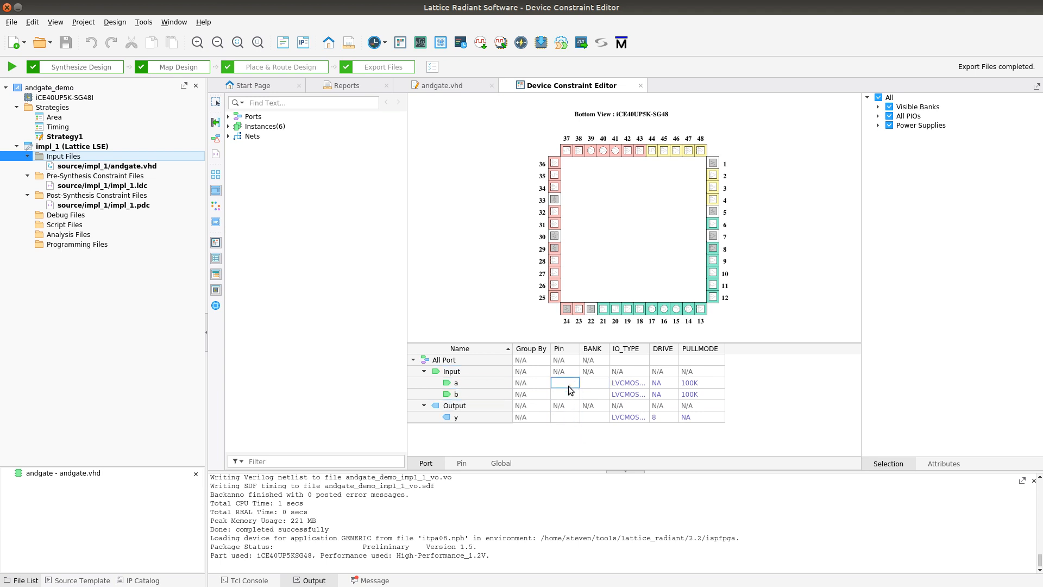
pyautogui.moveTo(565, 388)
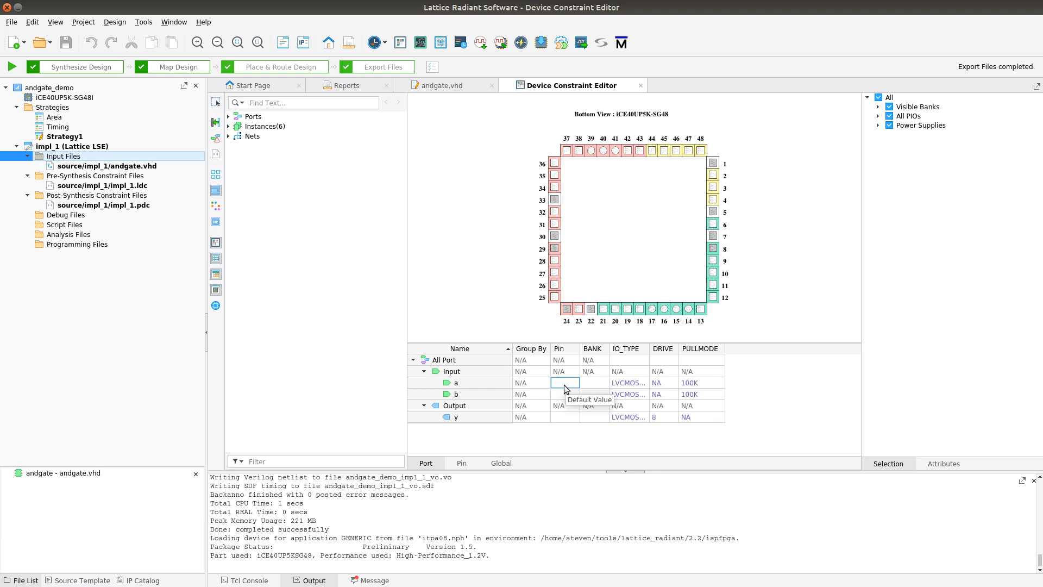
pyautogui.click(593, 418)
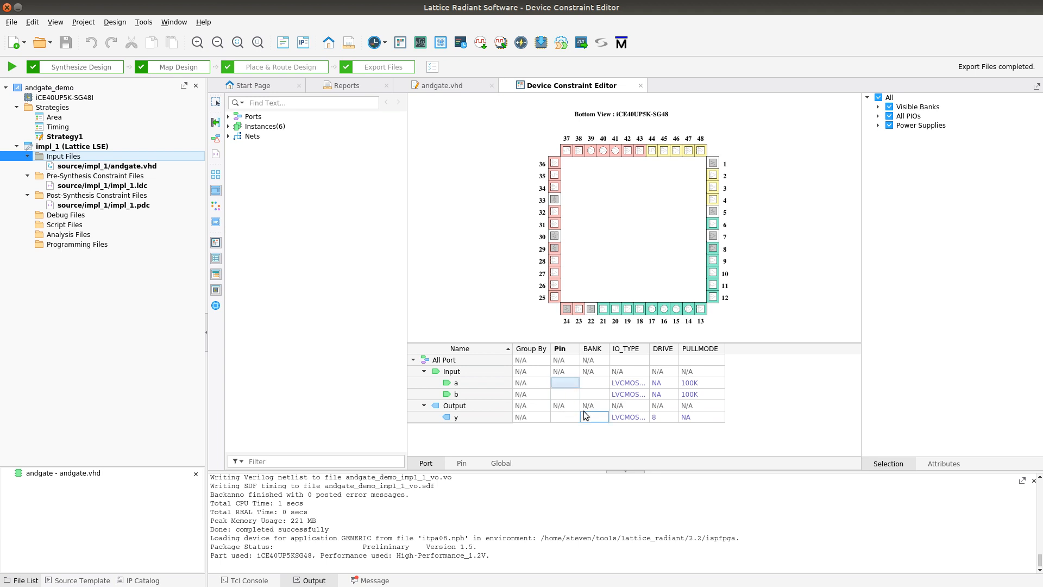
pyautogui.moveTo(586, 416)
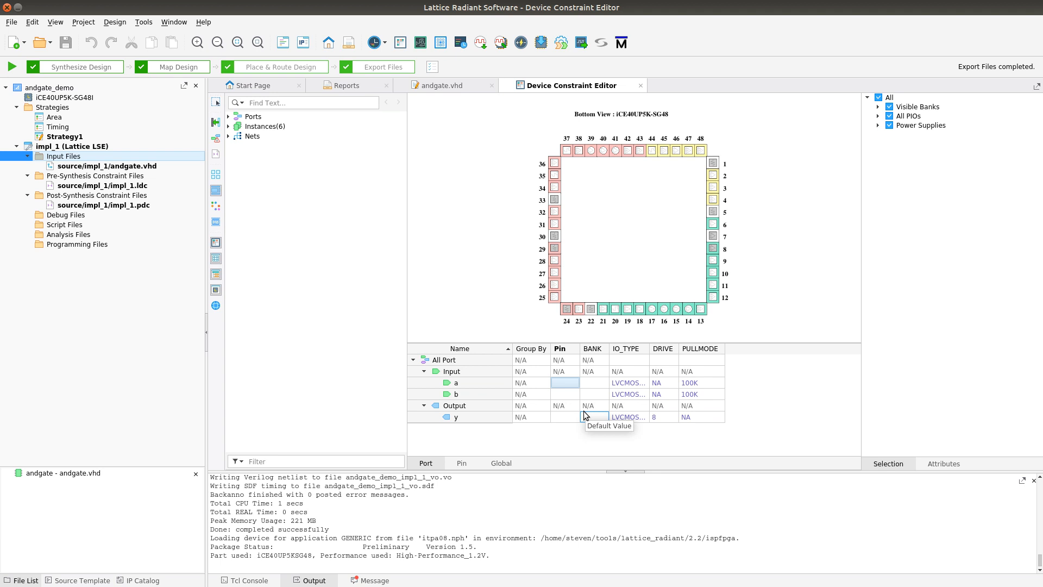
pyautogui.write('28')
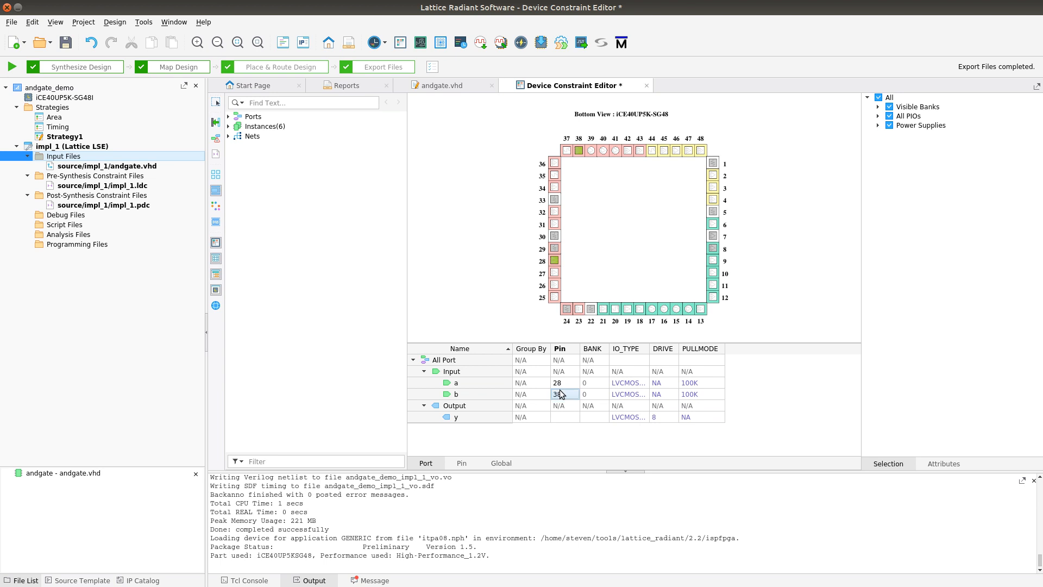
pyautogui.click(565, 417)
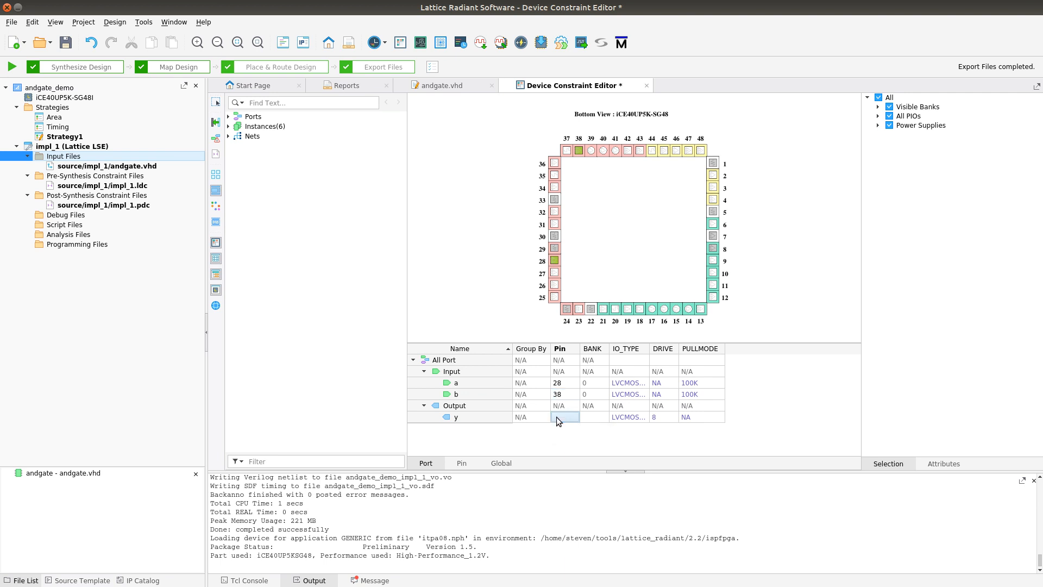
pyautogui.write('35')
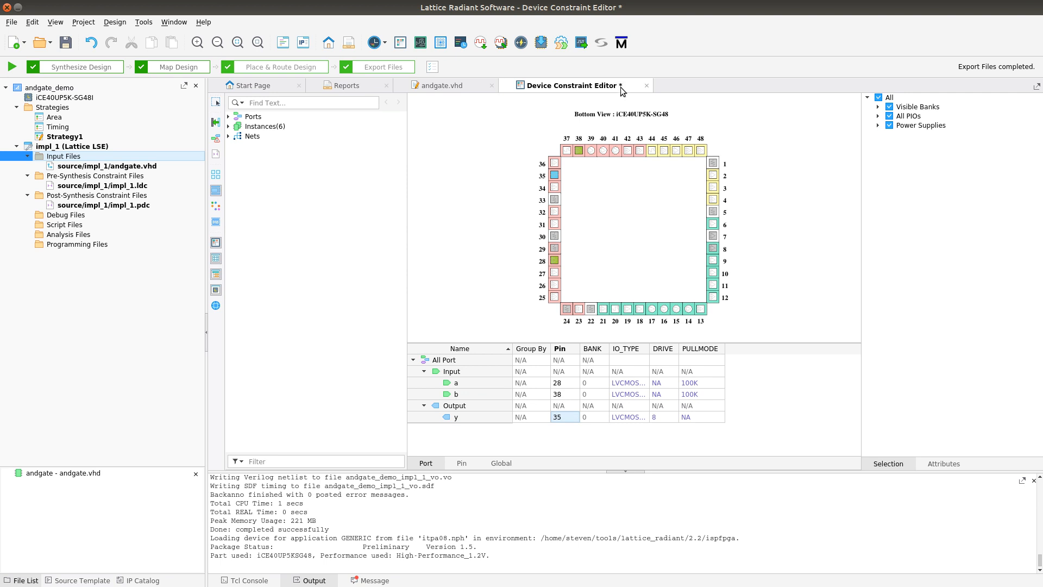
pyautogui.moveTo(611, 96)
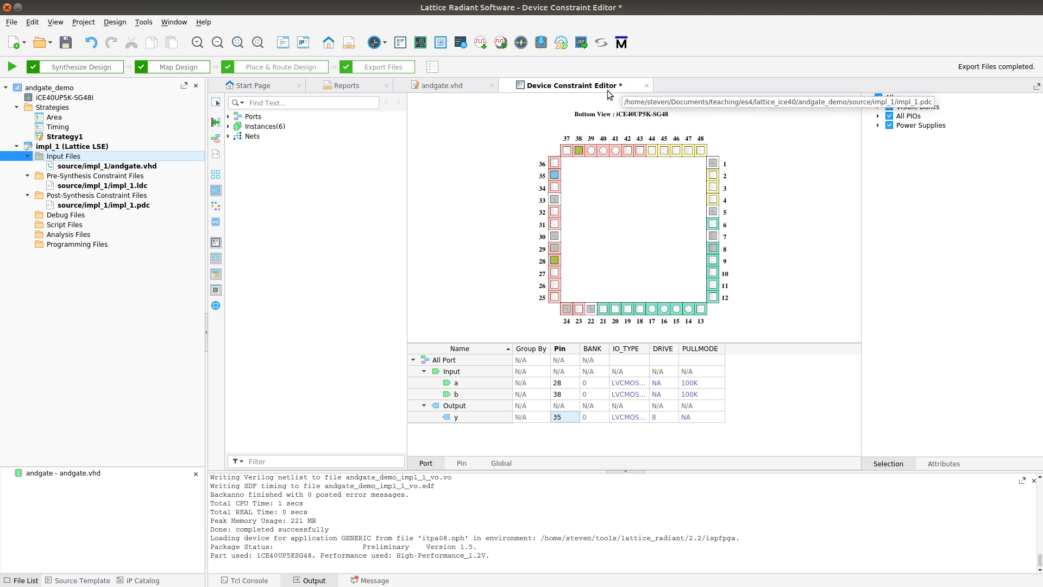
pyautogui.moveTo(66, 42)
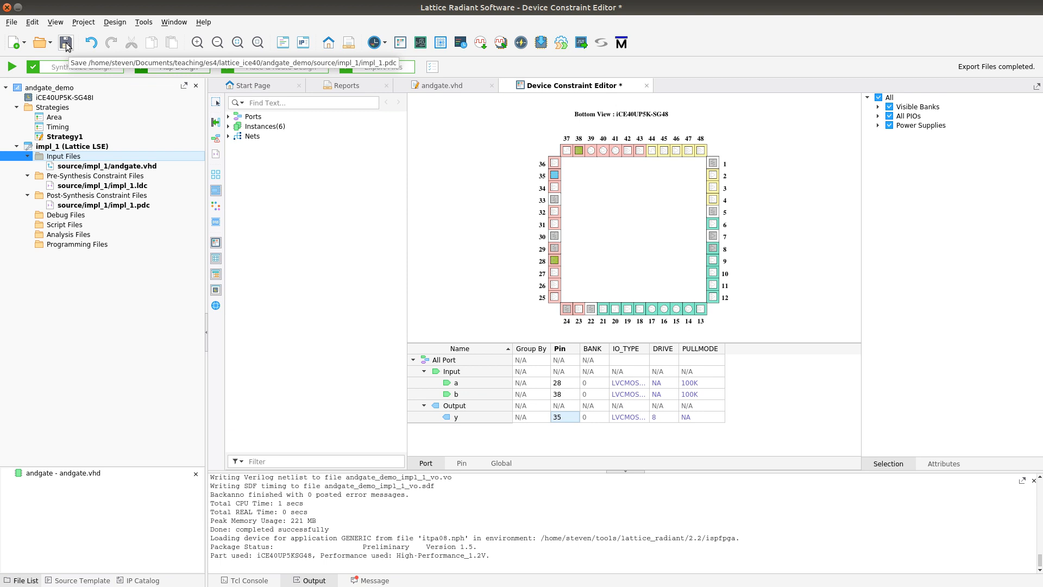
# - Save the pin constraints a→28, b→38, y→35 to the constraint file
pyautogui.click(65, 41)
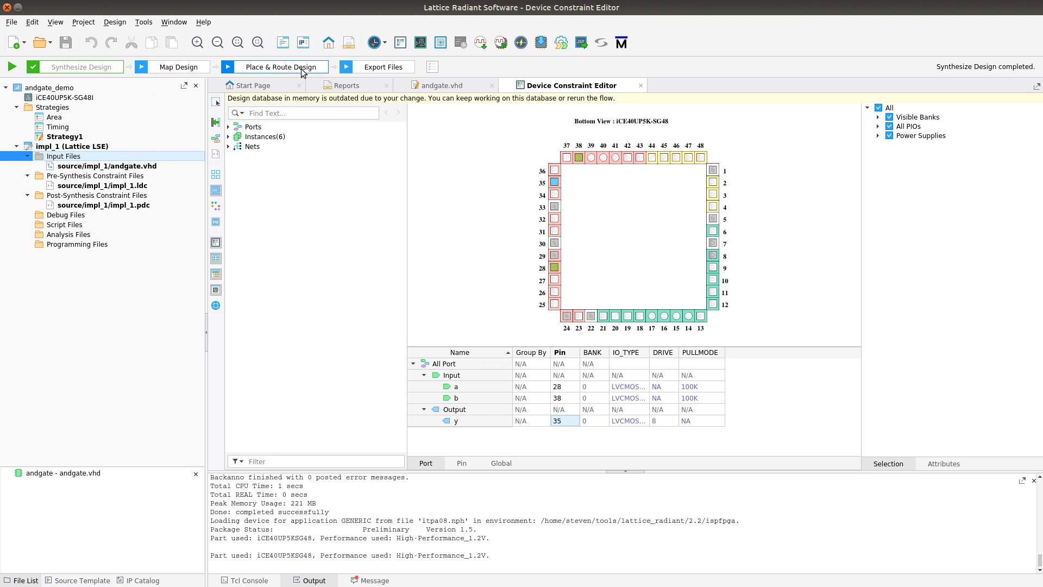
pyautogui.moveTo(378, 71)
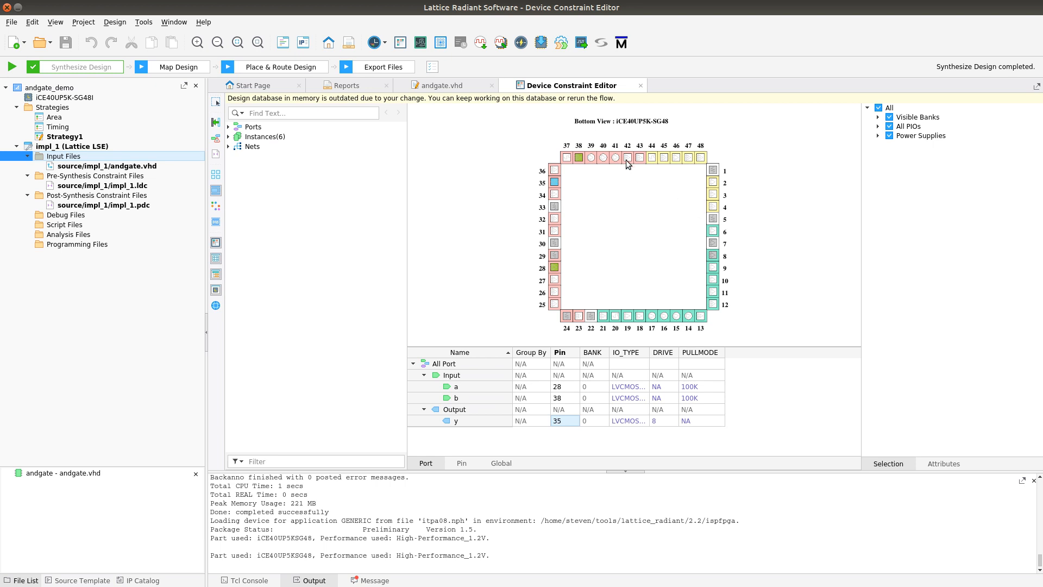
pyautogui.moveTo(579, 289)
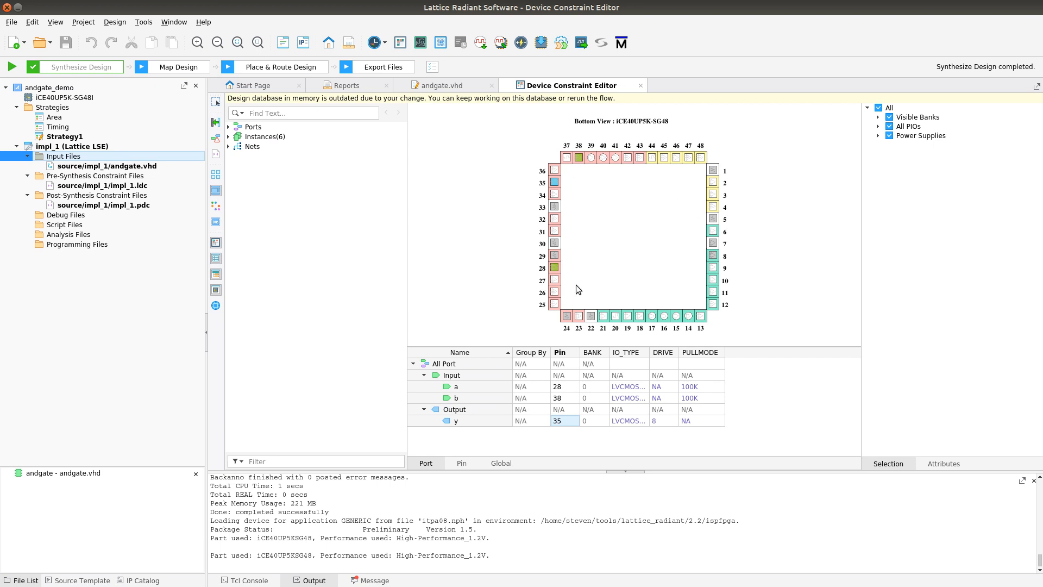
pyautogui.moveTo(49, 87)
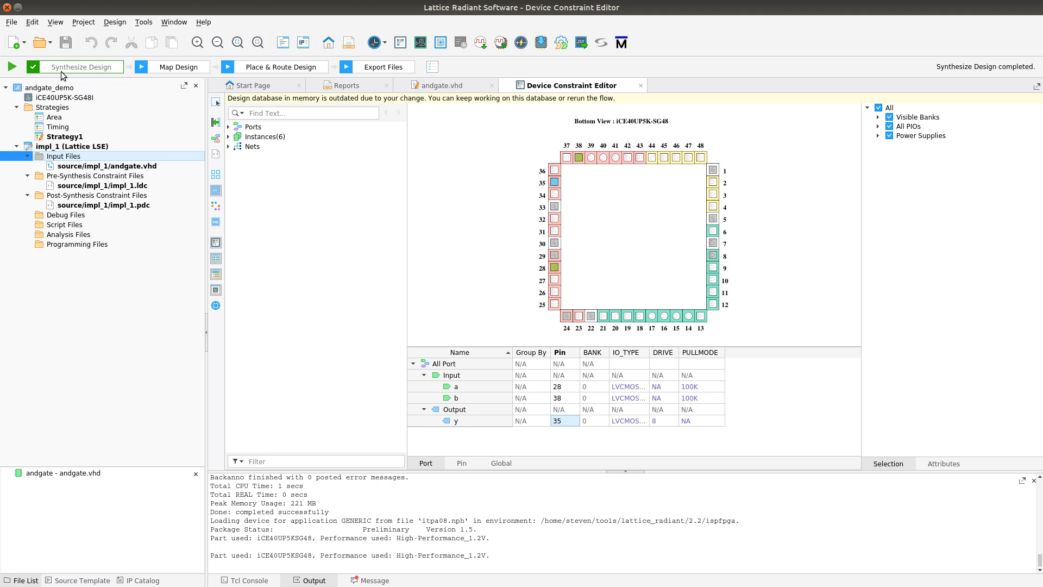
pyautogui.moveTo(581, 306)
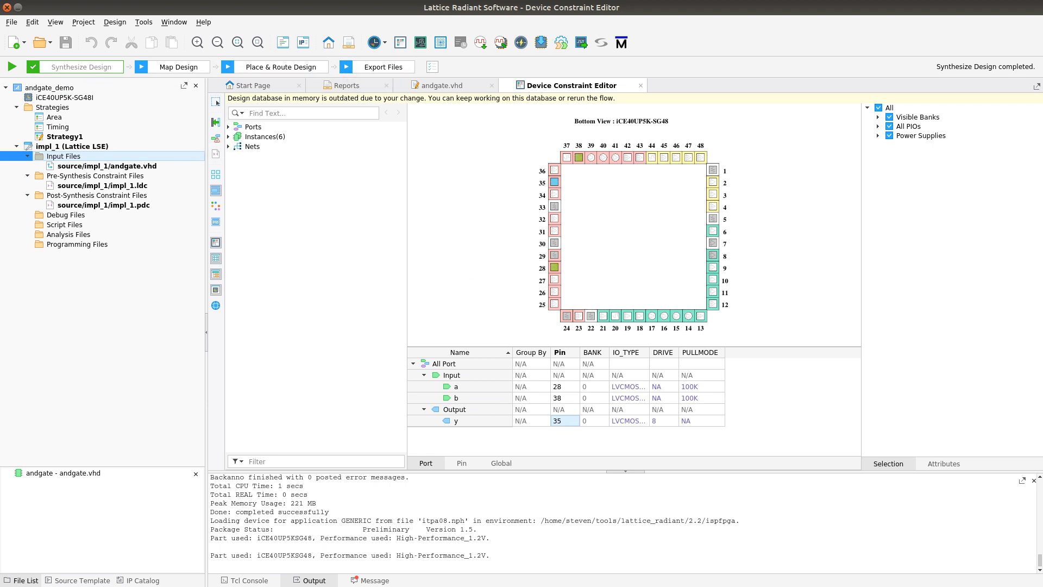
pyautogui.moveTo(9, 68)
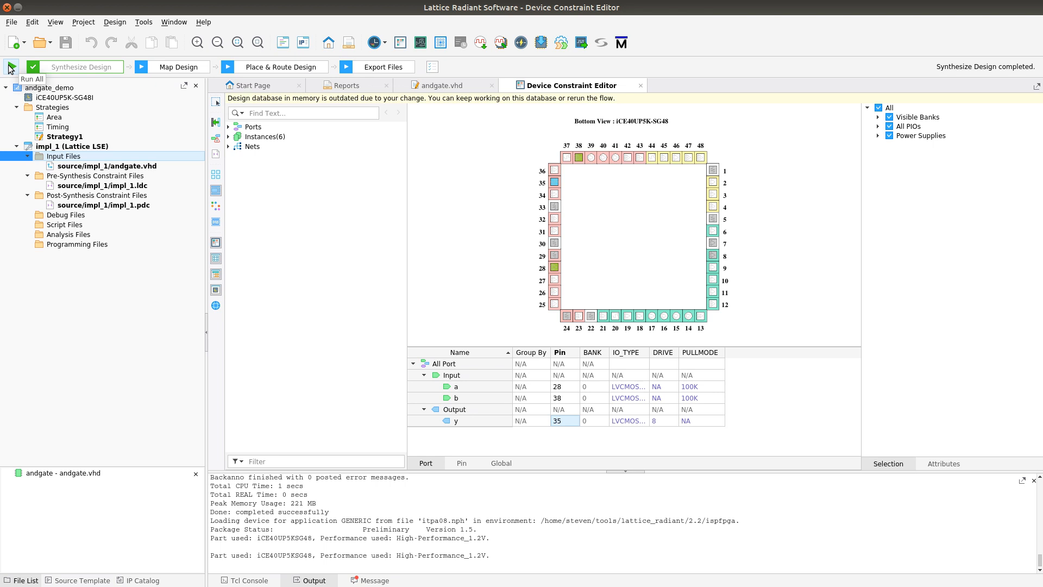
# - Rerun the full flow with Run All so Export Files completes with the new pin constraints
pyautogui.click(8, 67)
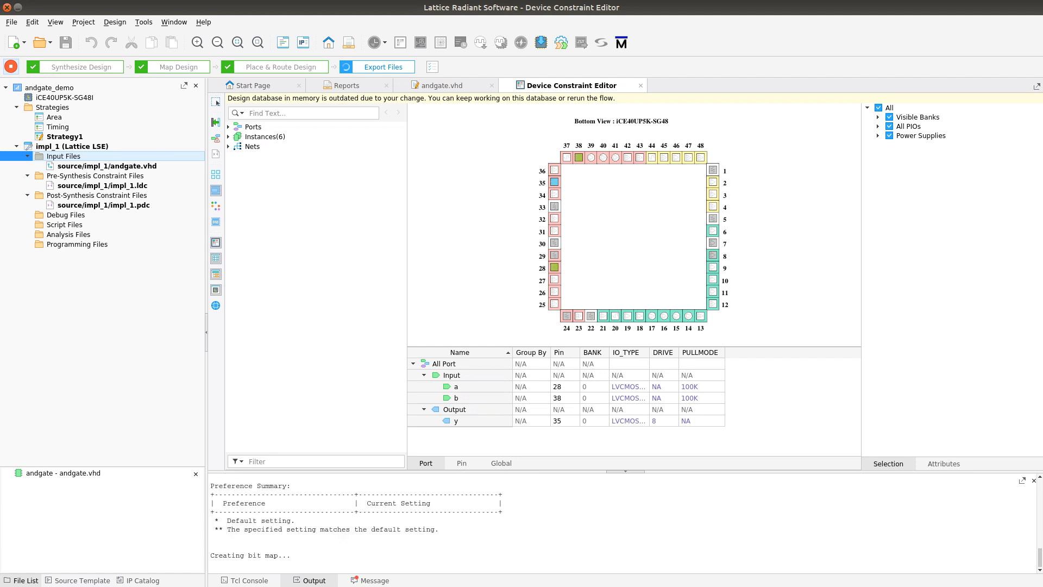
pyautogui.click(383, 67)
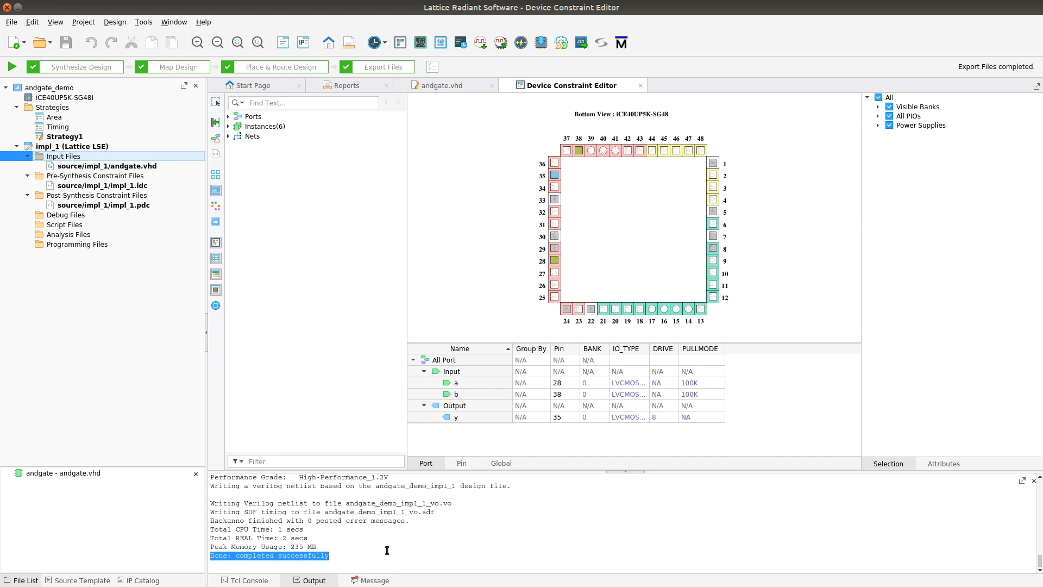
pyautogui.moveTo(391, 537)
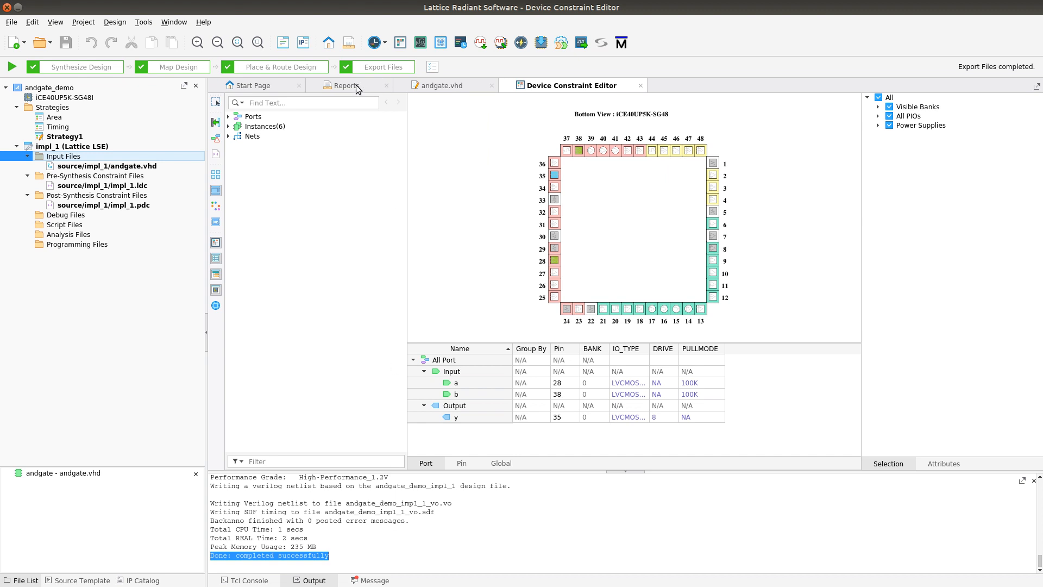
# - Show the andgate_demo Project Summary with its resource usage: one LUT4, three IO buffers
pyautogui.click(346, 85)
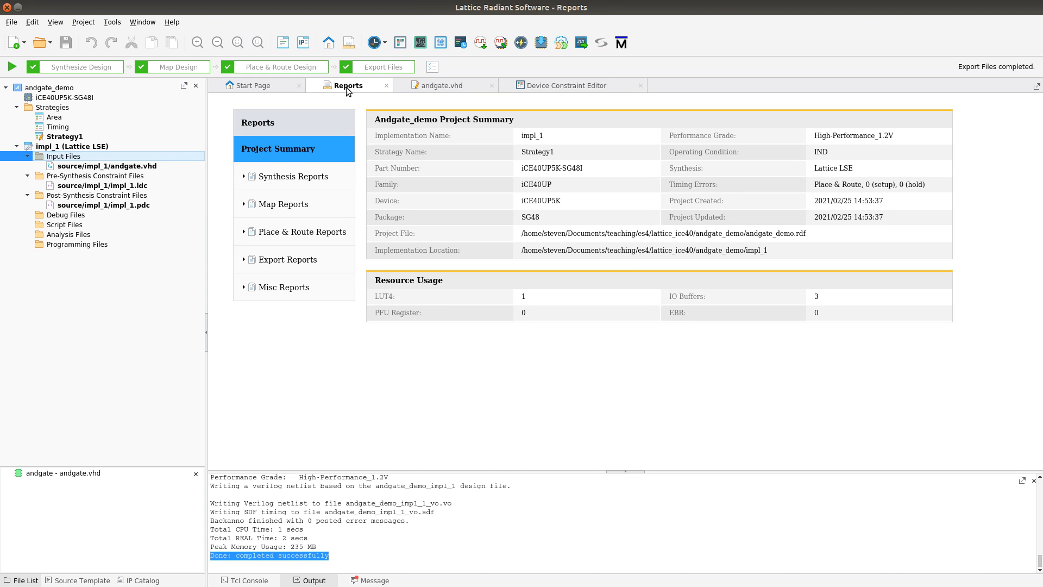
pyautogui.moveTo(352, 93)
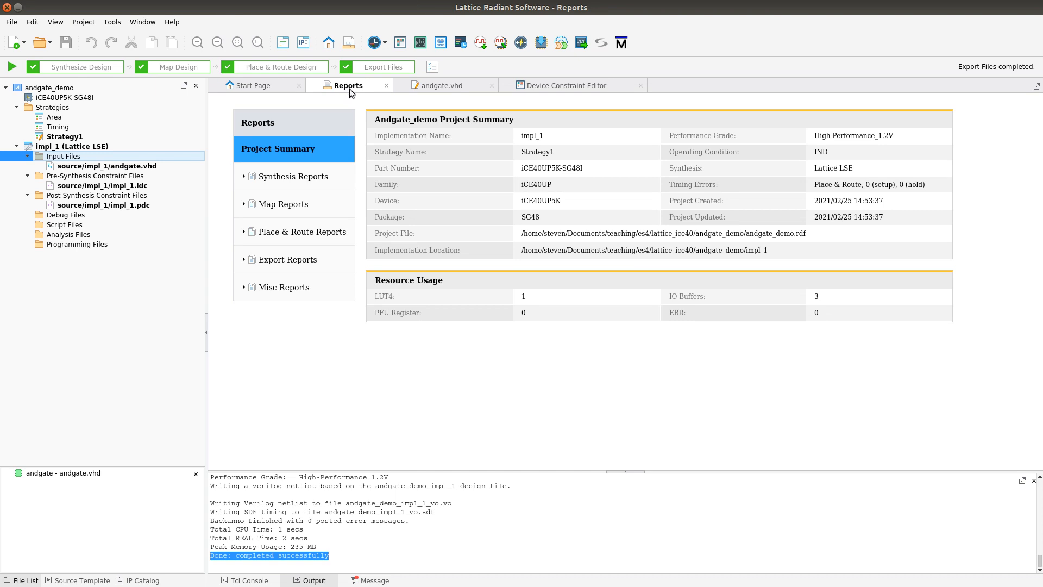
pyautogui.moveTo(480, 231)
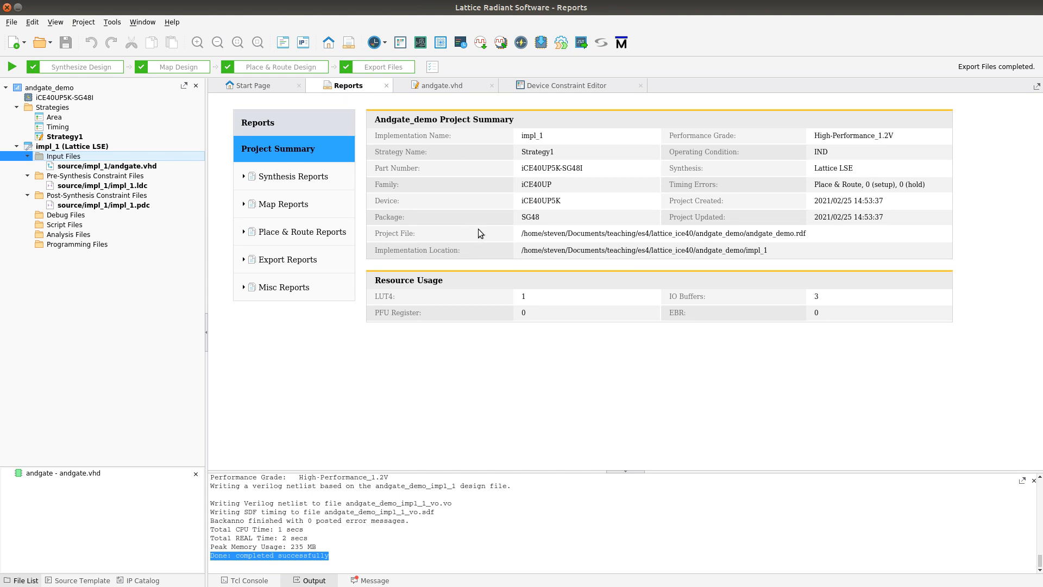
pyautogui.moveTo(446, 311)
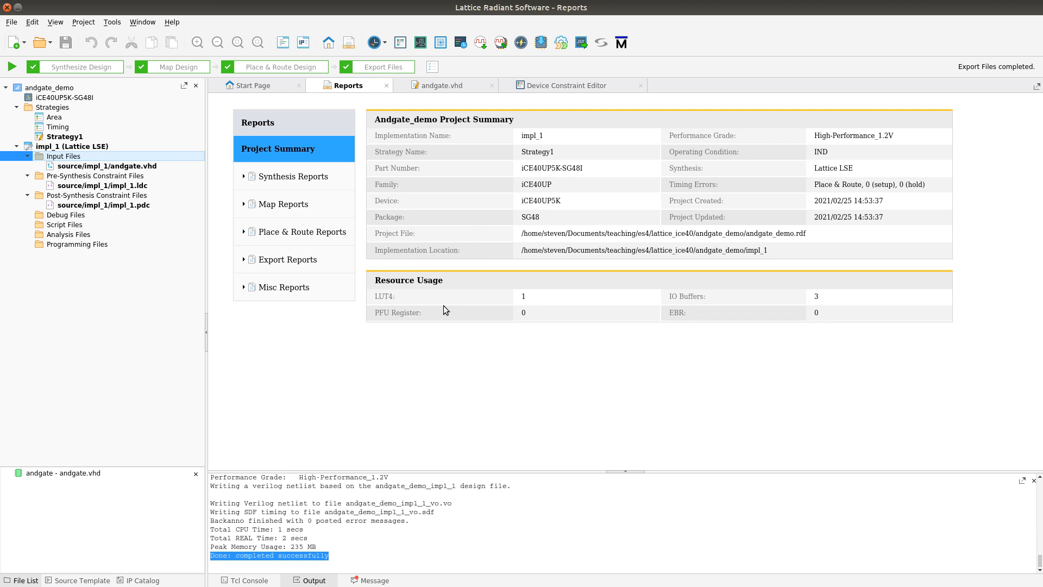
pyautogui.moveTo(441, 310)
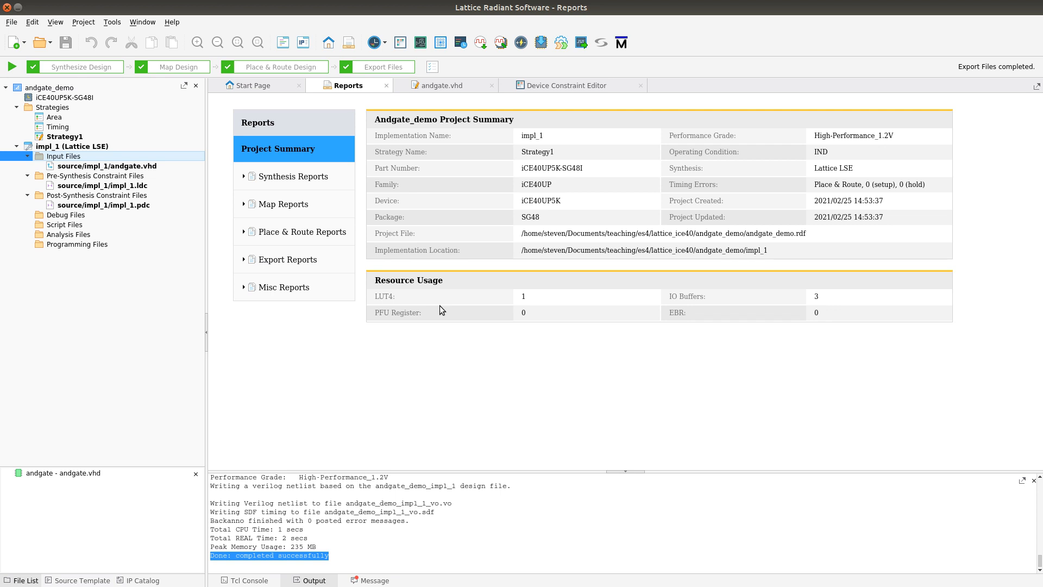
pyautogui.moveTo(379, 294)
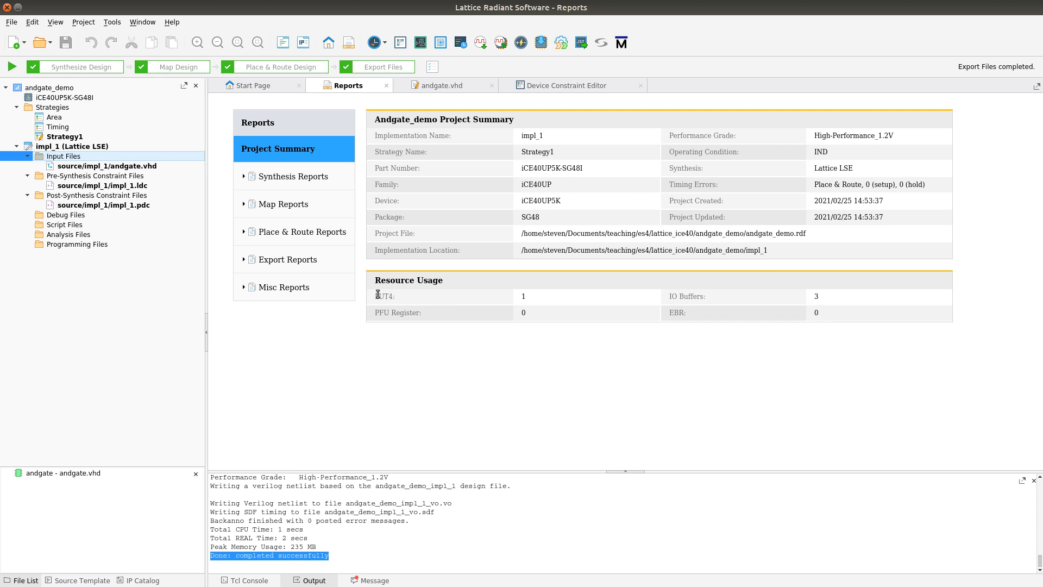
pyautogui.moveTo(563, 314)
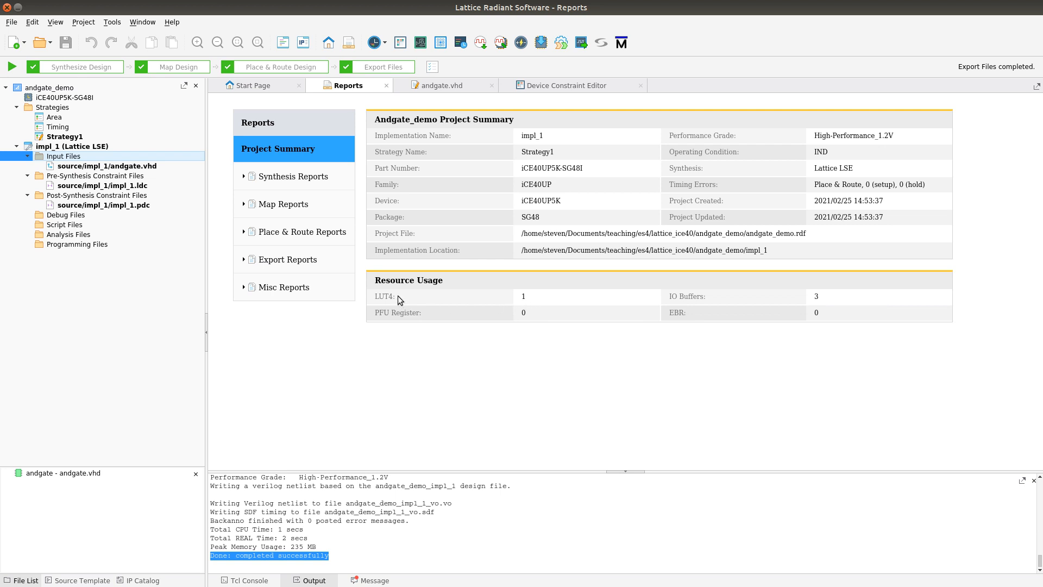
pyautogui.moveTo(522, 300)
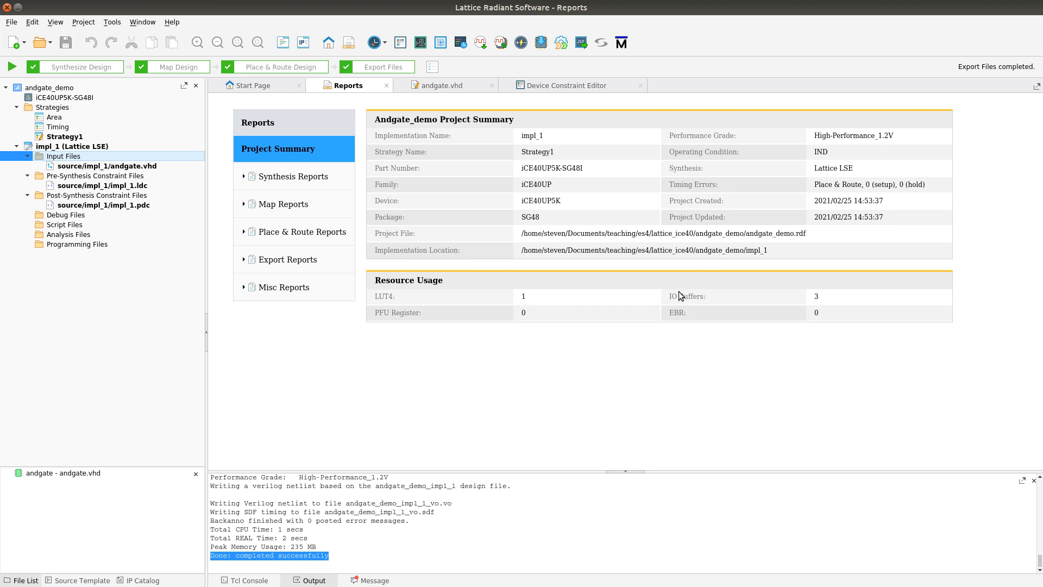
pyautogui.moveTo(829, 300)
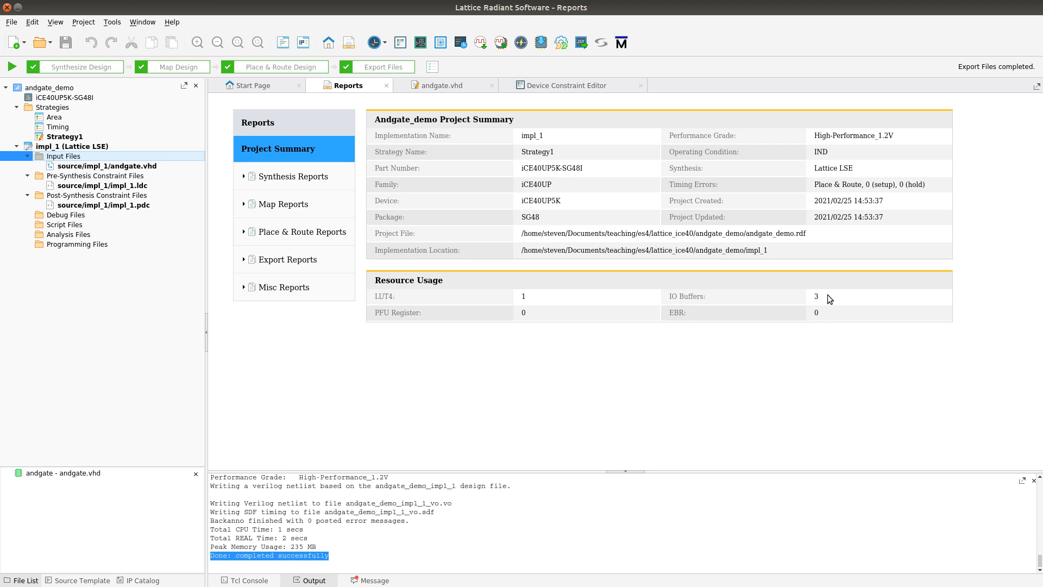
pyautogui.moveTo(837, 304)
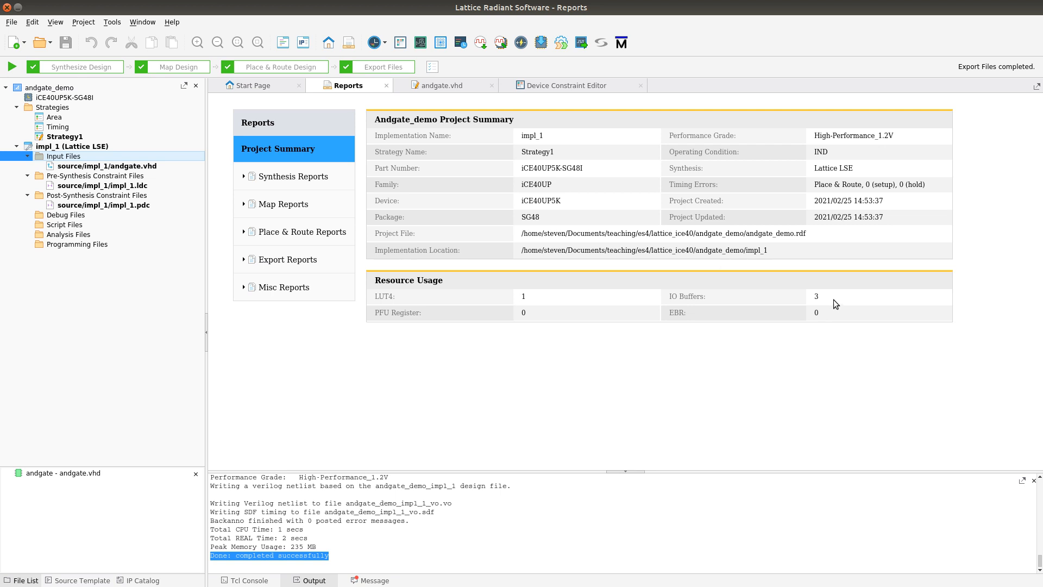
pyautogui.moveTo(815, 185); pyautogui.dragTo(899, 184)
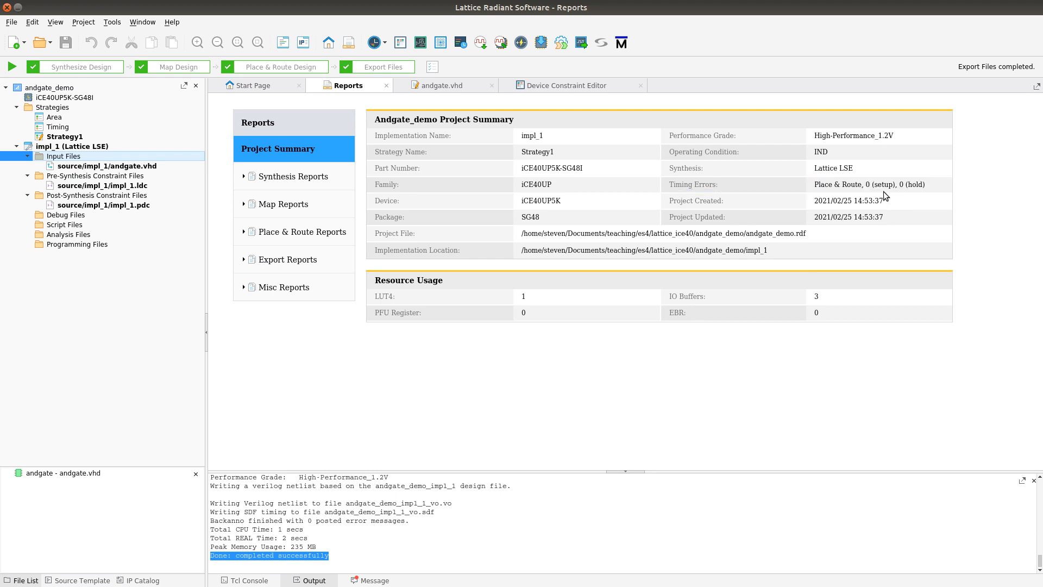
pyautogui.moveTo(880, 194)
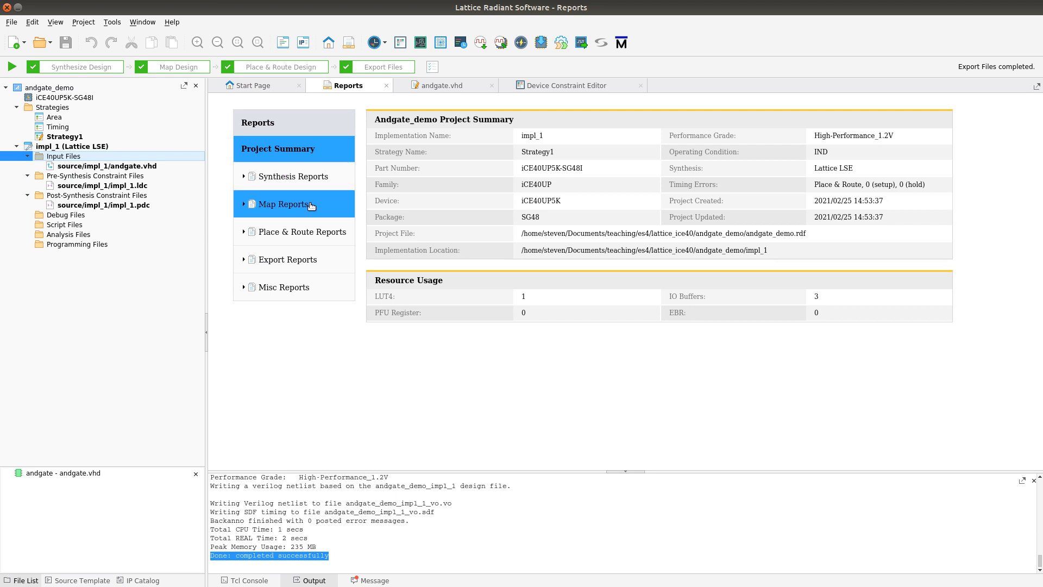
# - Review the Map report and then the Map Timing Analysis report for andgate
pyautogui.click(283, 204)
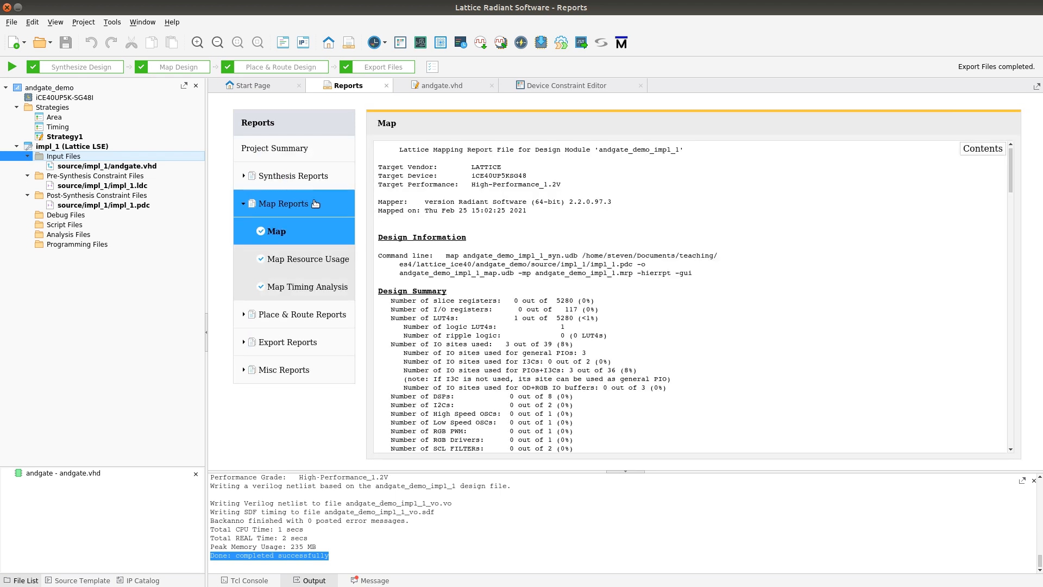
pyautogui.scroll(-3)
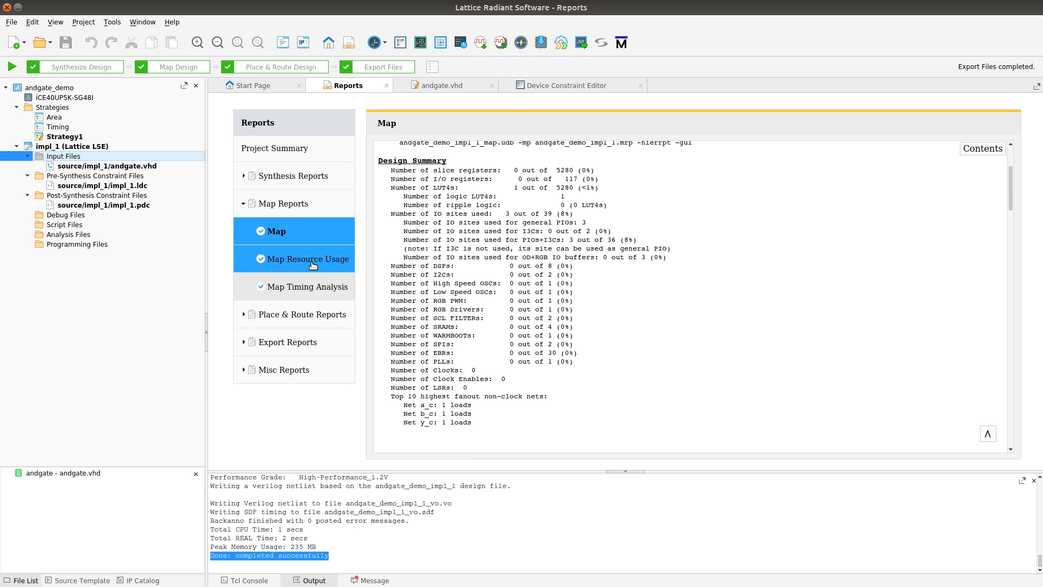
pyautogui.click(309, 287)
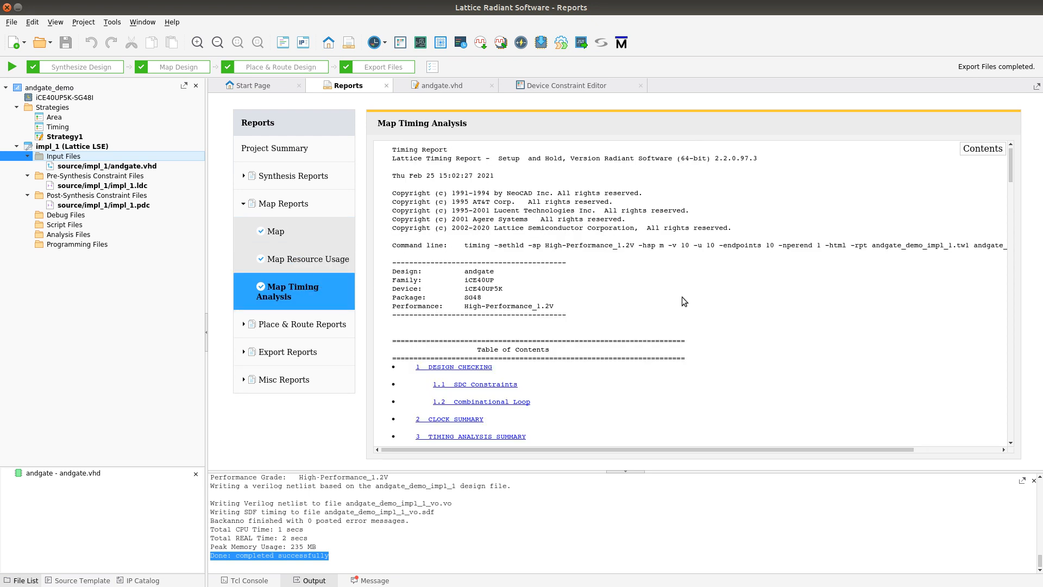
pyautogui.scroll(-3)
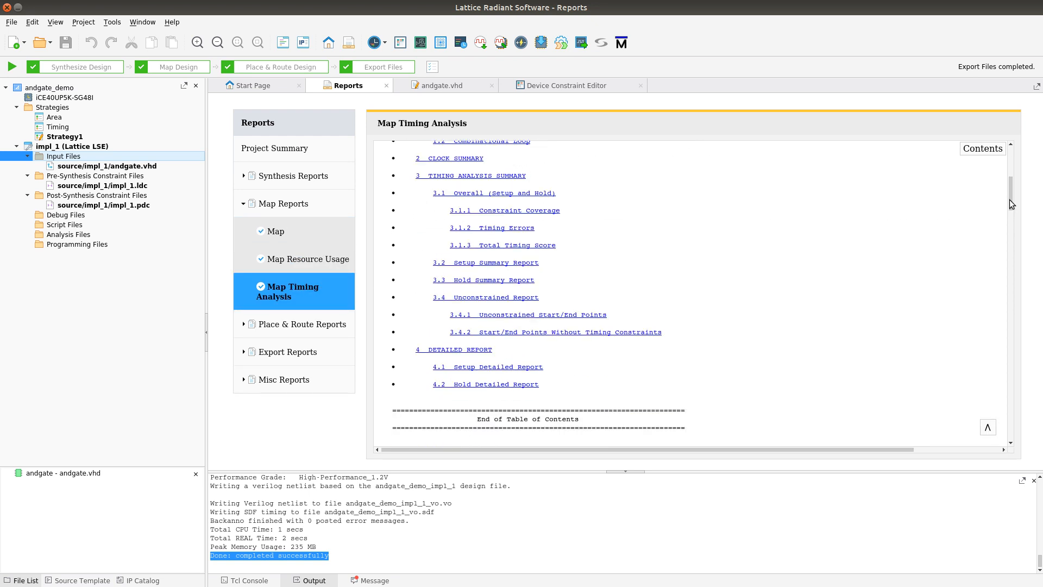
pyautogui.scroll(-3)
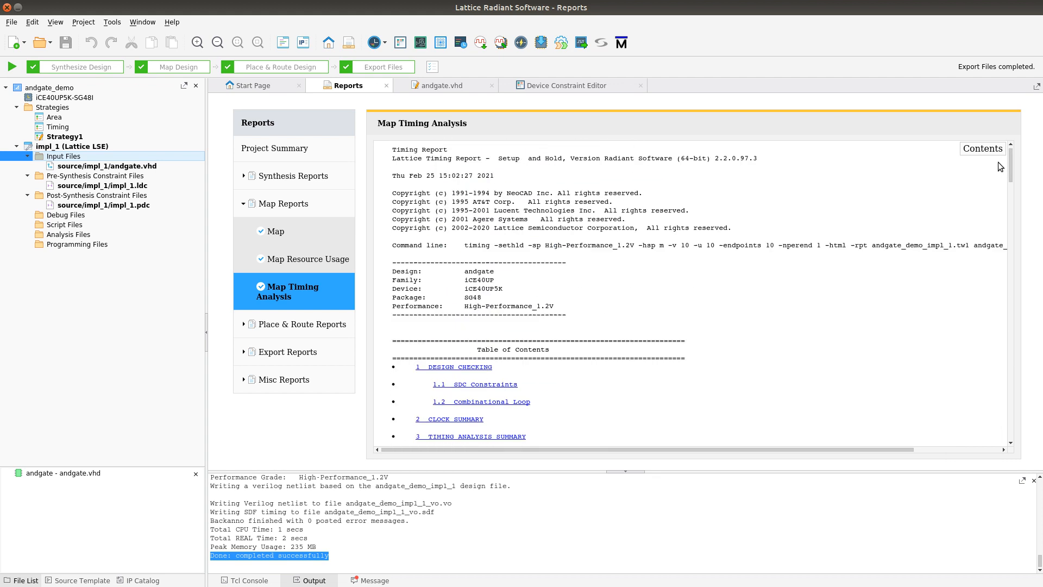
pyautogui.moveTo(309, 163)
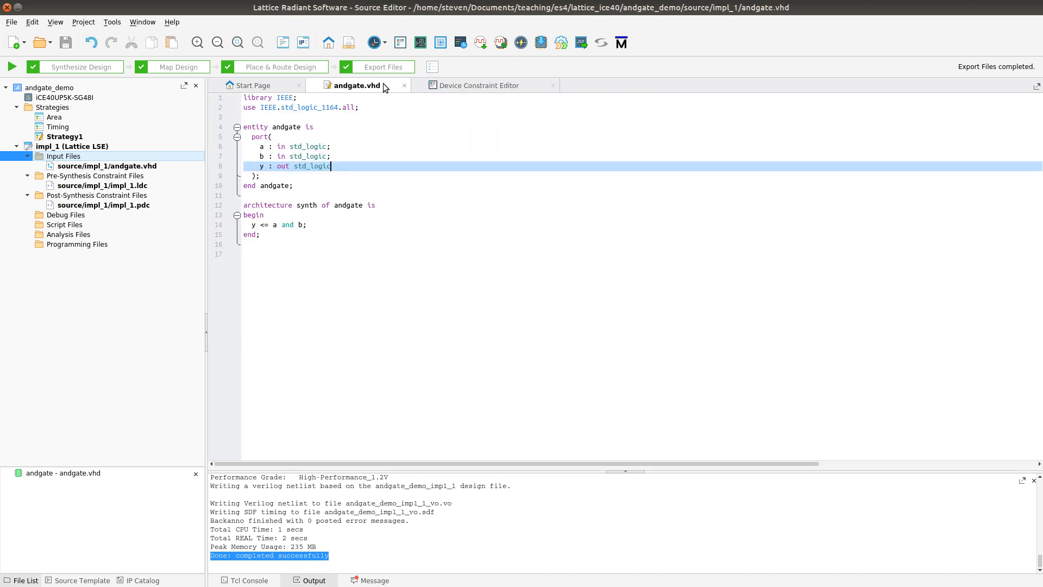
pyautogui.moveTo(449, 141)
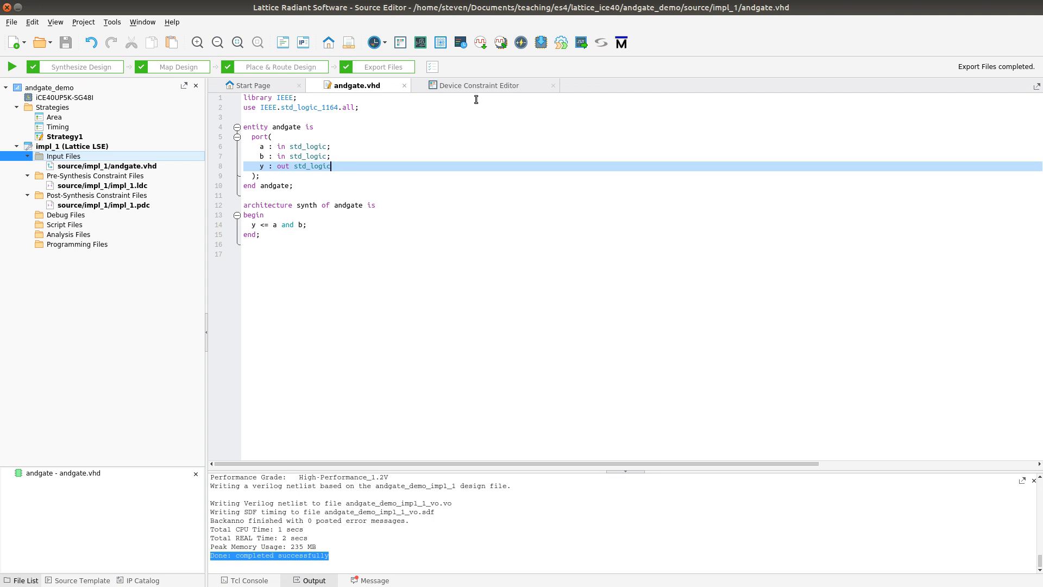
pyautogui.moveTo(541, 42)
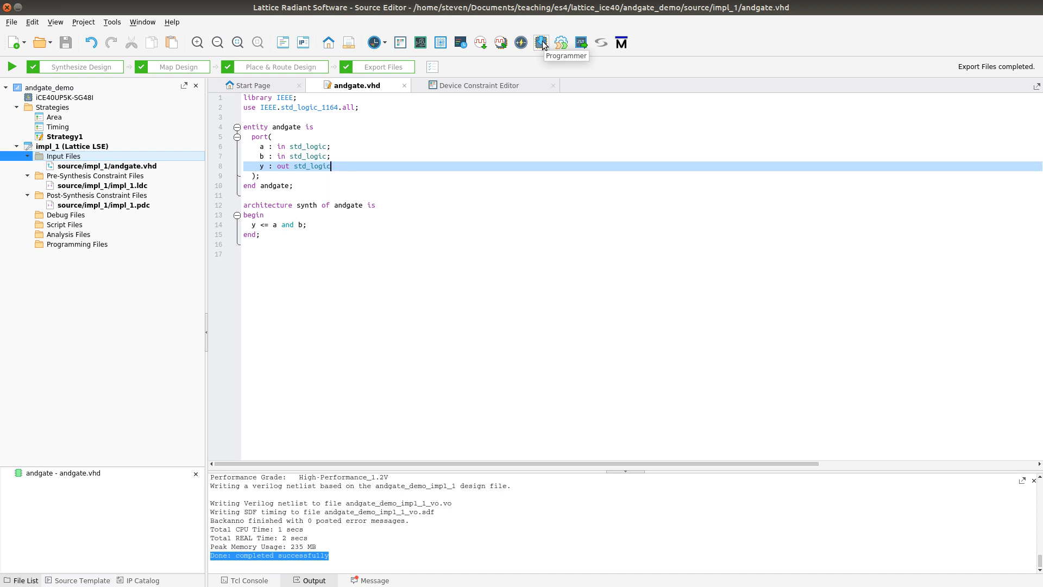
pyautogui.moveTo(555, 75)
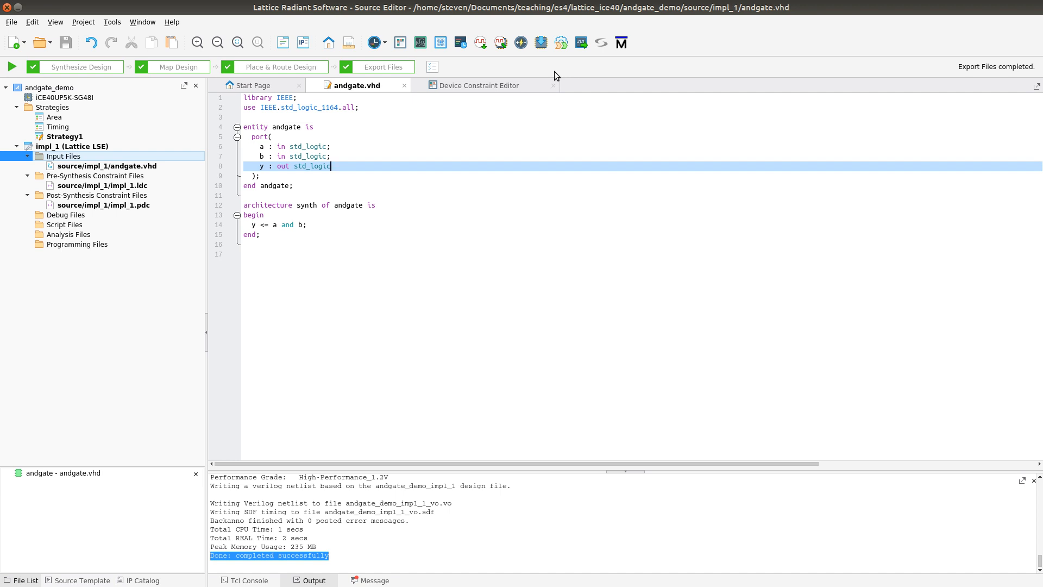
pyautogui.moveTo(549, 67)
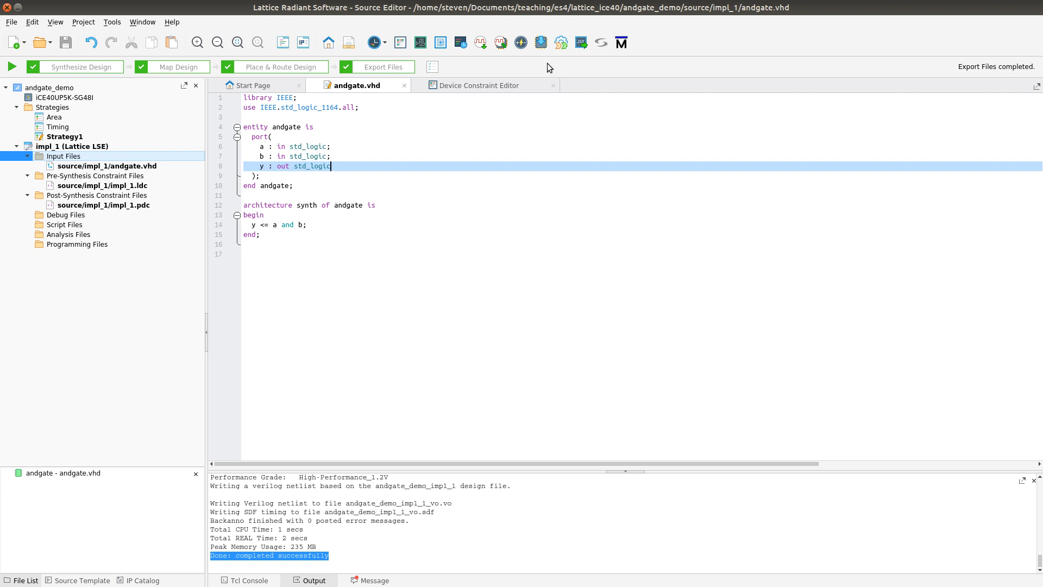
# - Bring the Radiant window back in front and return to the project view
pyautogui.click(256, 85)
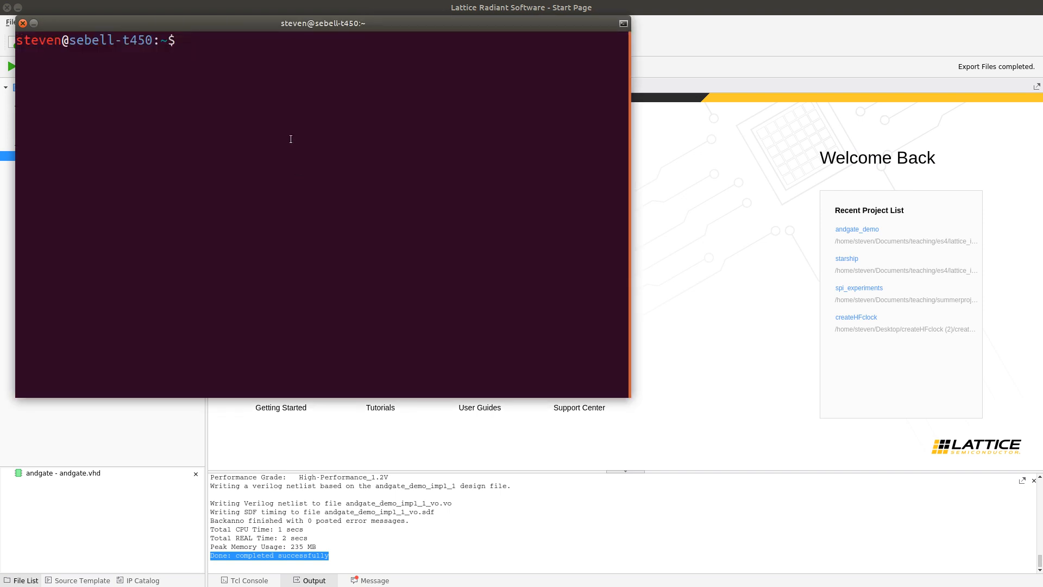
pyautogui.click(21, 24)
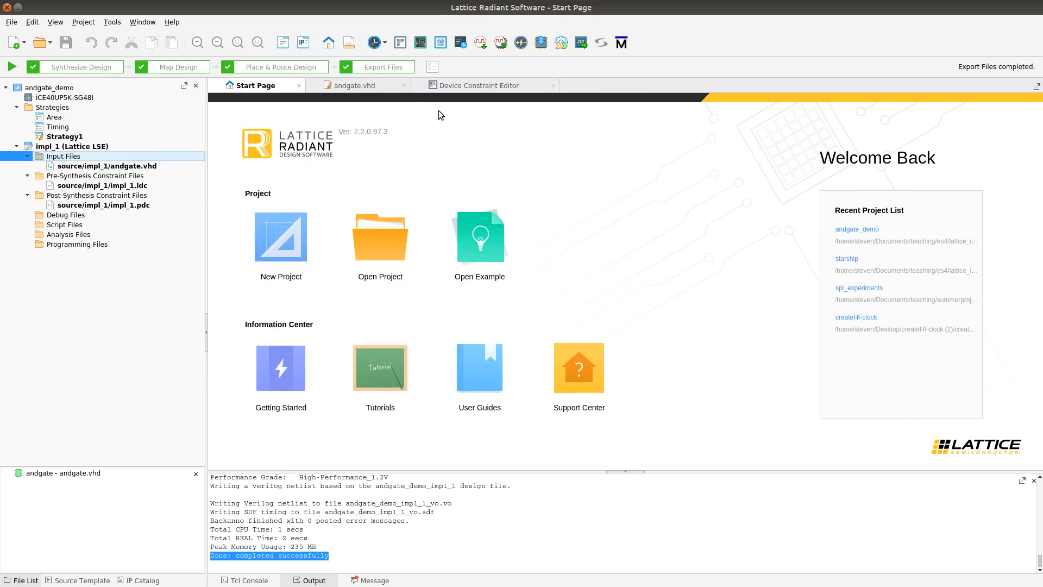
pyautogui.moveTo(382, 87)
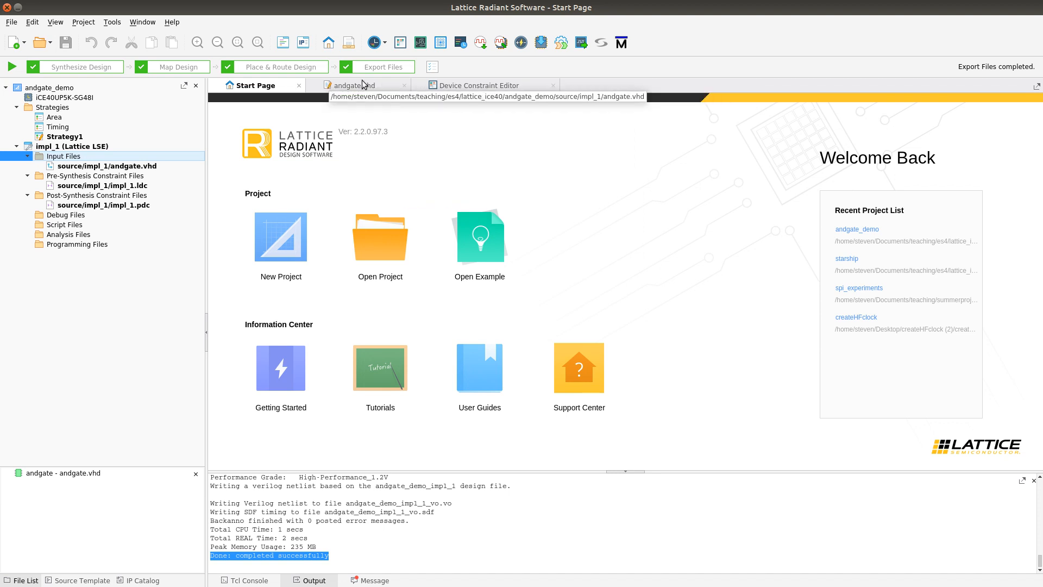
pyautogui.click(351, 85)
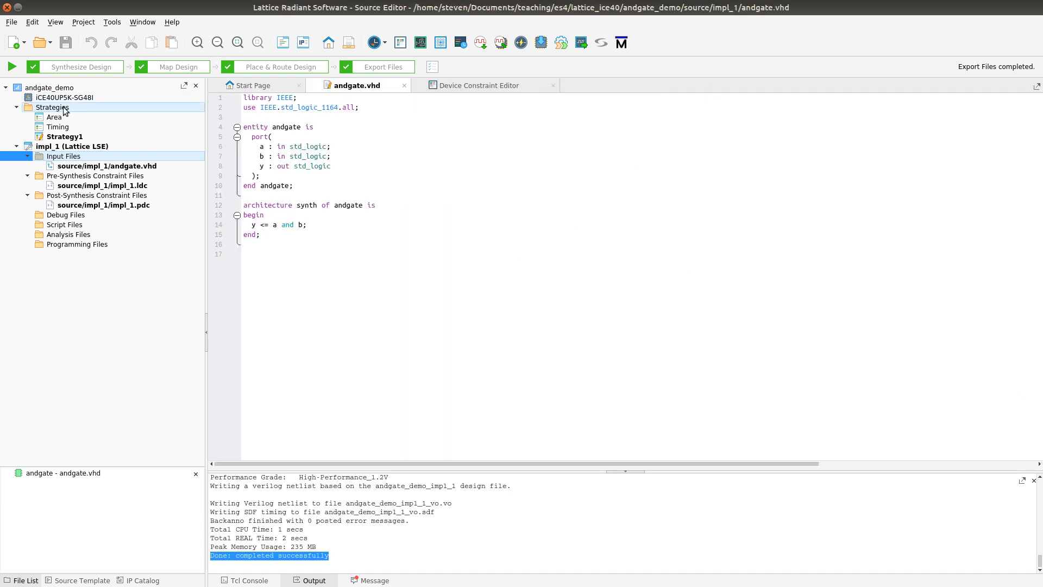
# - View the andgate_demo project's Properties to note its Location path
pyautogui.rightClick(41, 87)
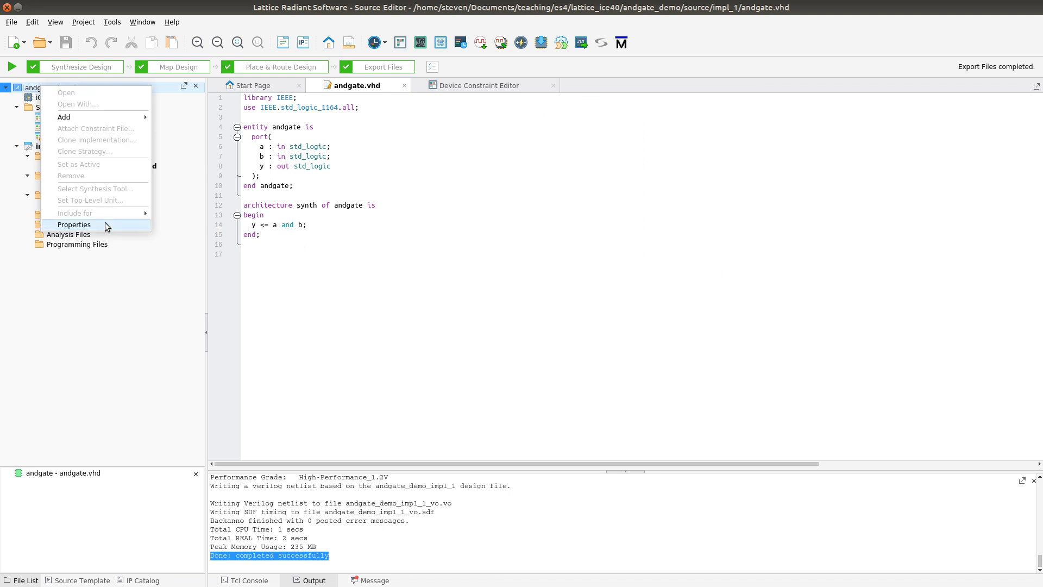
pyautogui.click(74, 224)
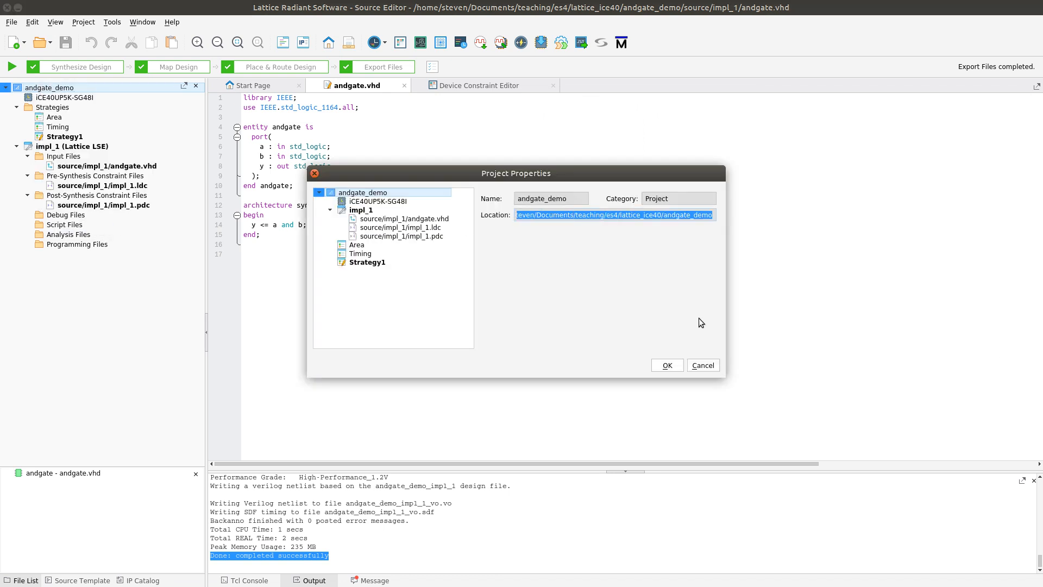
pyautogui.moveTo(641, 328)
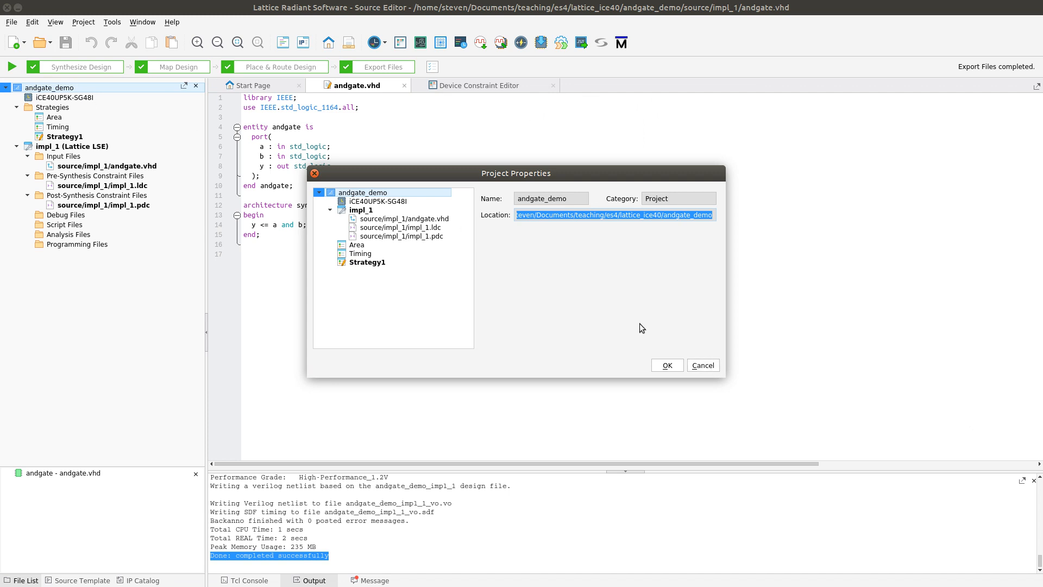
pyautogui.rightClick(49, 87)
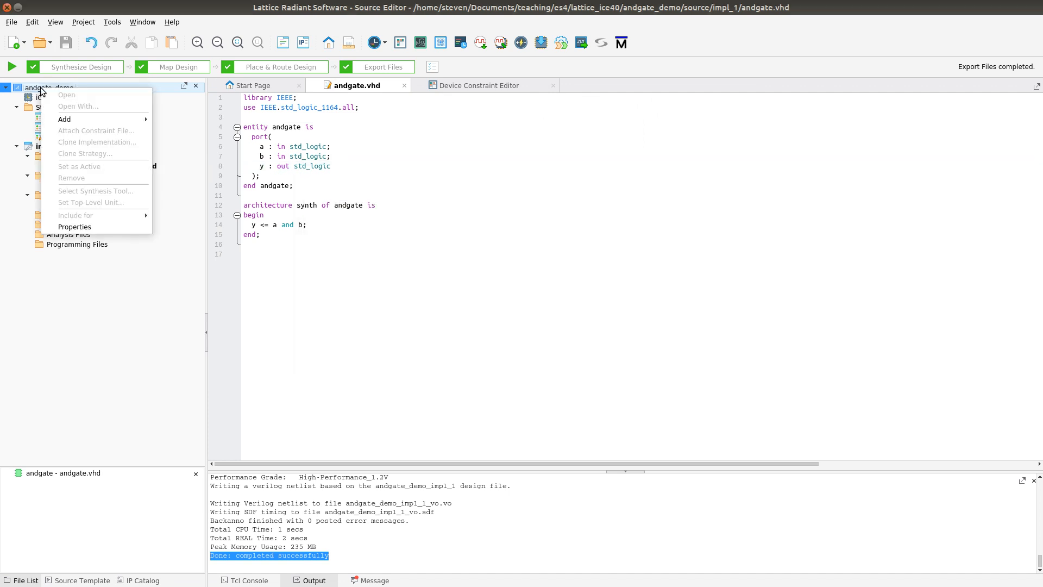
pyautogui.click(74, 226)
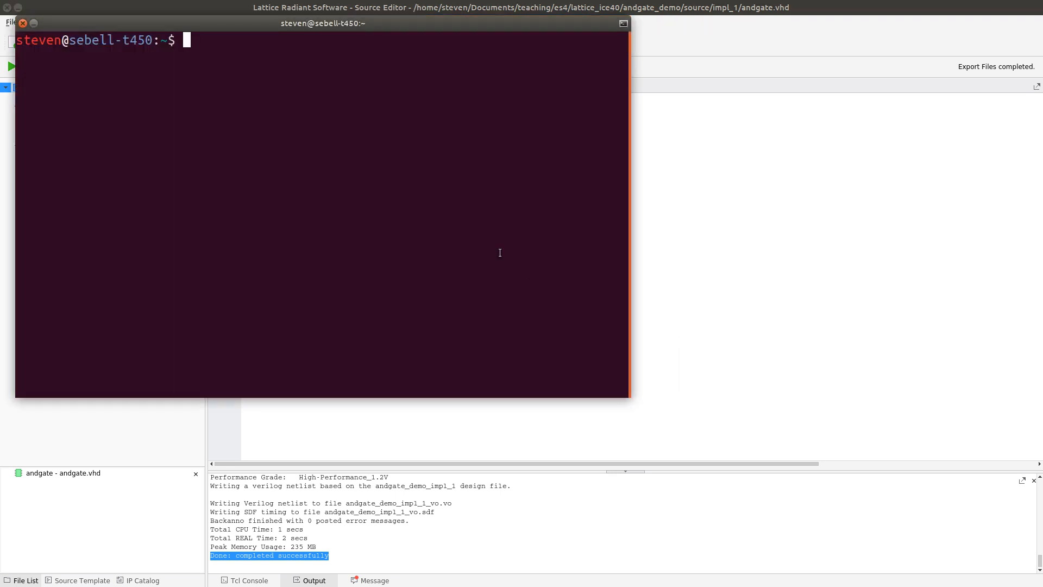
# - Change into the andgate_demo project directory and list its contents and source/impl_1/
pyautogui.write('cd /home/steven/Documents/teaching/es4/lattice_ice40/andgate_demo')
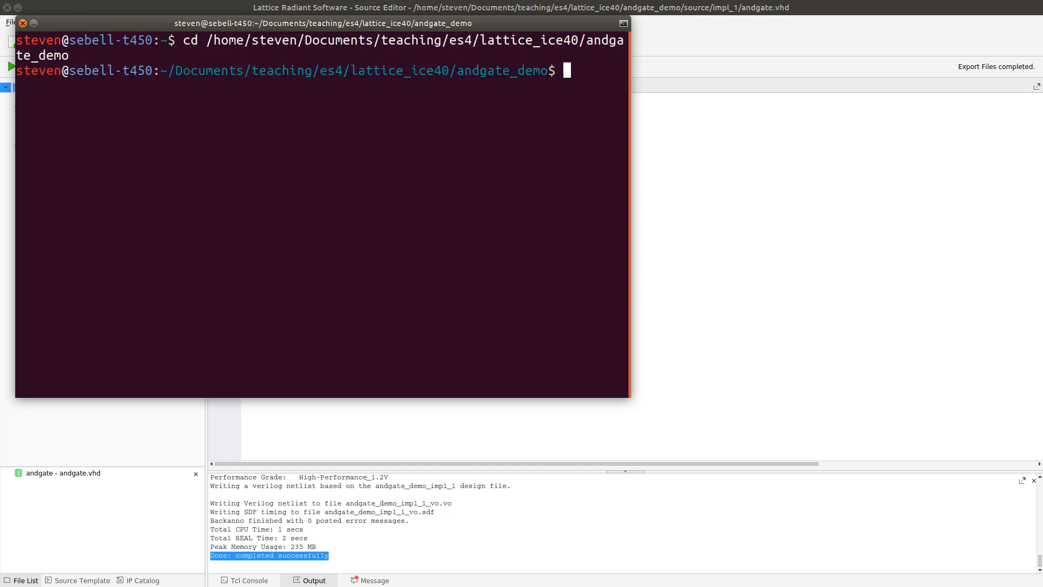
pyautogui.write('ls')
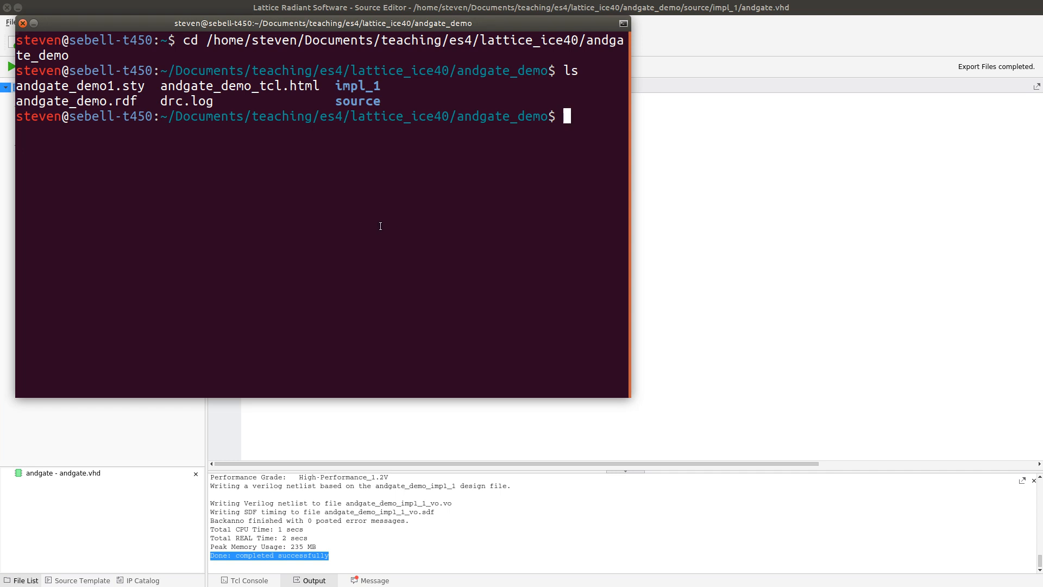
pyautogui.moveTo(180, 107)
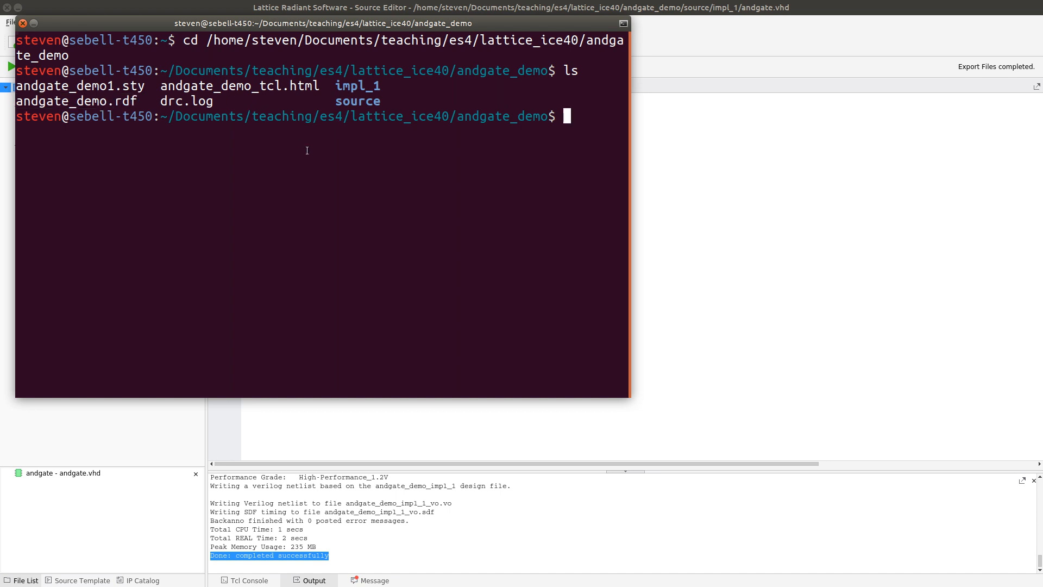
pyautogui.write('ls source/')
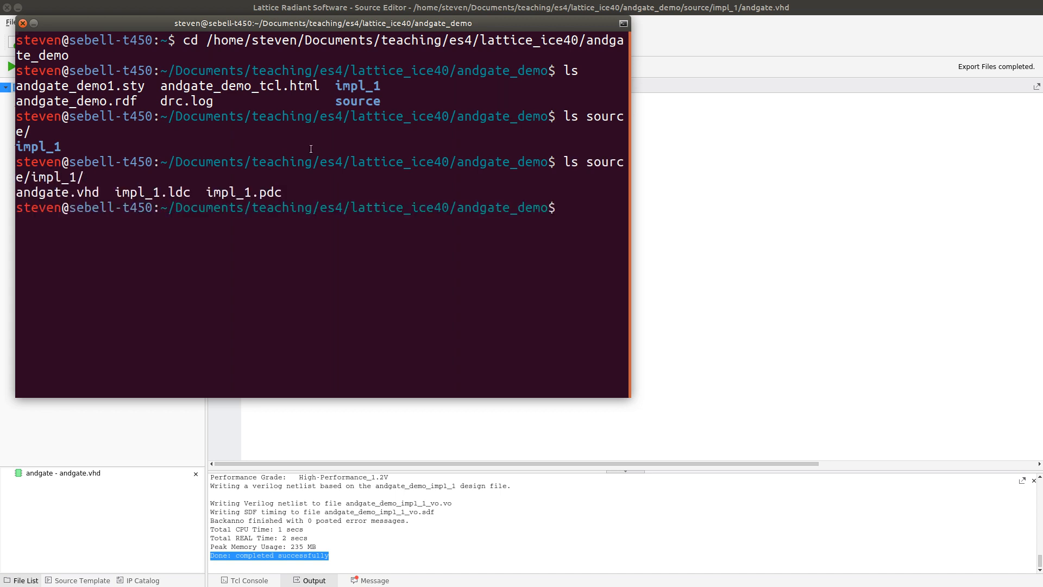
# - Print source/impl_1/impl_1.pdc, showing a on site 28, b on 38 and y on 35
pyautogui.doubleClick(52, 191)
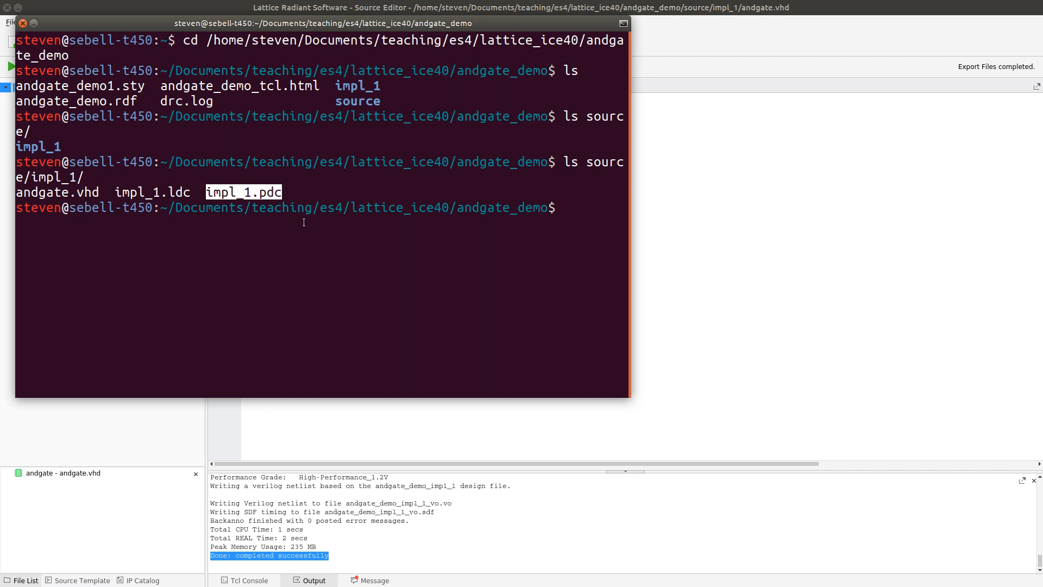
pyautogui.write('cat')
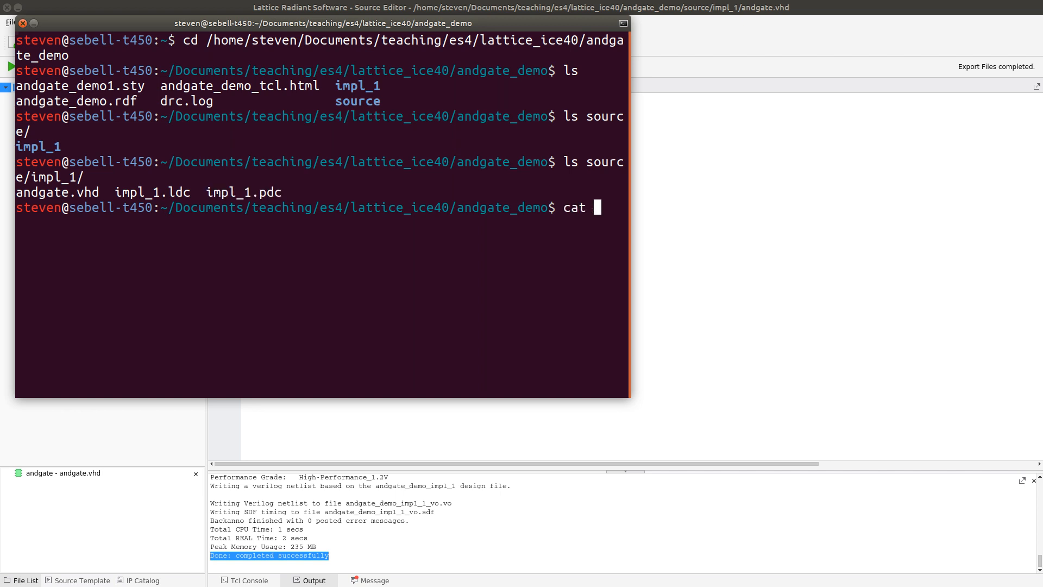
pyautogui.write('source/')
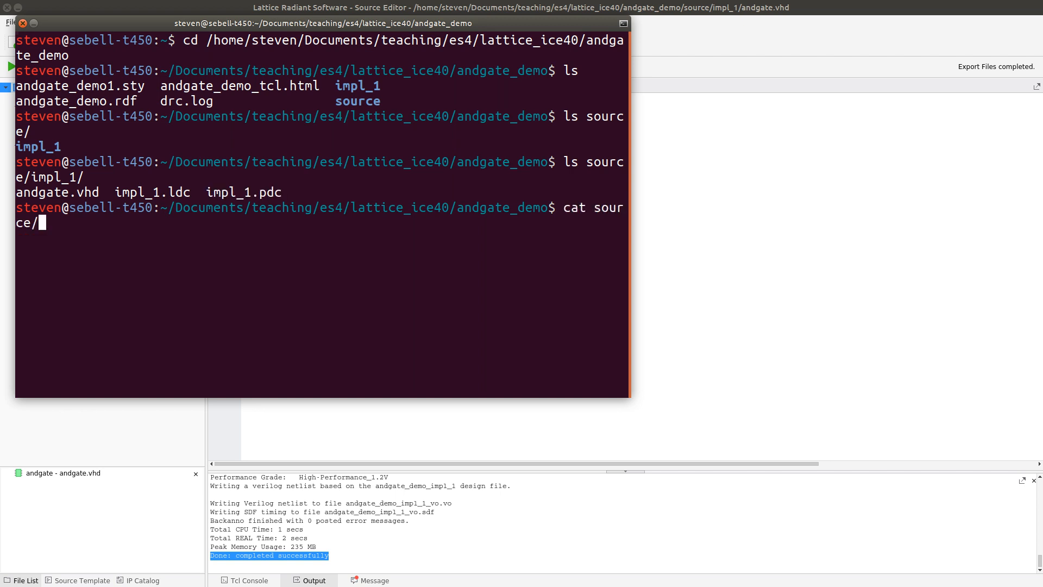
pyautogui.write('impl_1/')
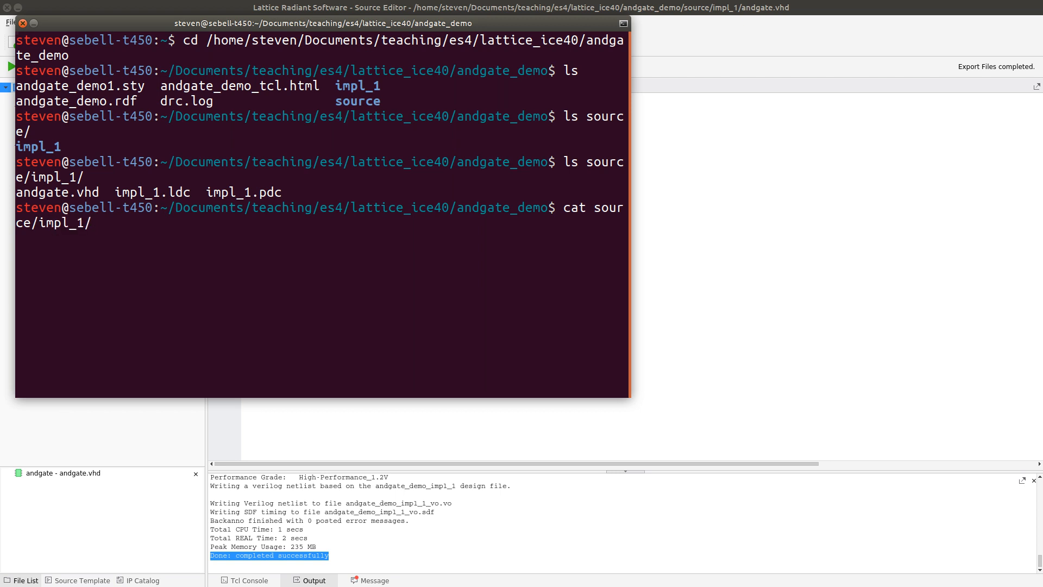
pyautogui.write('impl_1.pdc')
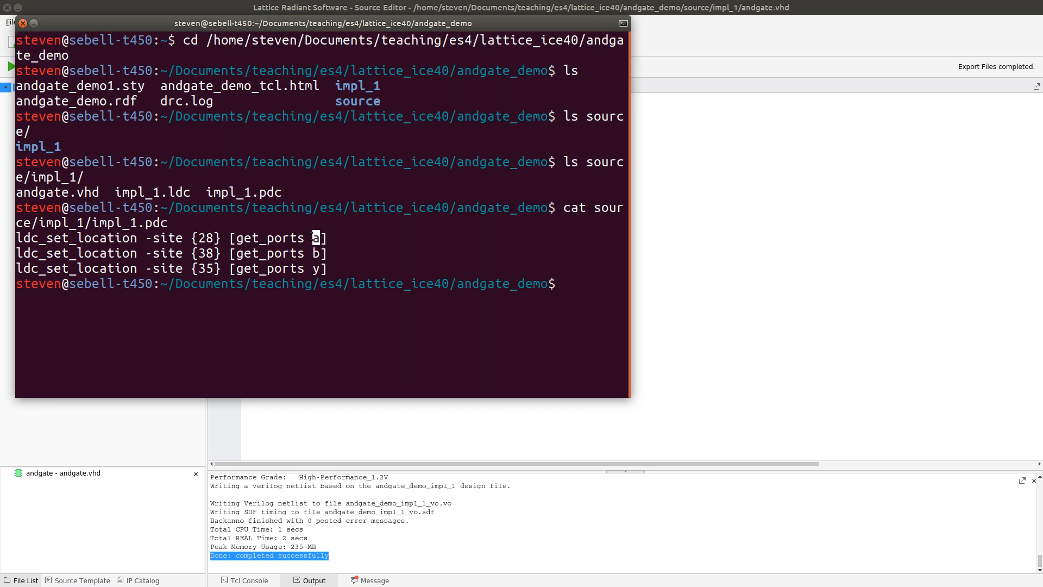
pyautogui.doubleClick(205, 238)
pyautogui.write('cd')
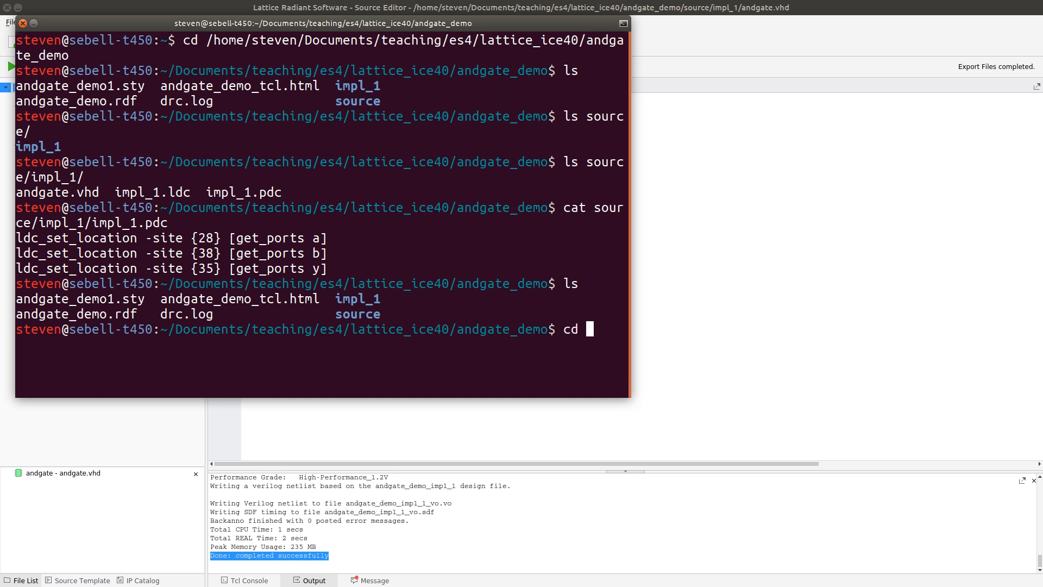
# - Move into impl_1/ and list the generated files, confirming andgate_demo_impl_1.bin is present
pyautogui.write('impl_1/')
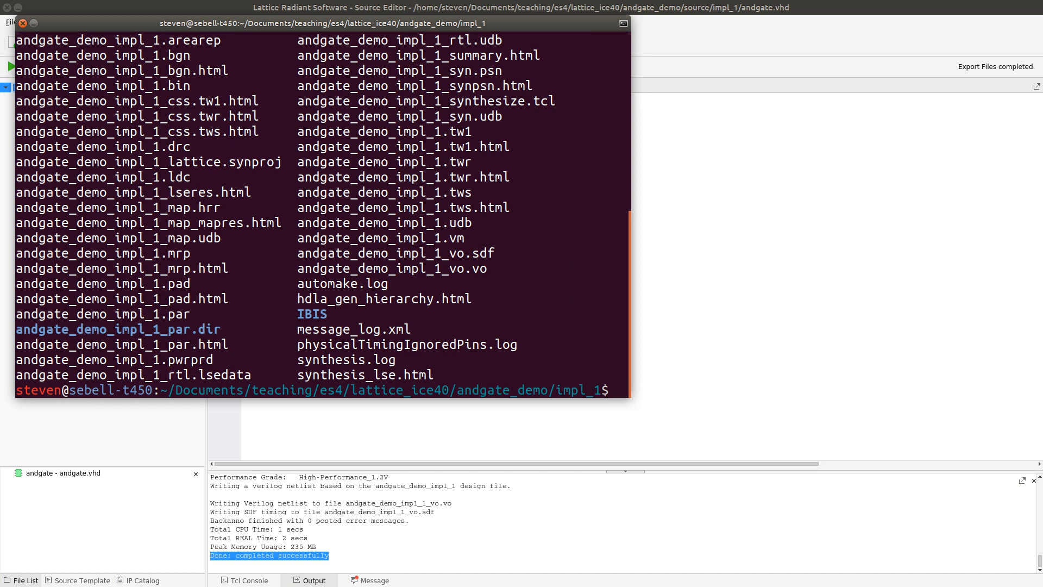
pyautogui.write('ls')
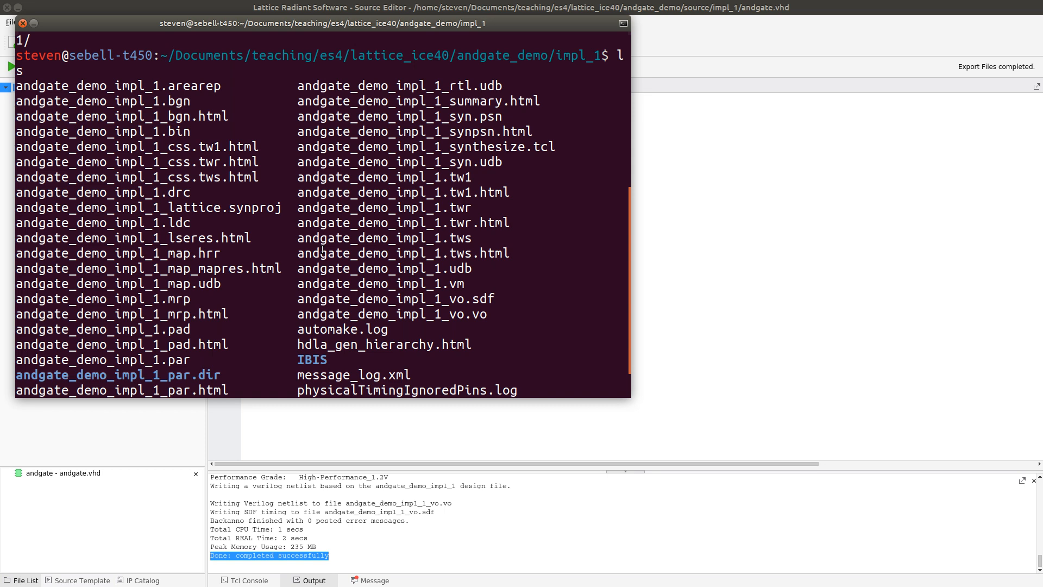
pyautogui.moveTo(394, 227)
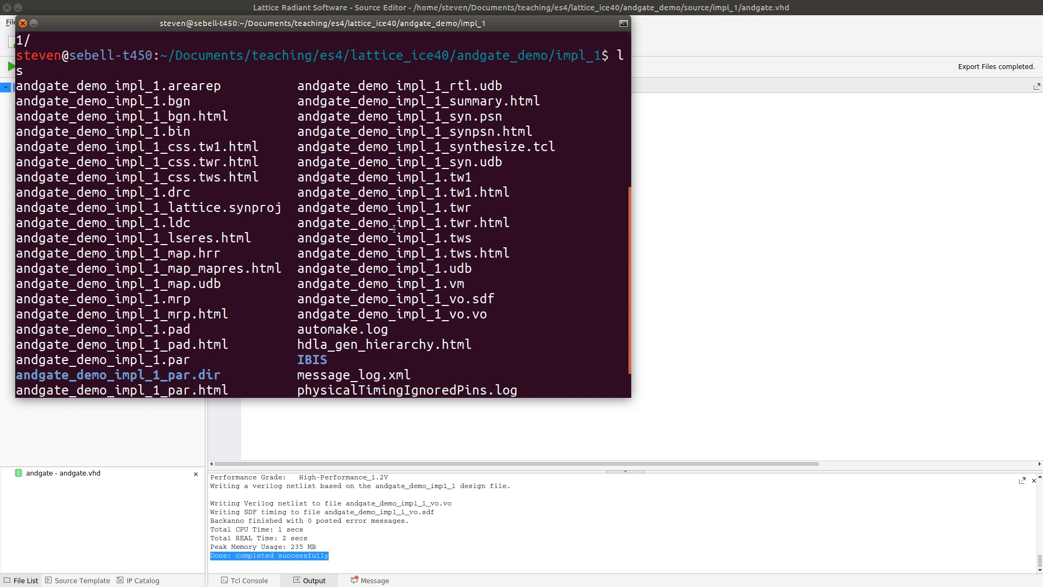
pyautogui.moveTo(400, 228)
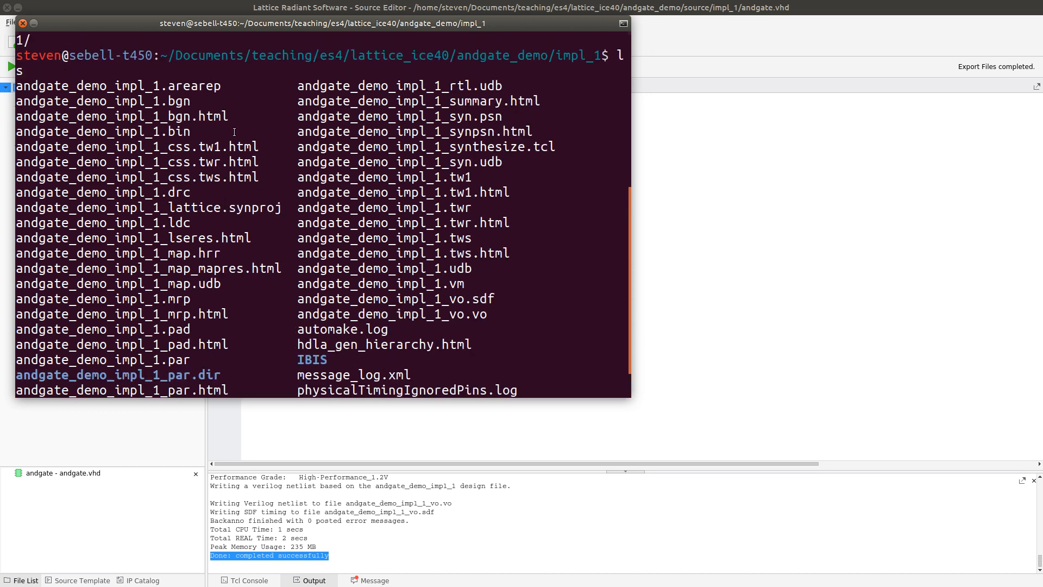
pyautogui.write('ls *.bin')
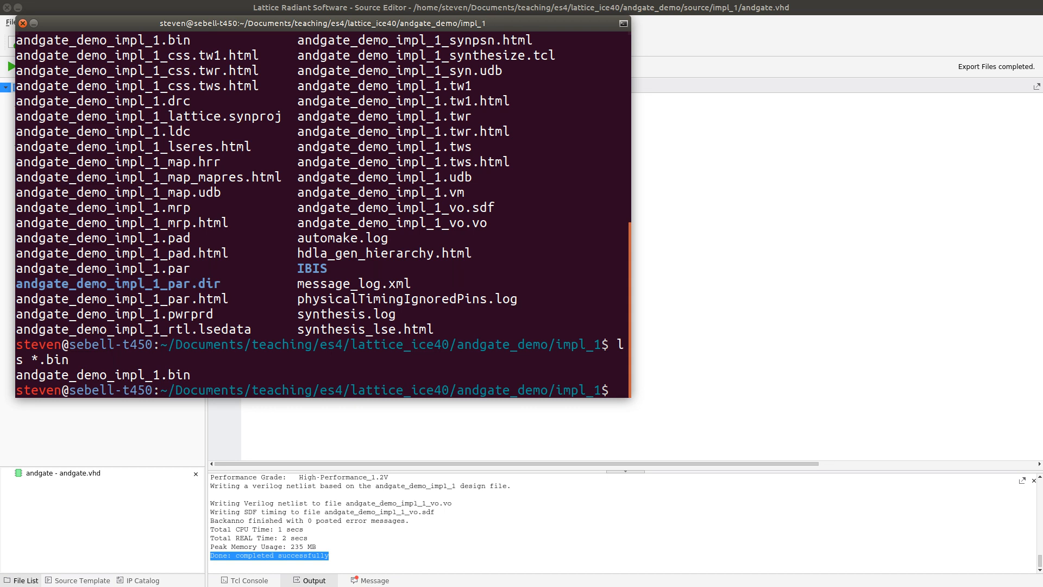
# - Run iceprog andgate_demo_impl_1.bin to flash the iCE40, ending with VERIFY OK
pyautogui.write('icepro')
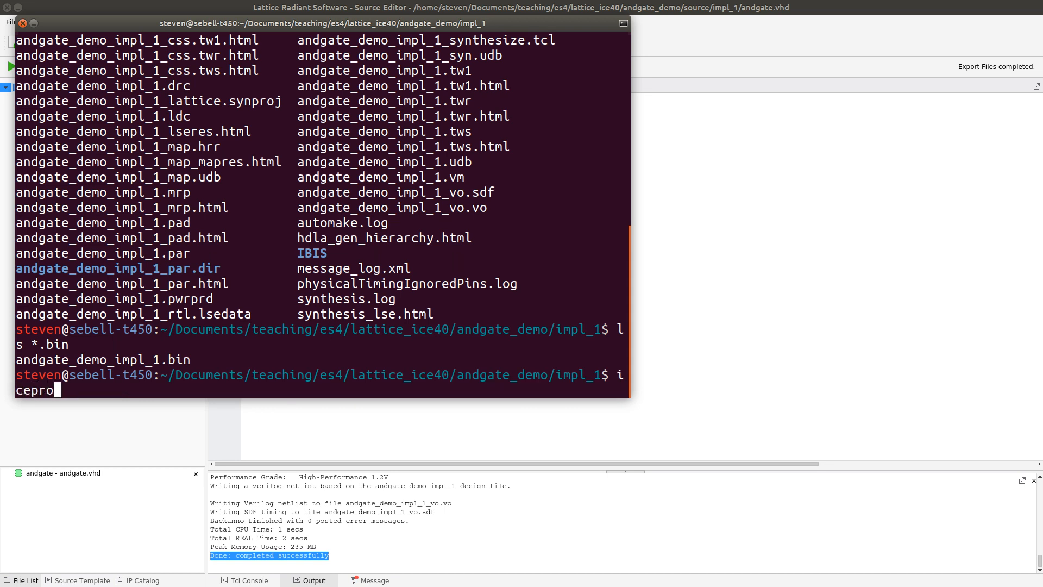
pyautogui.write('g')
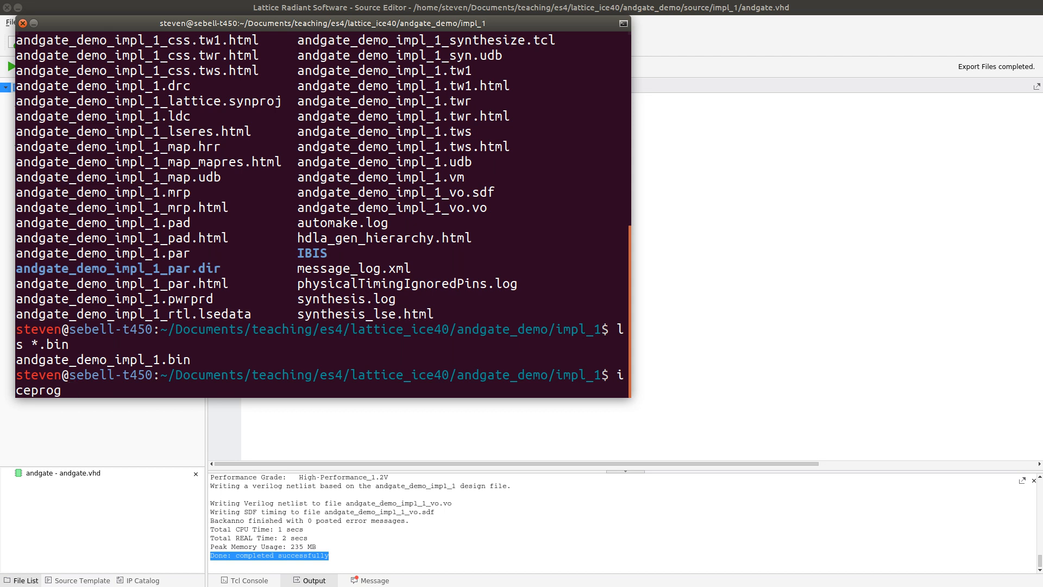
pyautogui.write('andgate_demo_impl_1')
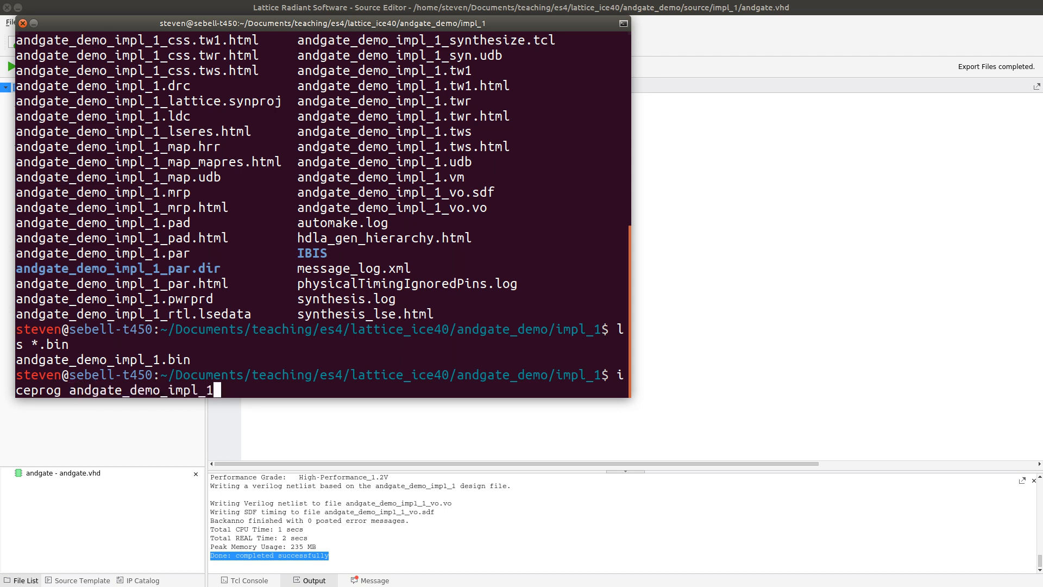
pyautogui.write('.bin')
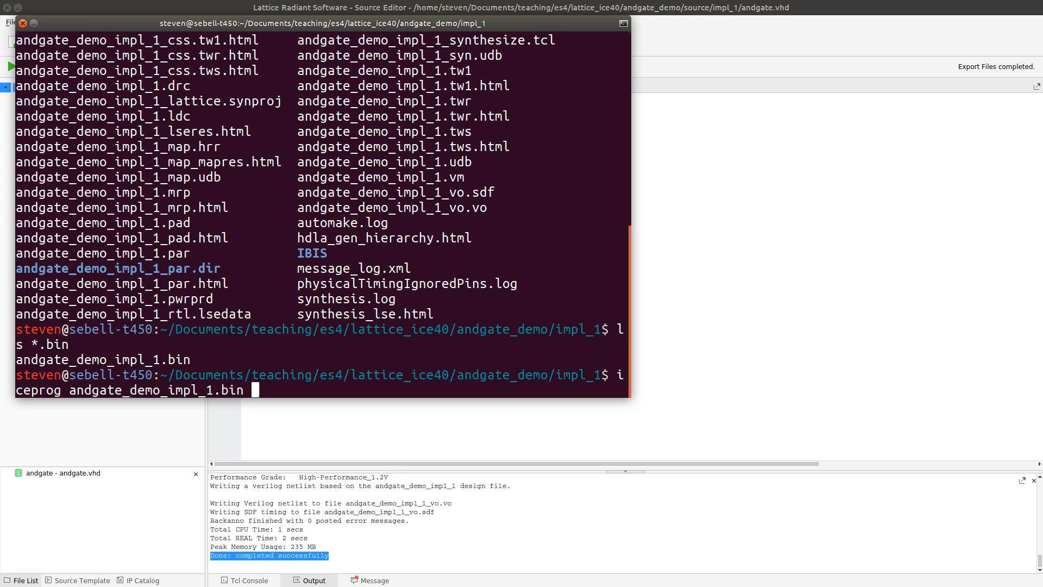
pyautogui.press('Return')
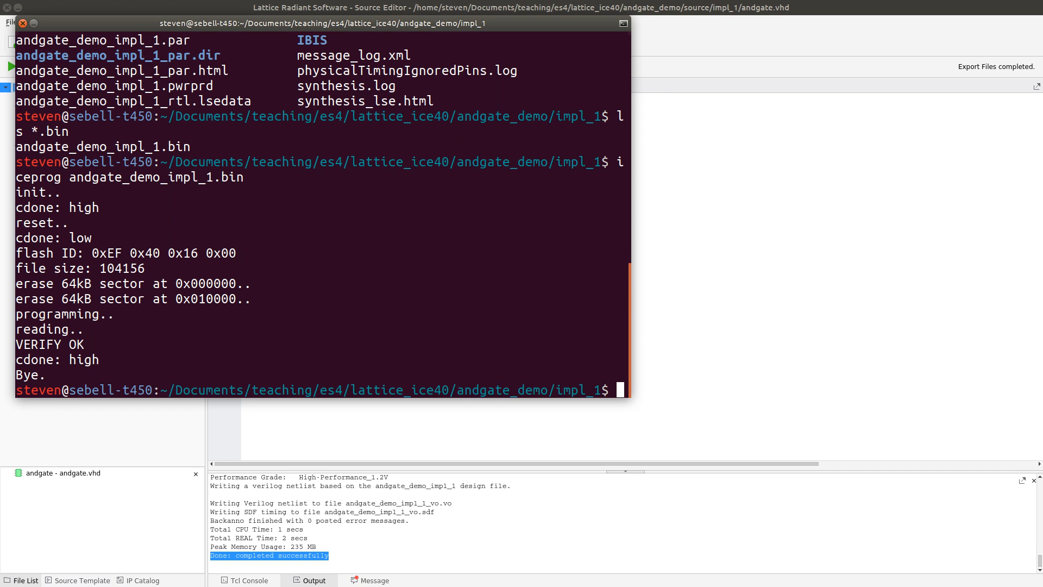
pyautogui.write('lsu')
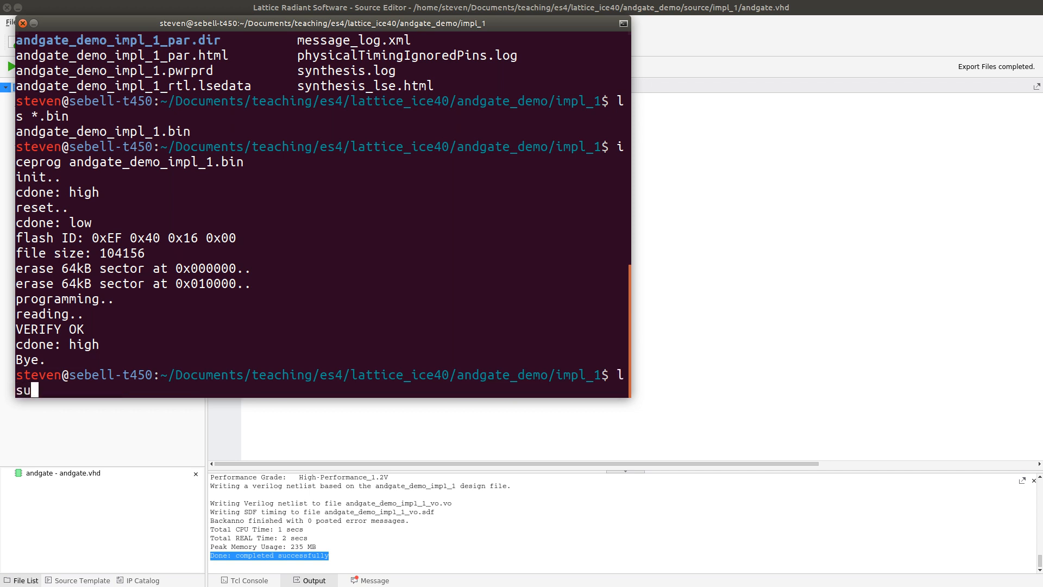